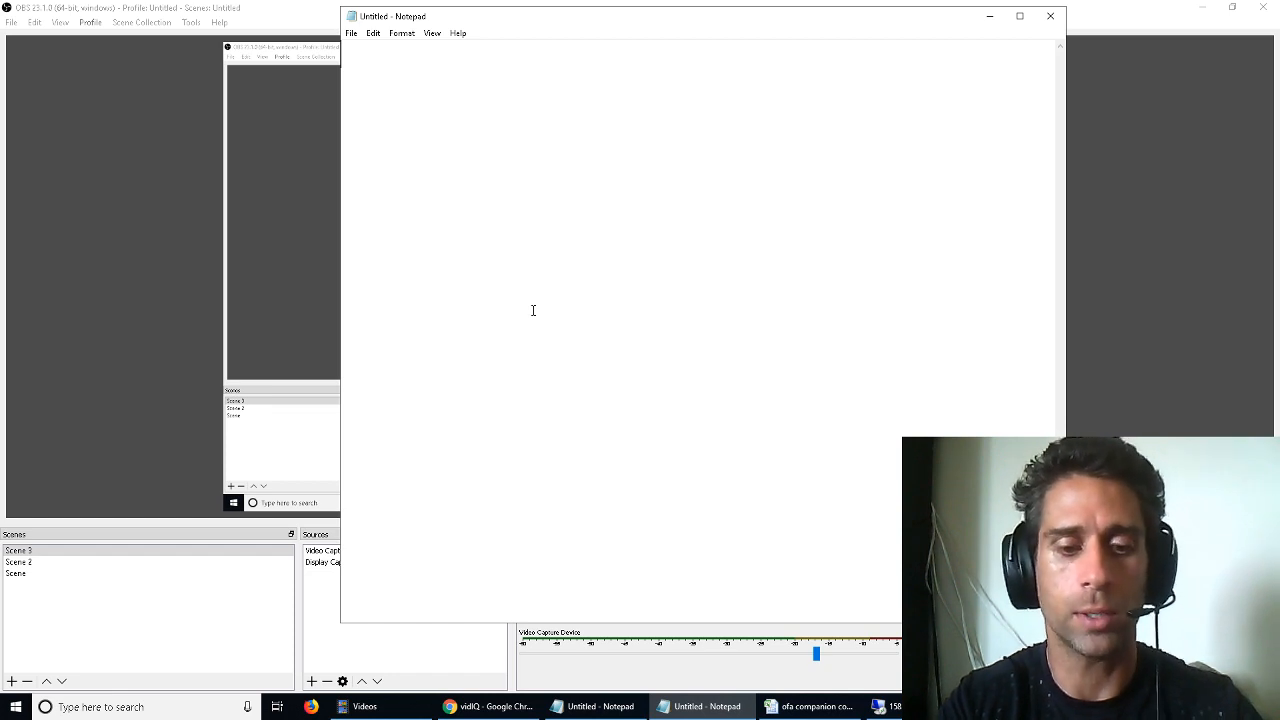
Step: Type the heading 'two step cold email process' and step 1 lines: name, phone, email, message
type("two step col")
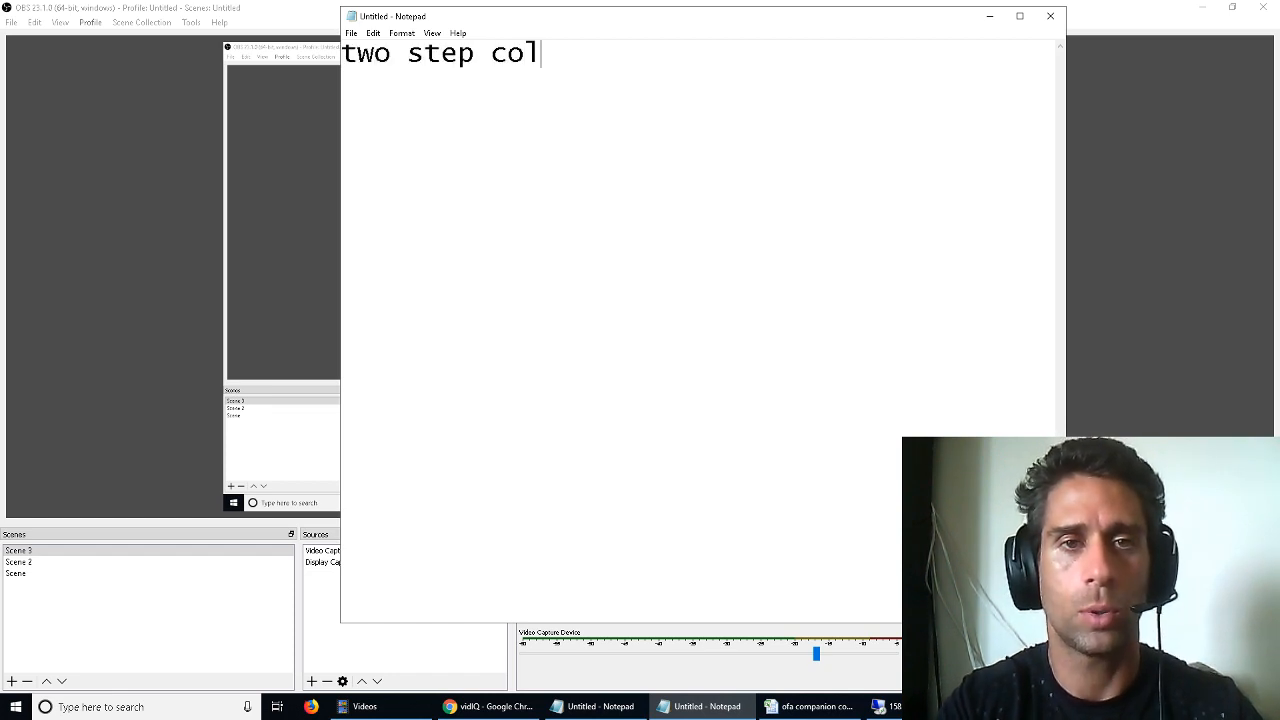
type("d email")
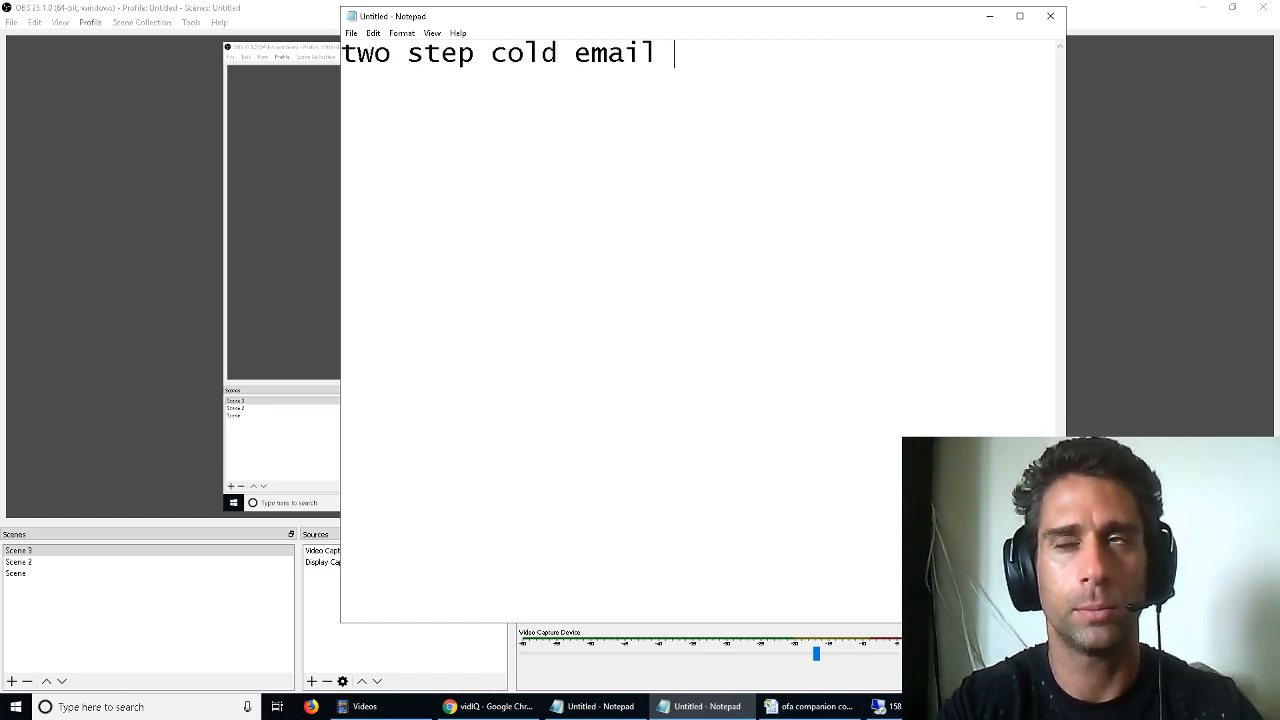
type("process")
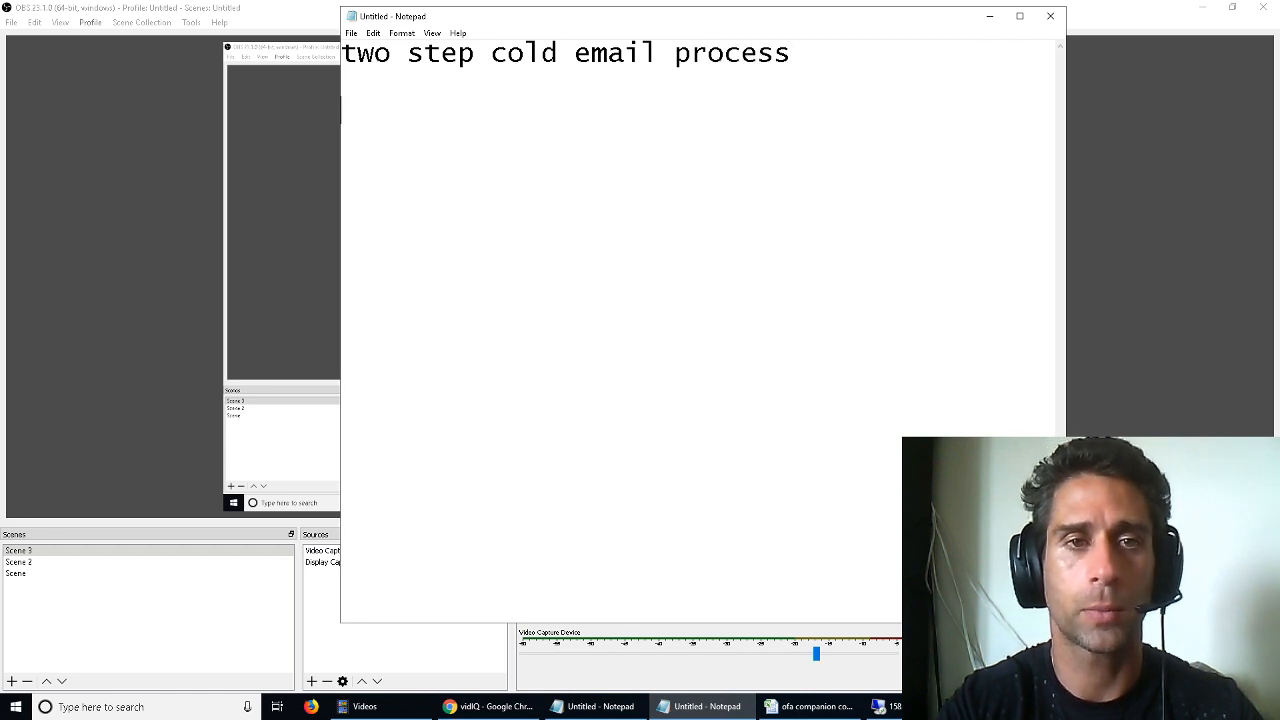
type("step 1:")
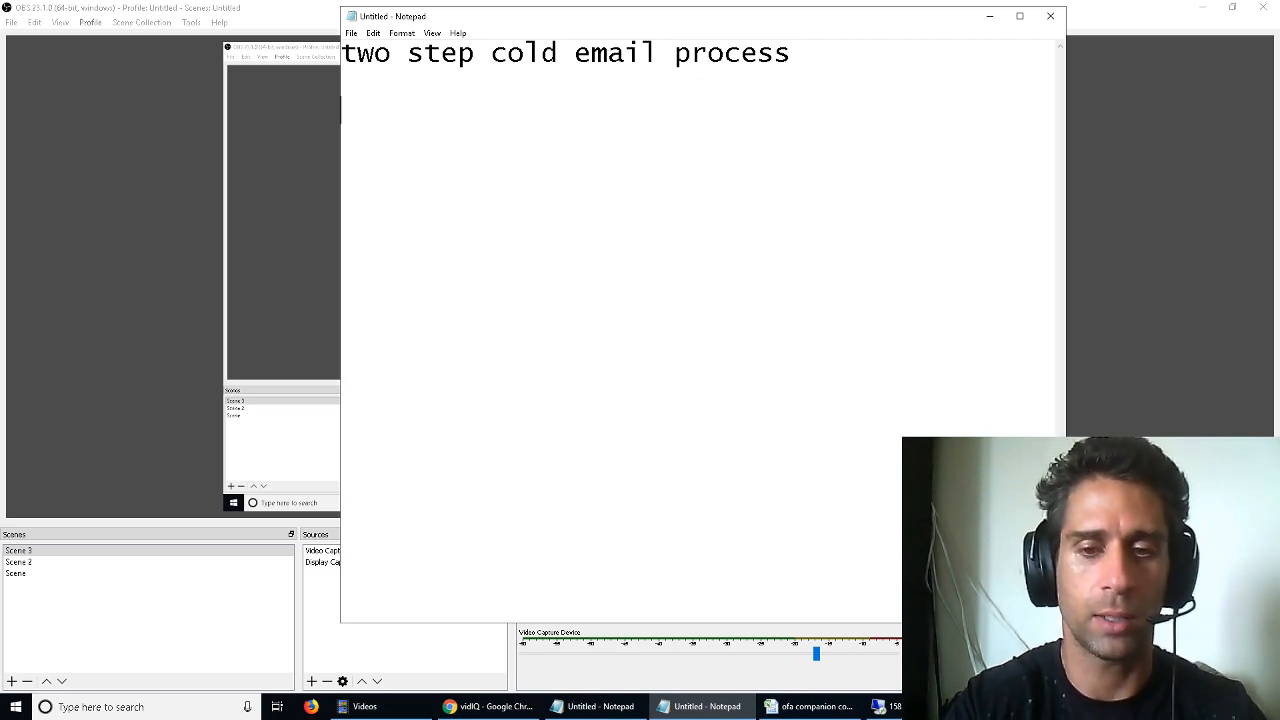
type("name")
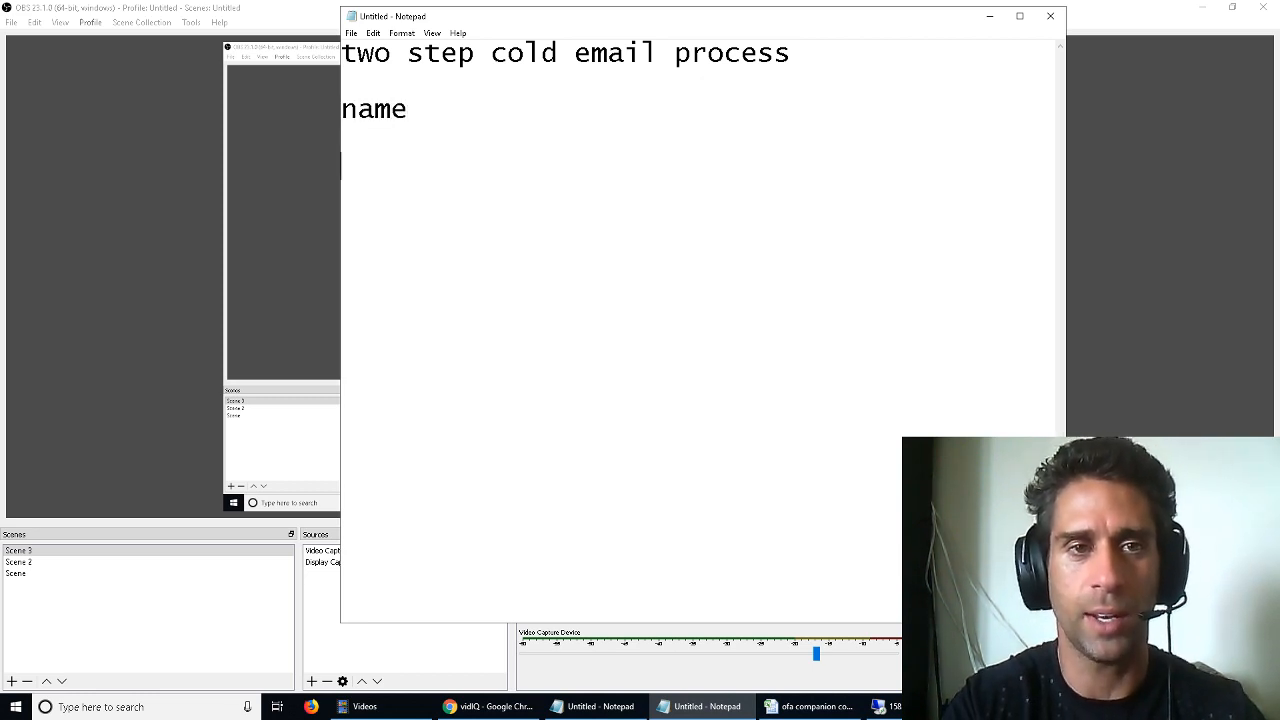
type("phone")
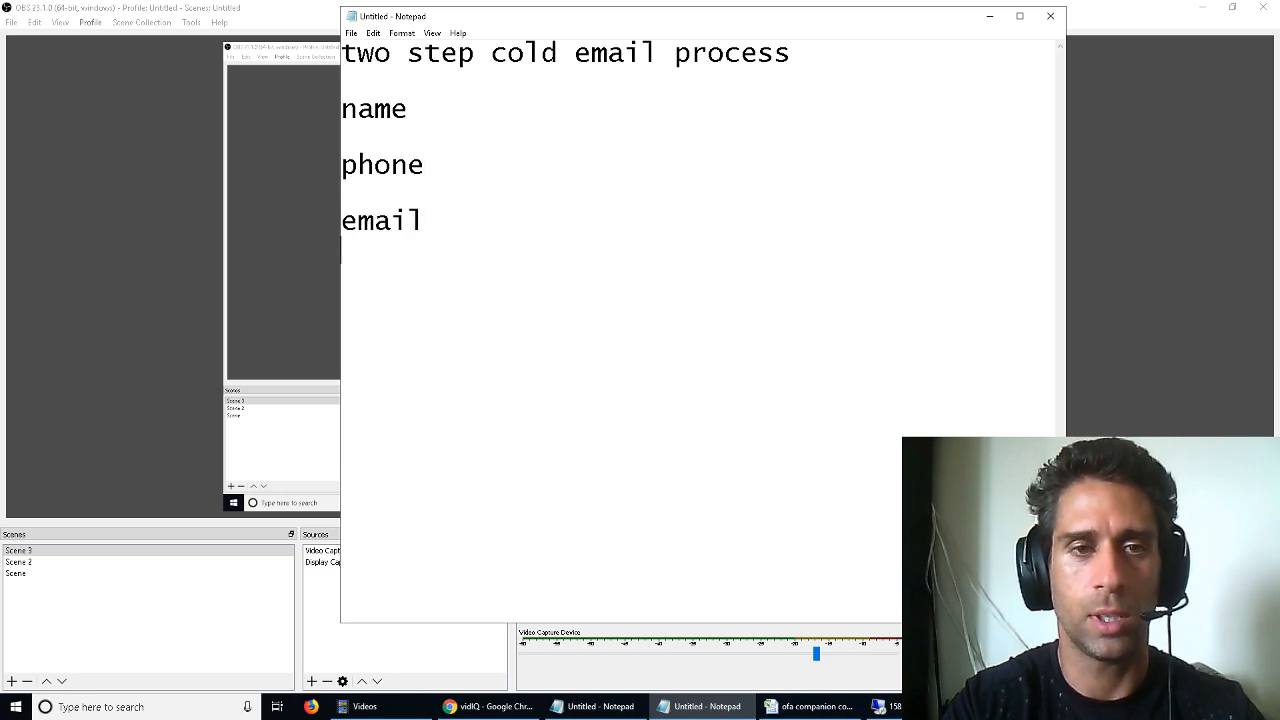
type("message")
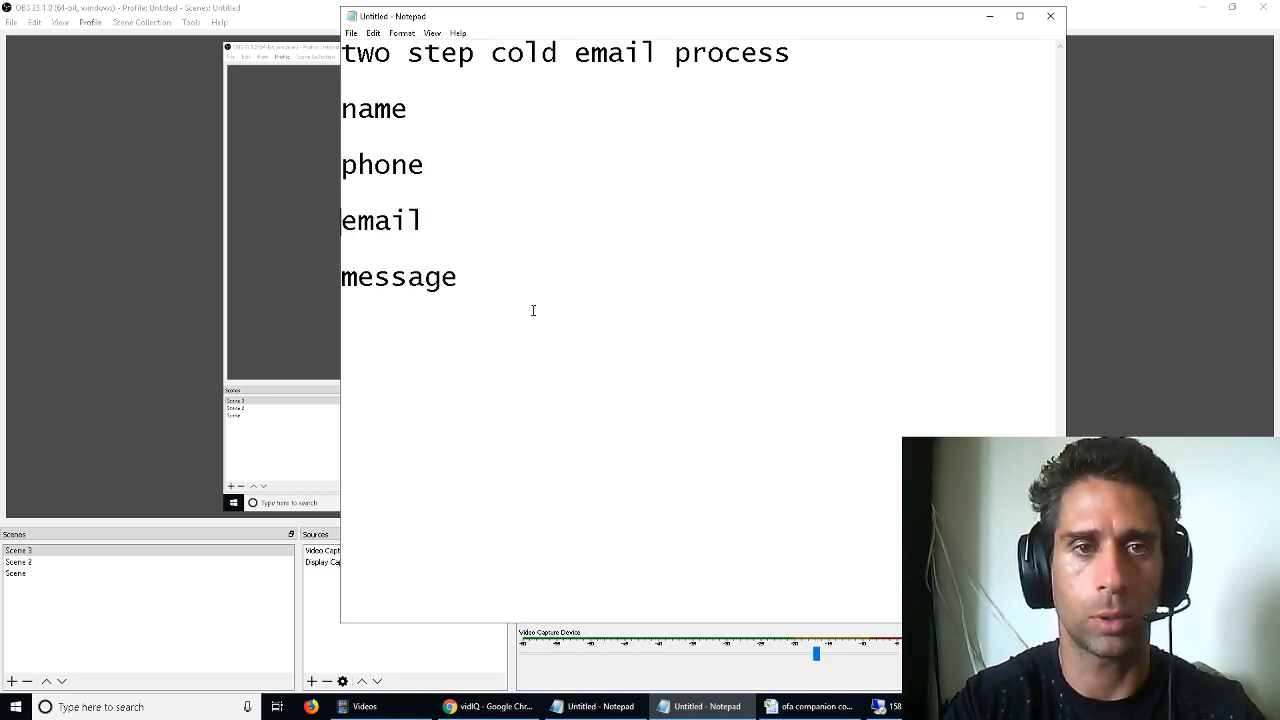
Step: Under name, advise choosing a female name and setting up a throwaway domain
type("- c")
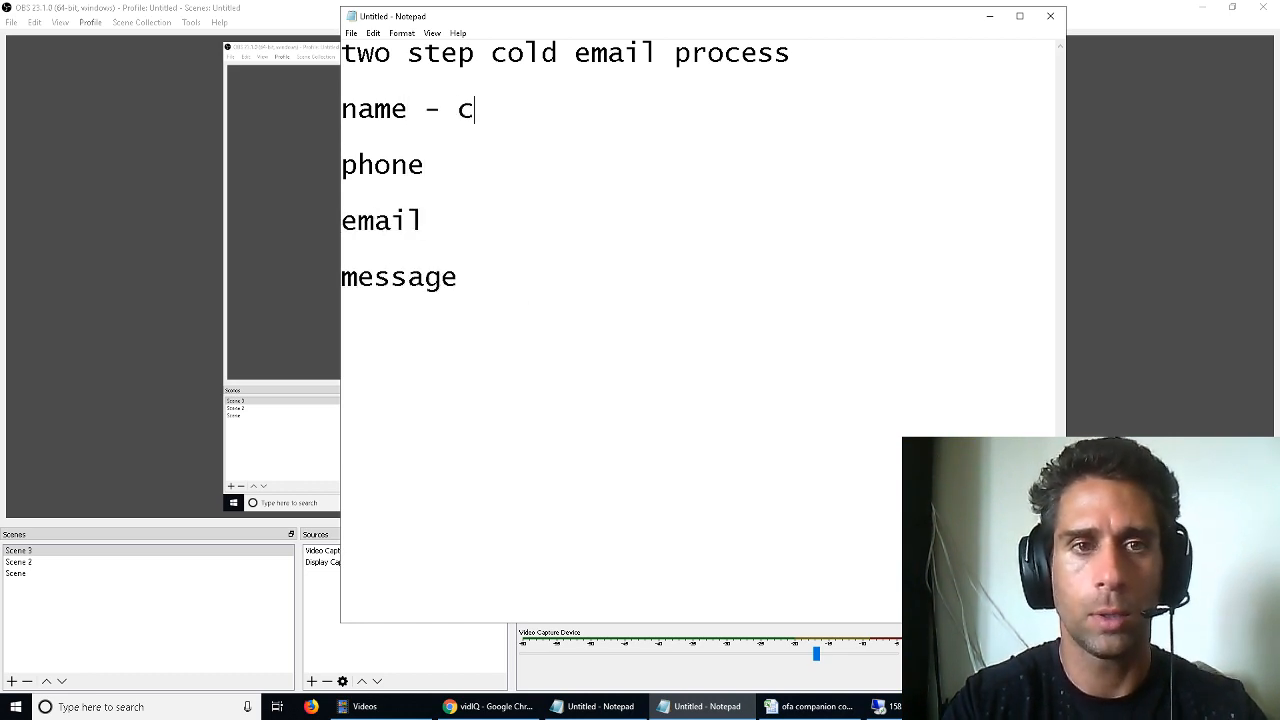
type("hoose a female n")
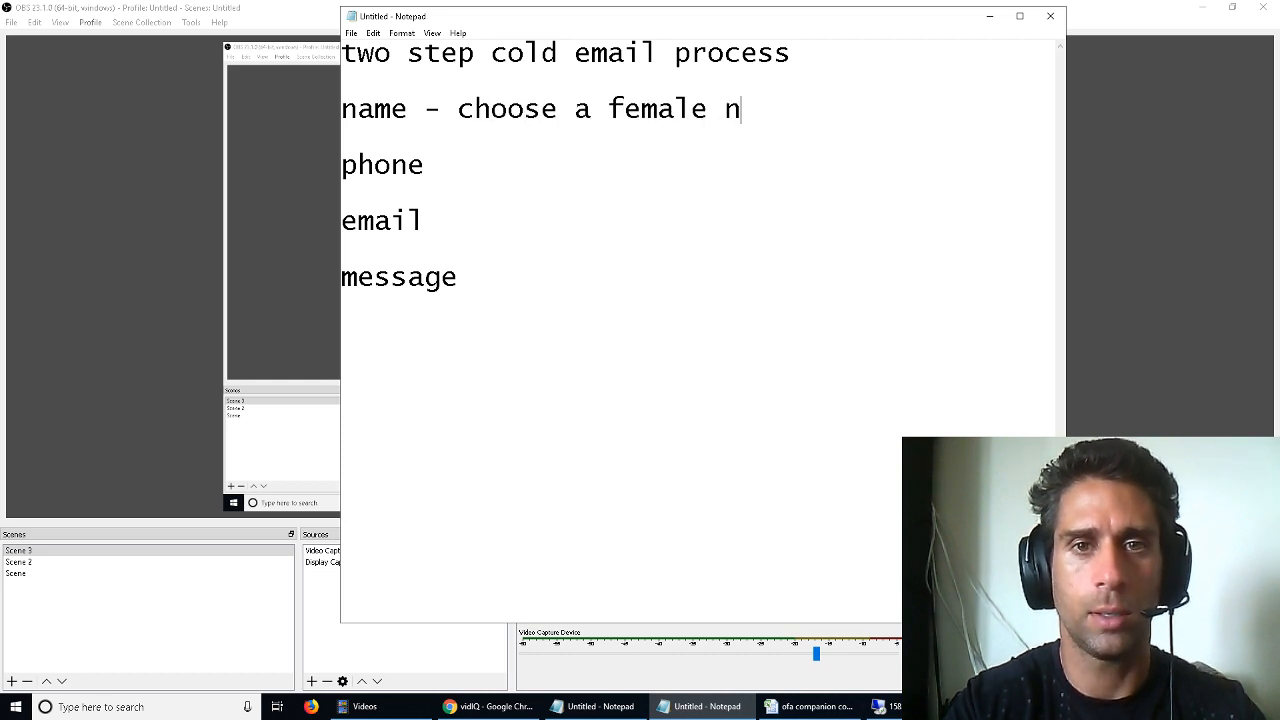
type("ame")
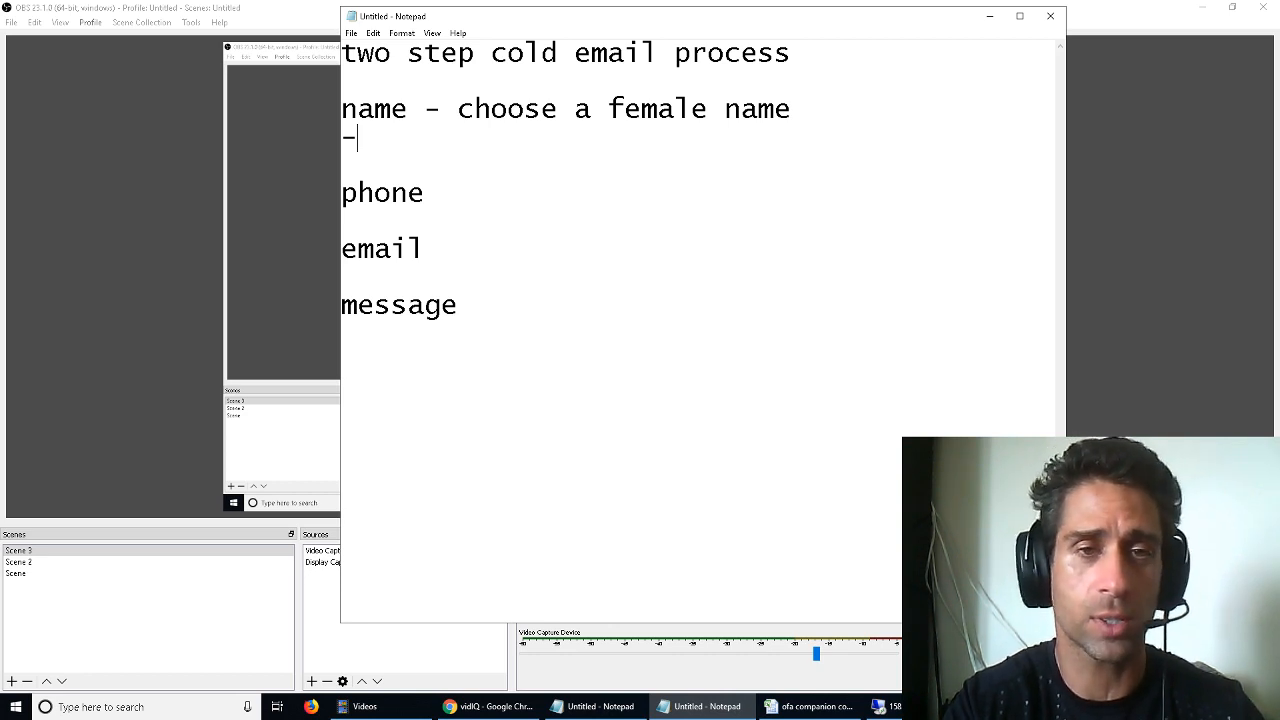
type("set up")
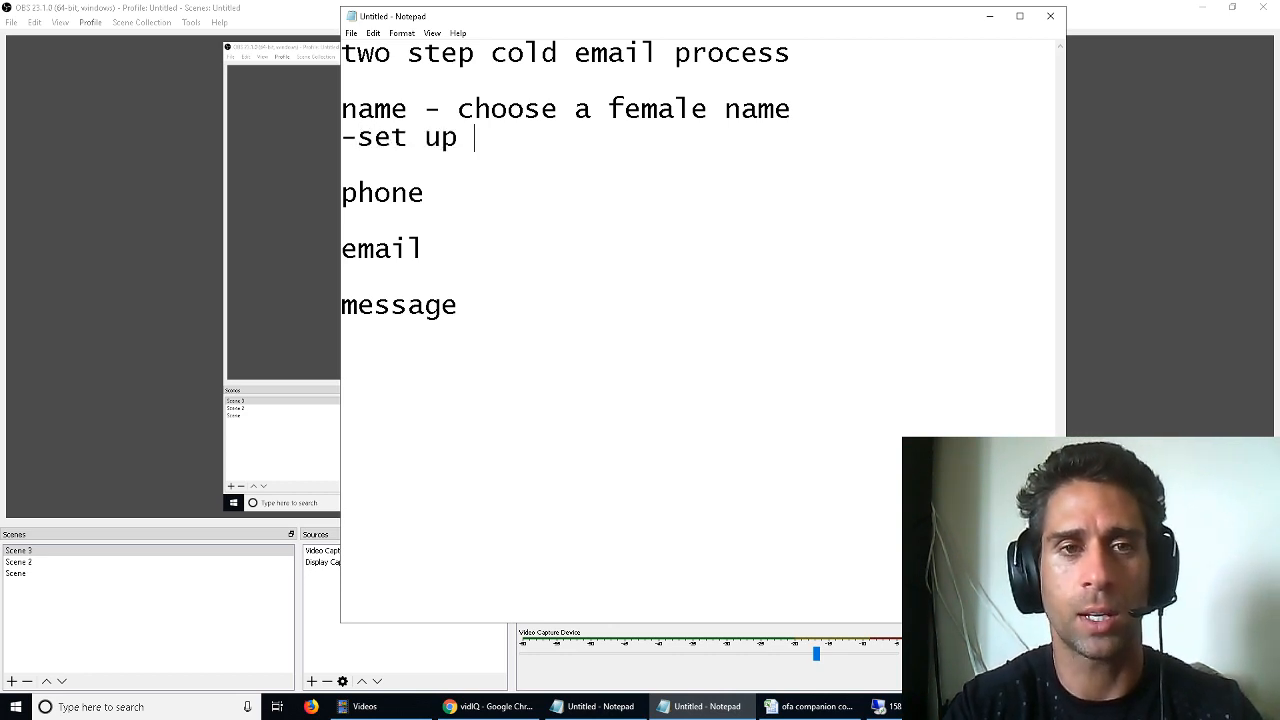
type("a throwaway domain")
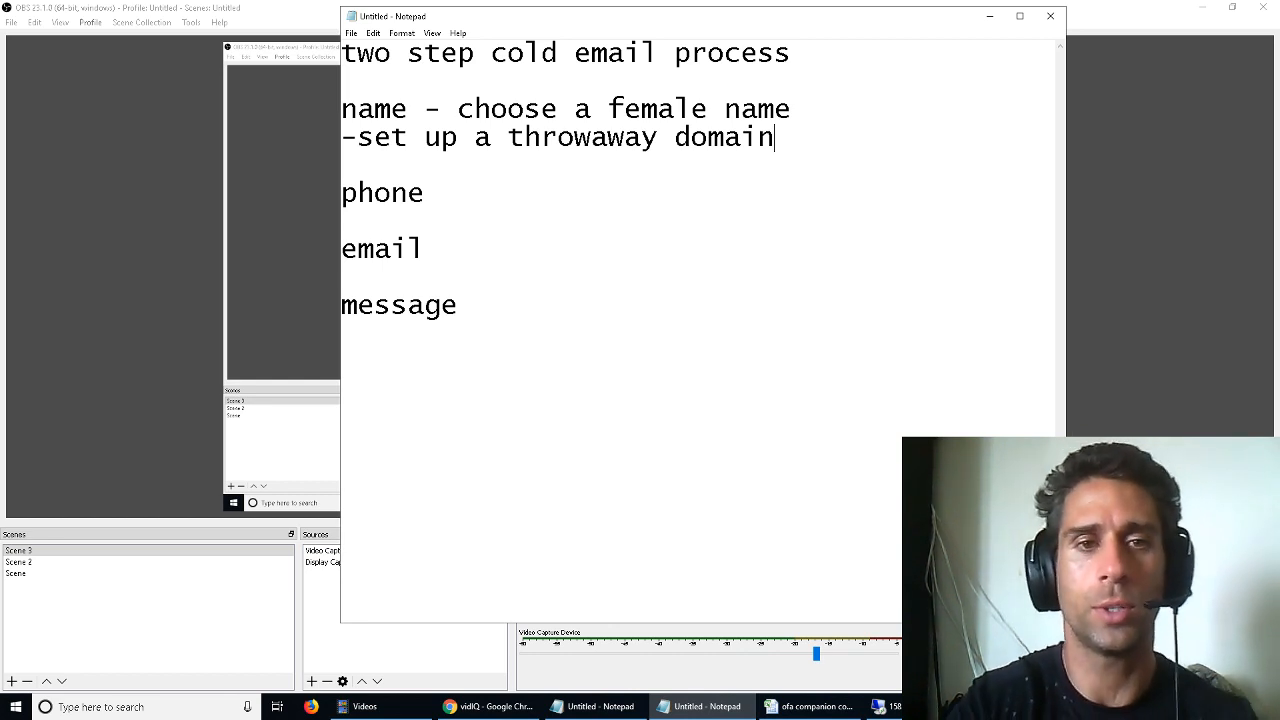
Step: Add '-don't use your main domain' to avoid getting blacklisted
type("-don't")
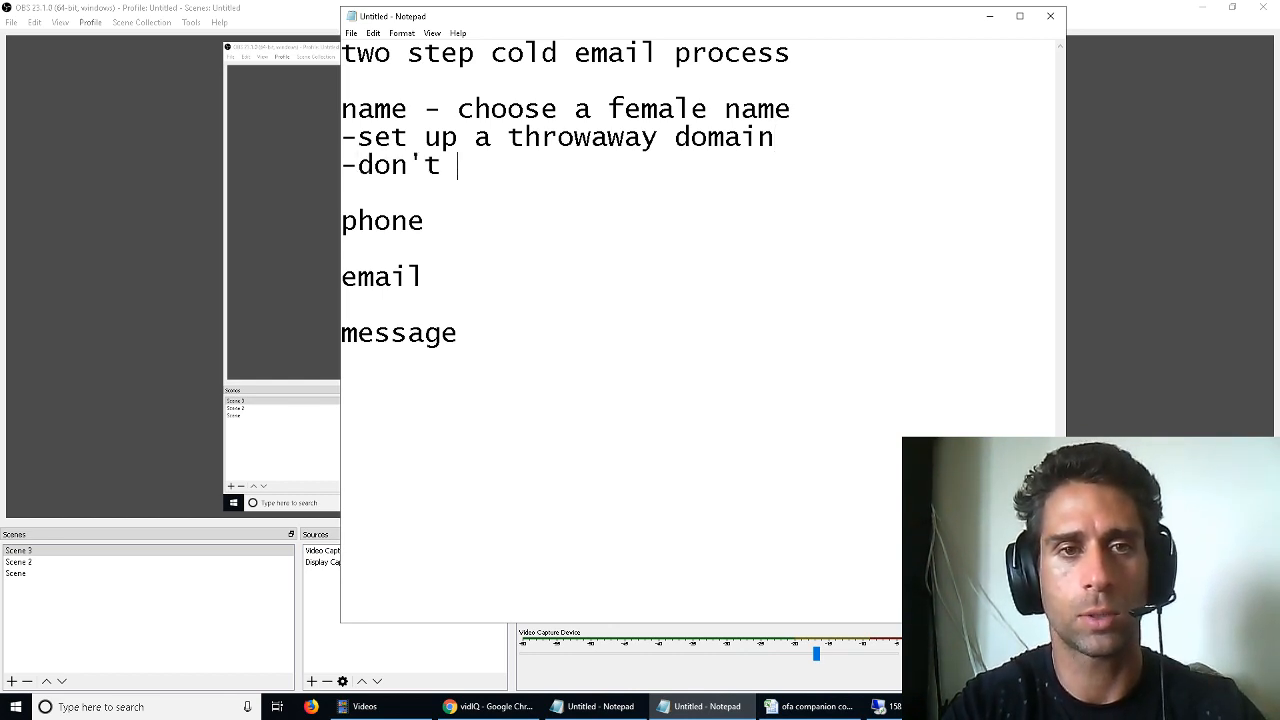
type("use your main domain in case you get blackl")
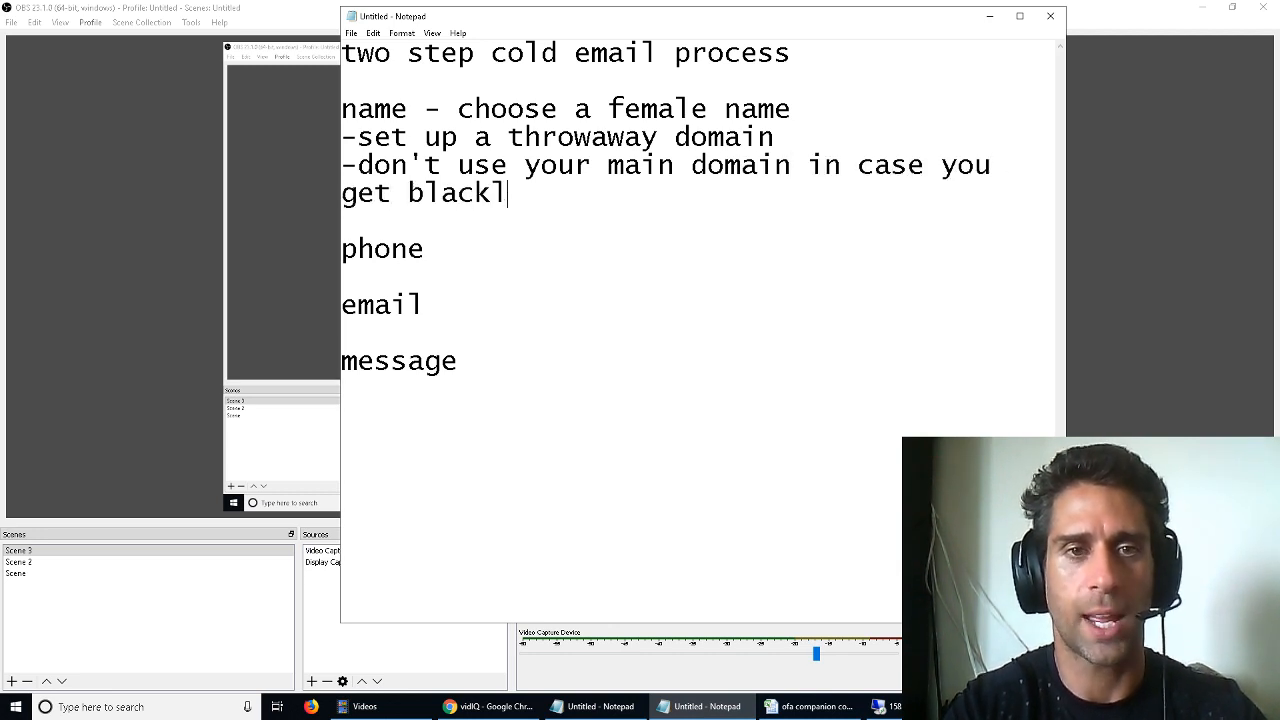
type("isted")
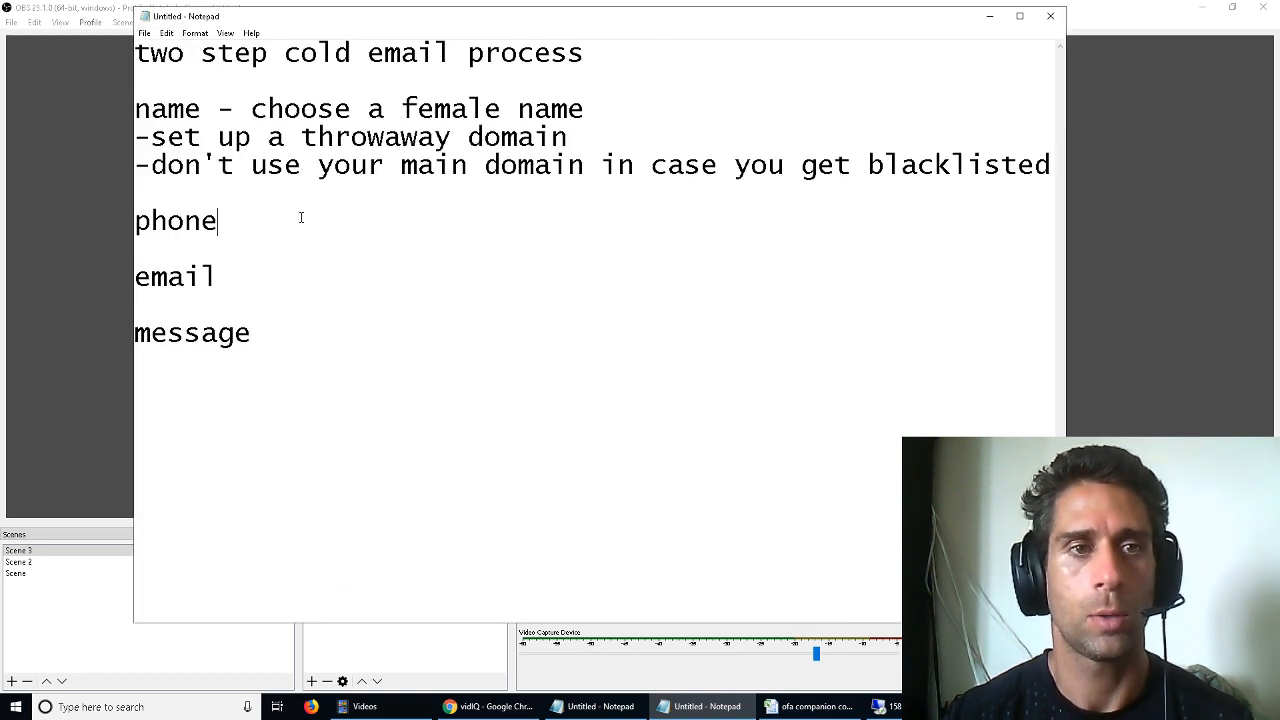
Step: Make the phone note say 'use a fake number' and '-google fake phone numbers', then start the email dash
type("- not important")
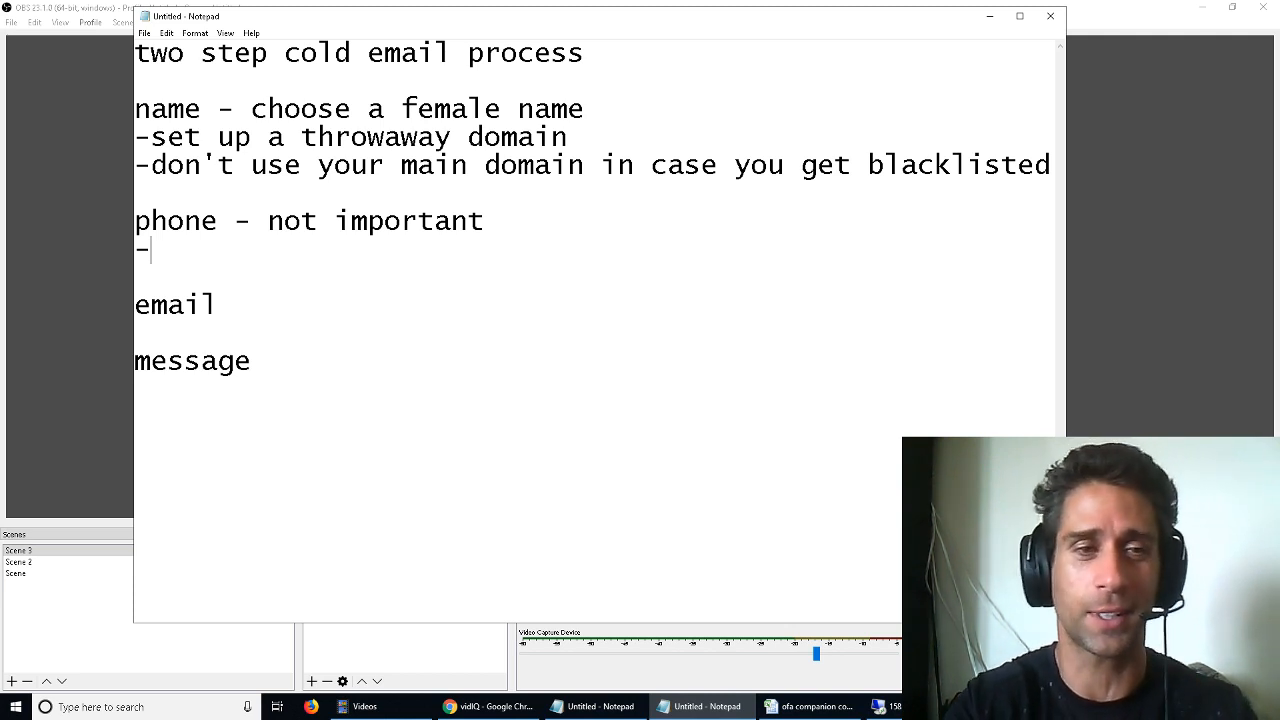
double_click(408, 221)
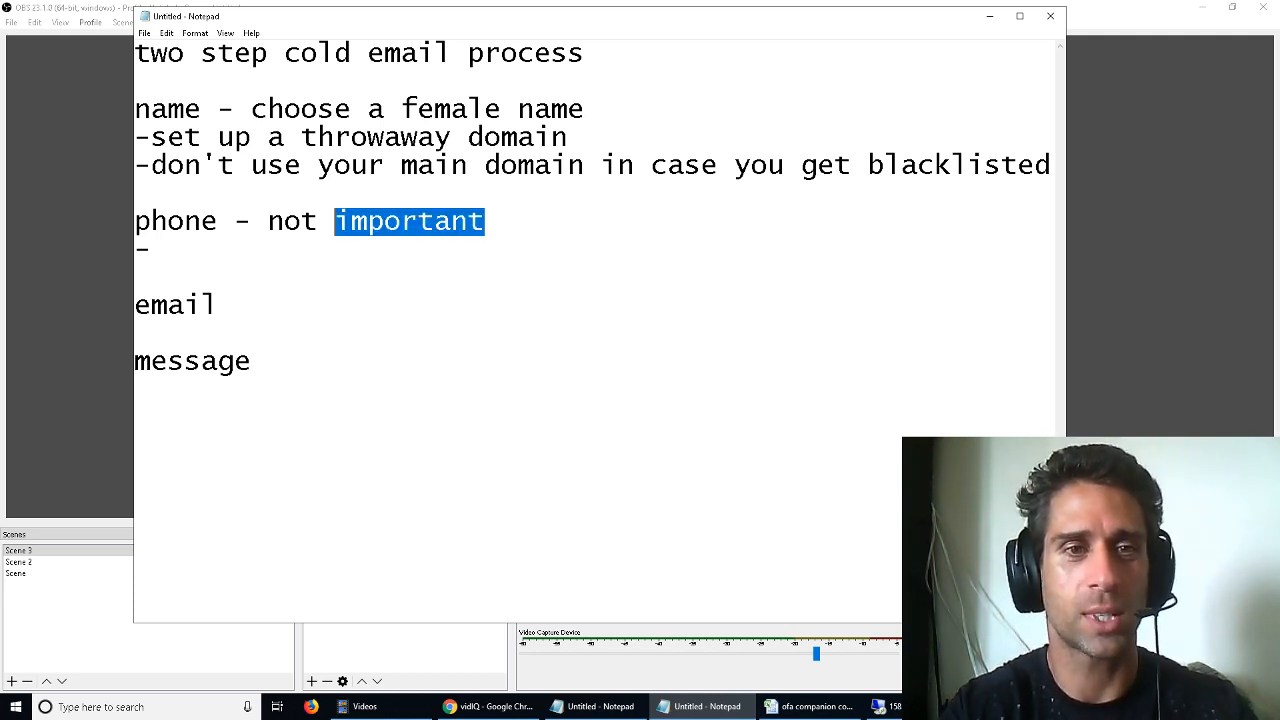
type("use a fake numbe")
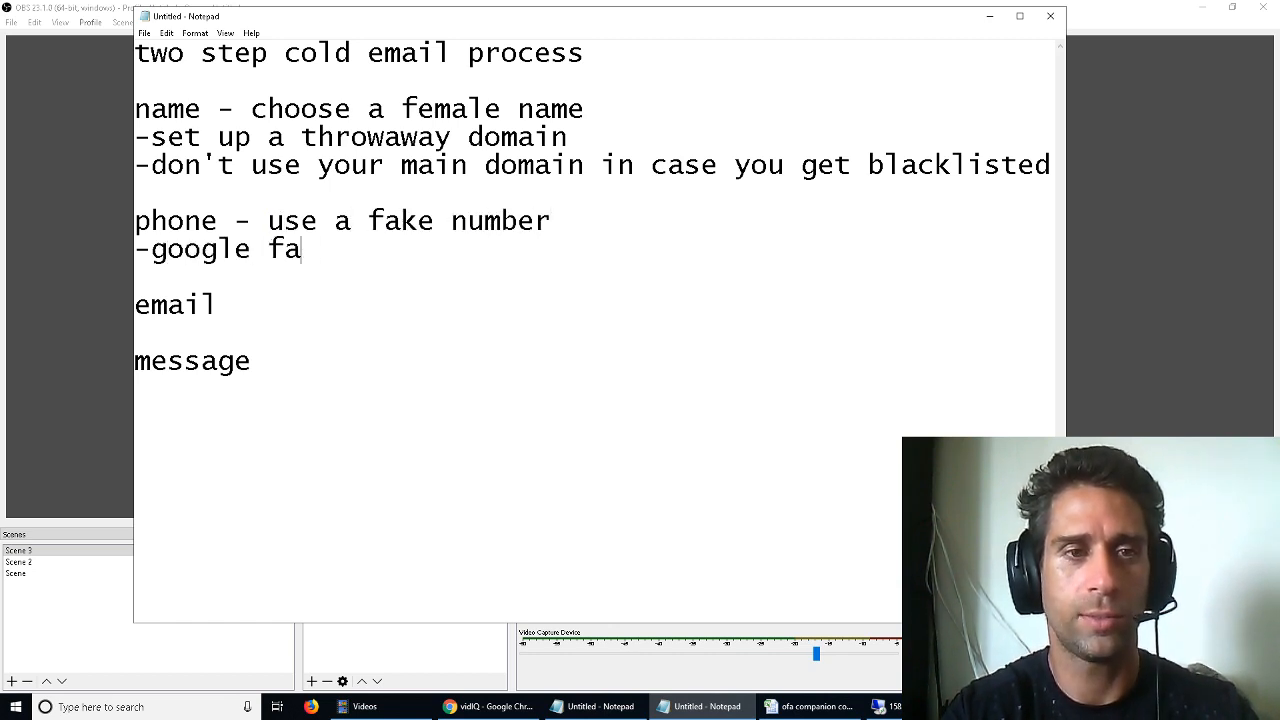
type("ke phone numbers")
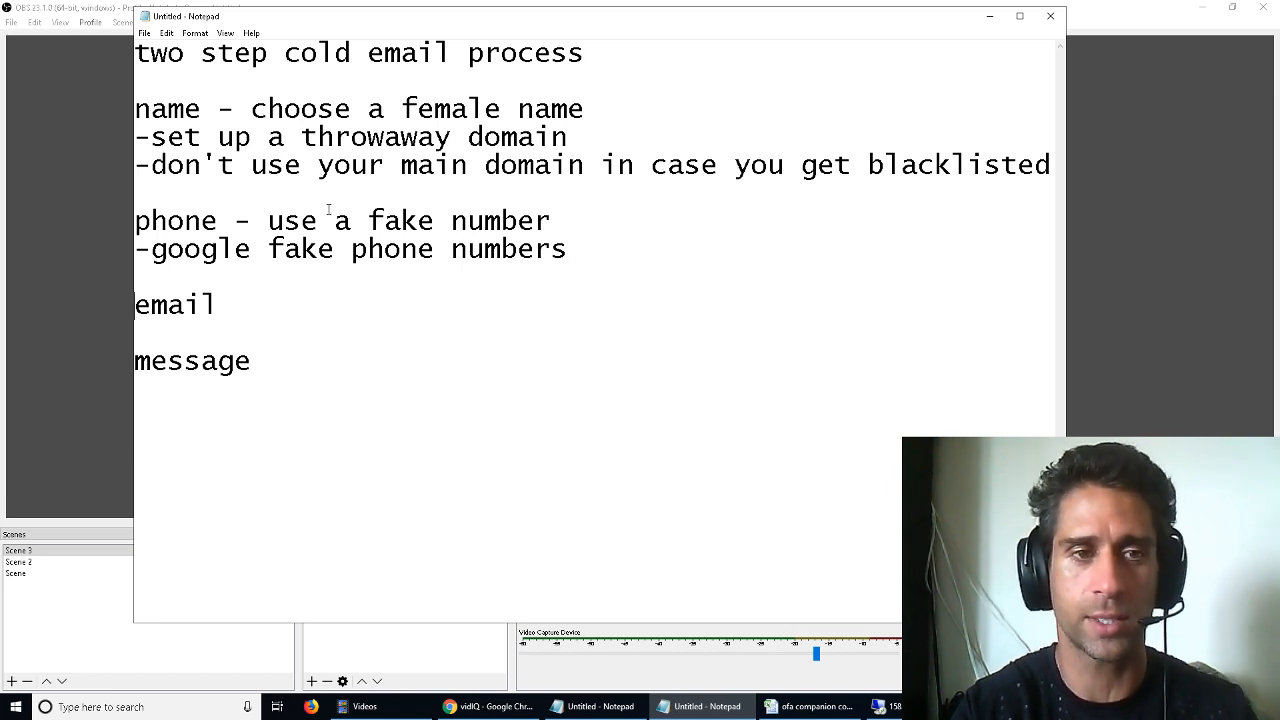
type("-")
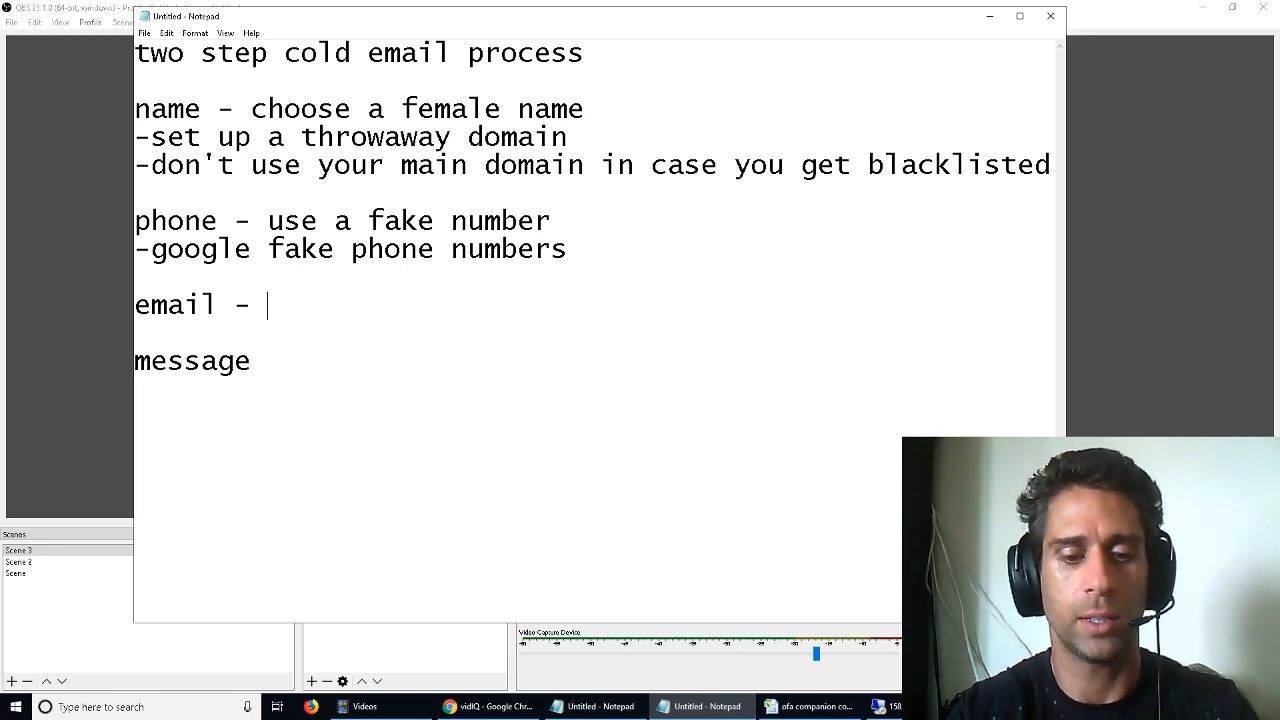
Step: Advise using a throwaway email address from your domain
type("use a thr")
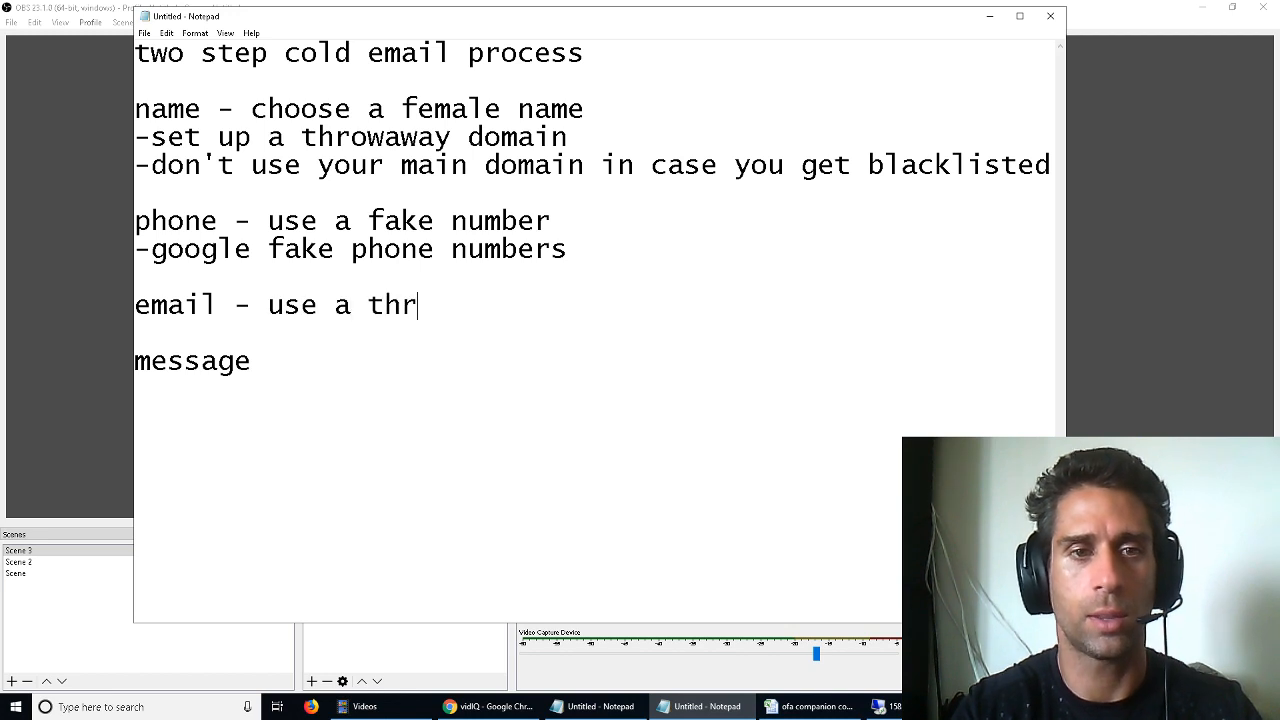
type("ow")
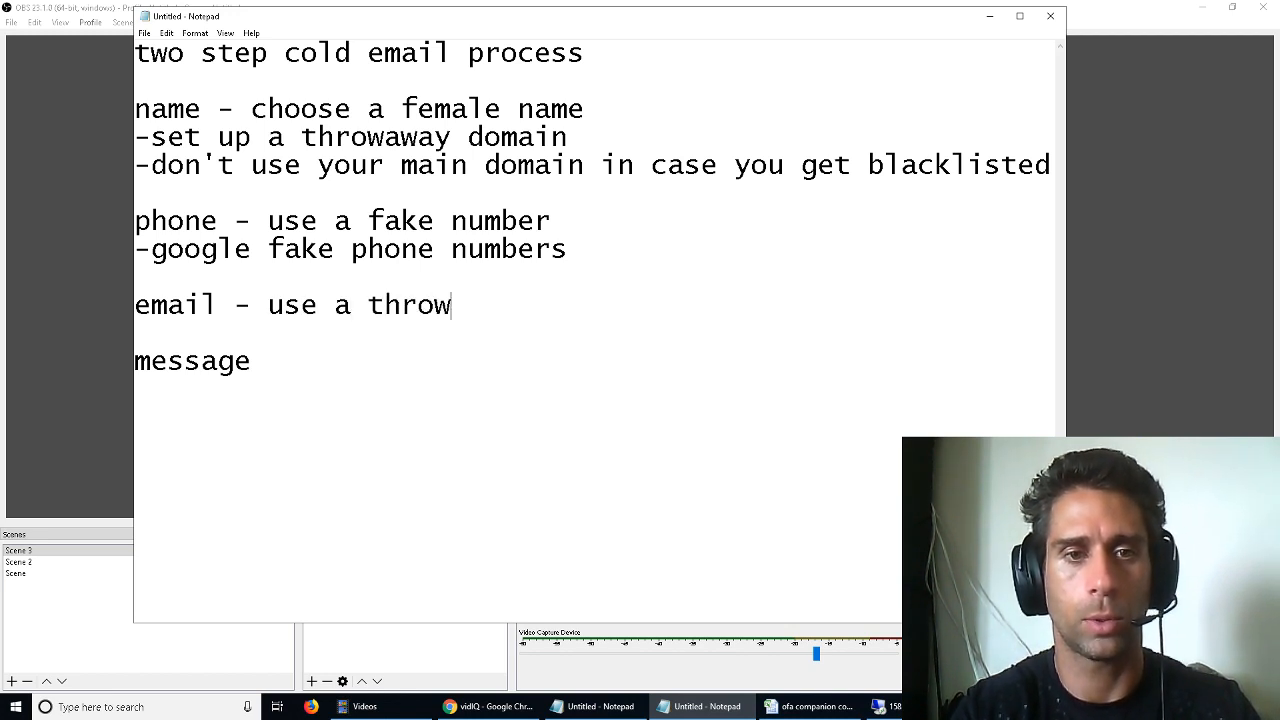
type("away email add")
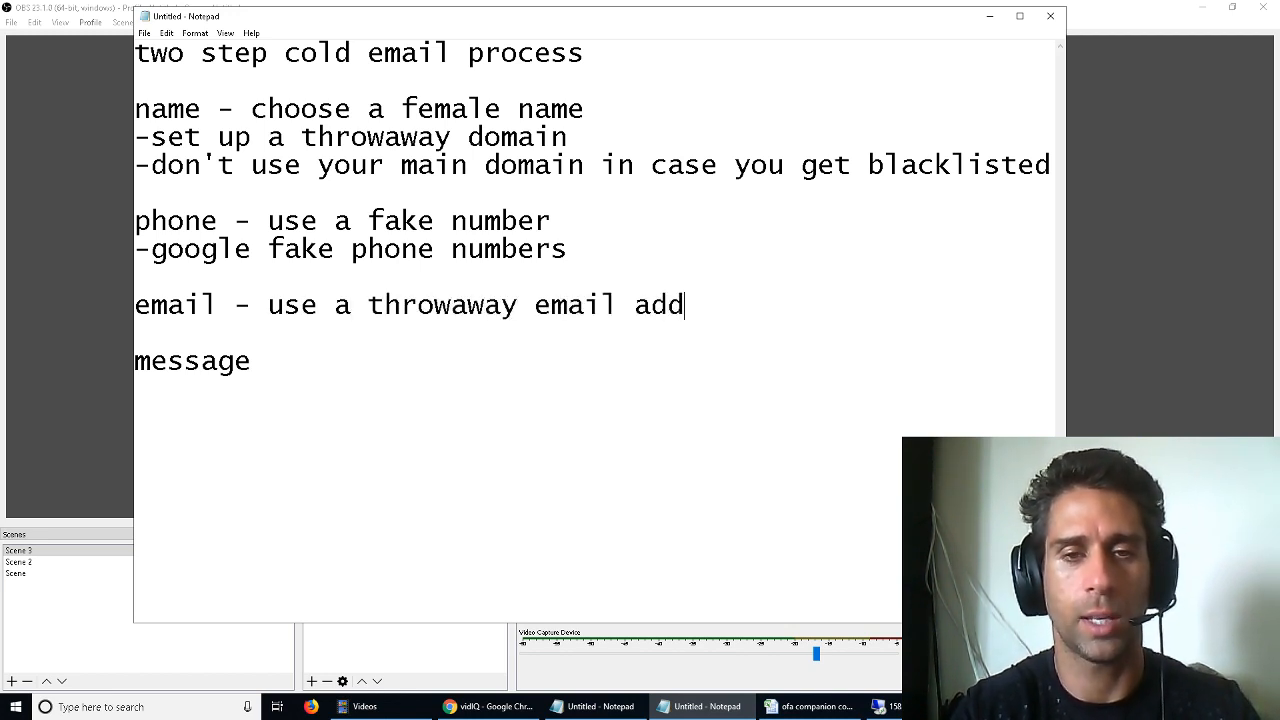
type("ress from your domain")
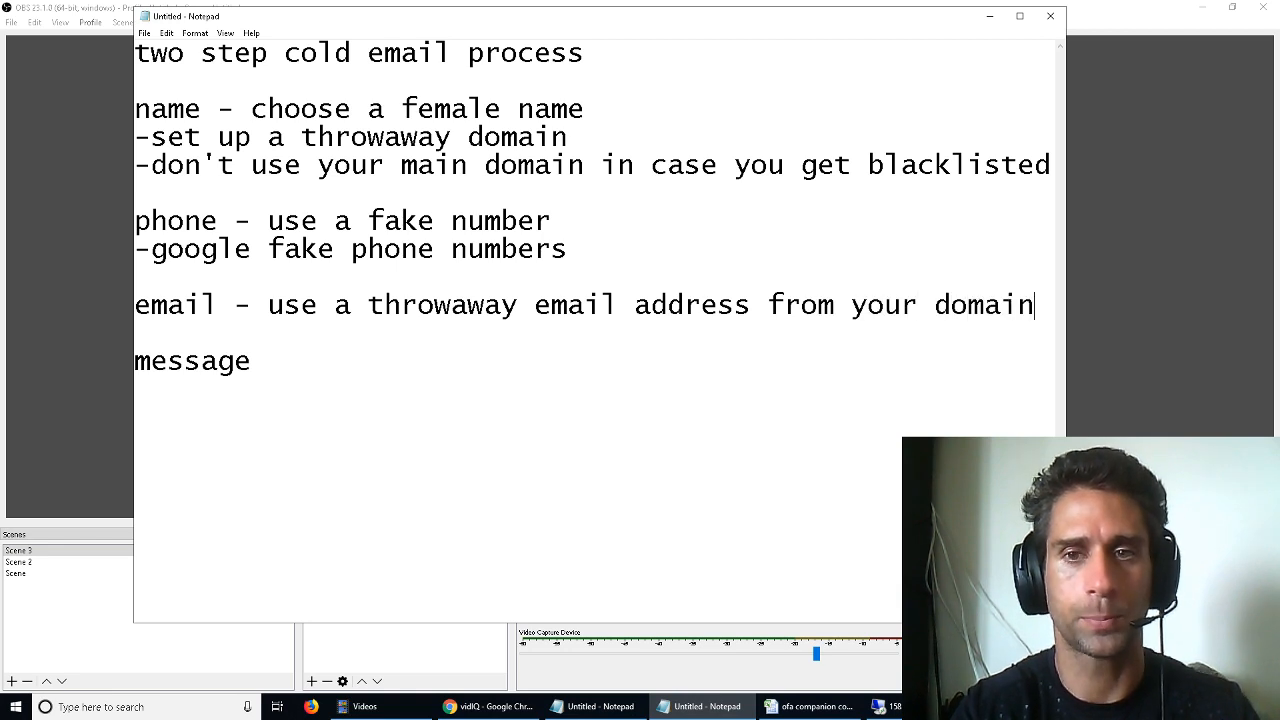
key("enter")
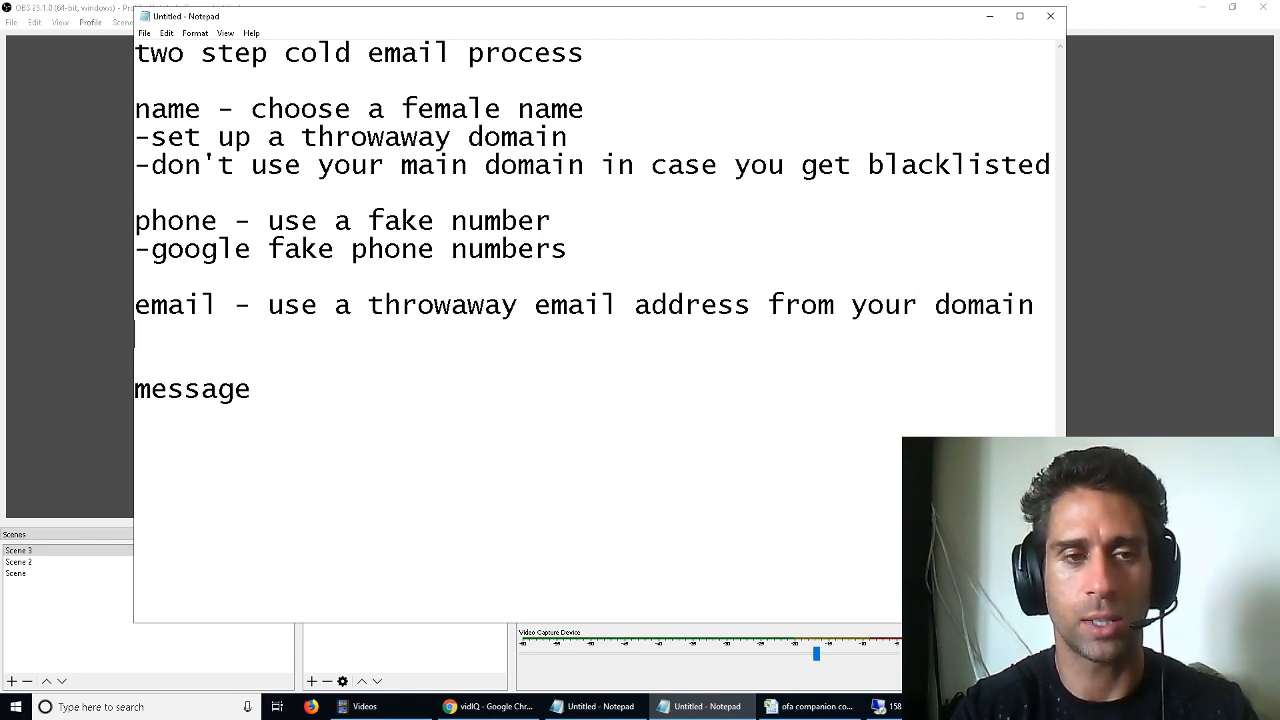
type("je")
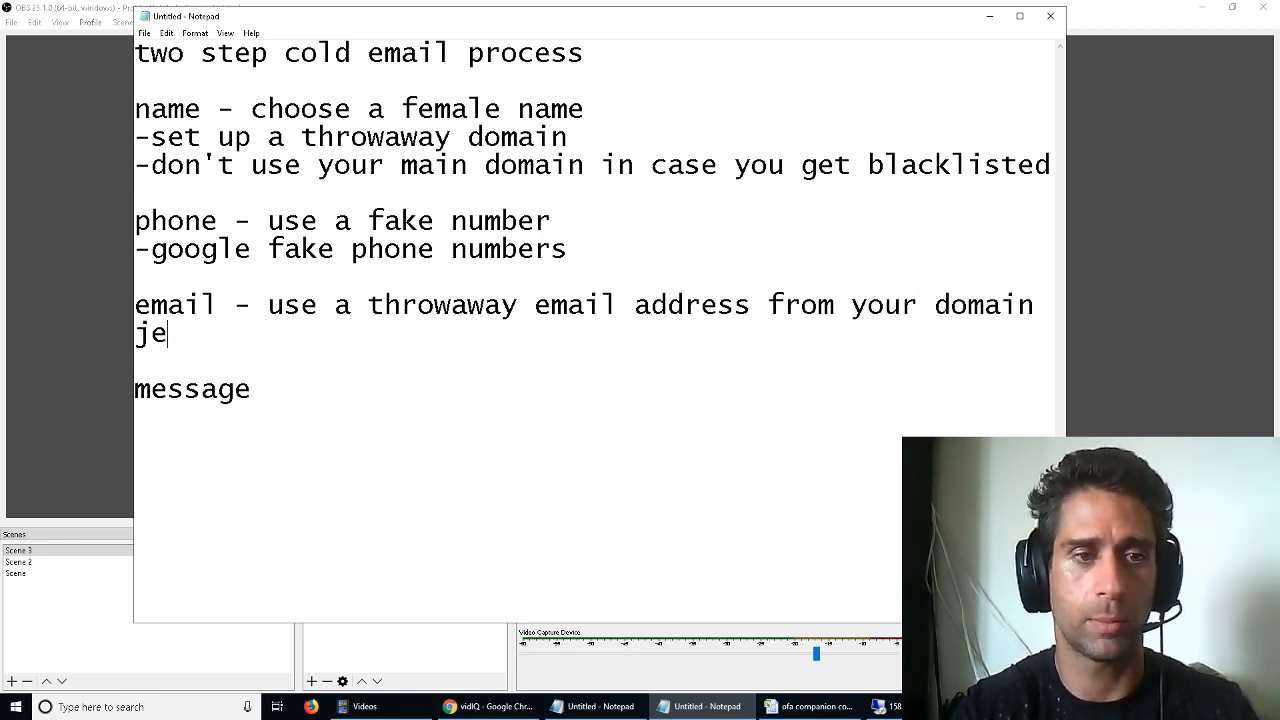
type("- if")
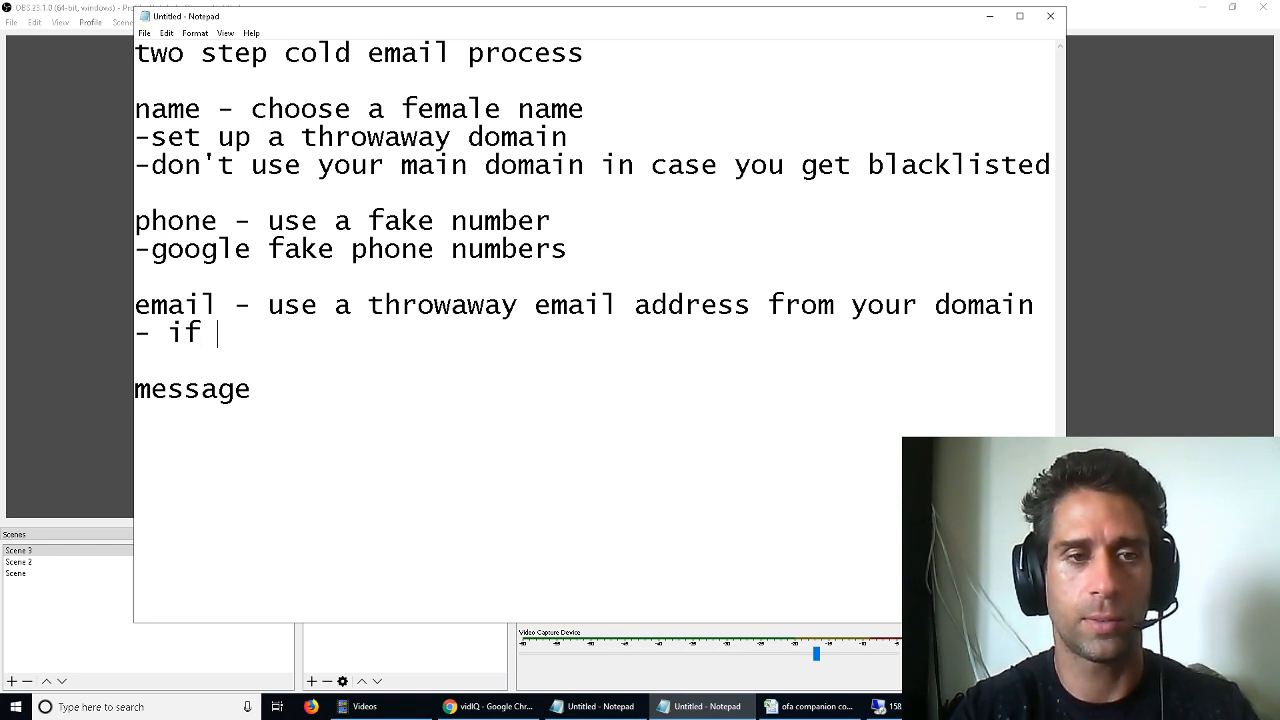
type("ex: jen")
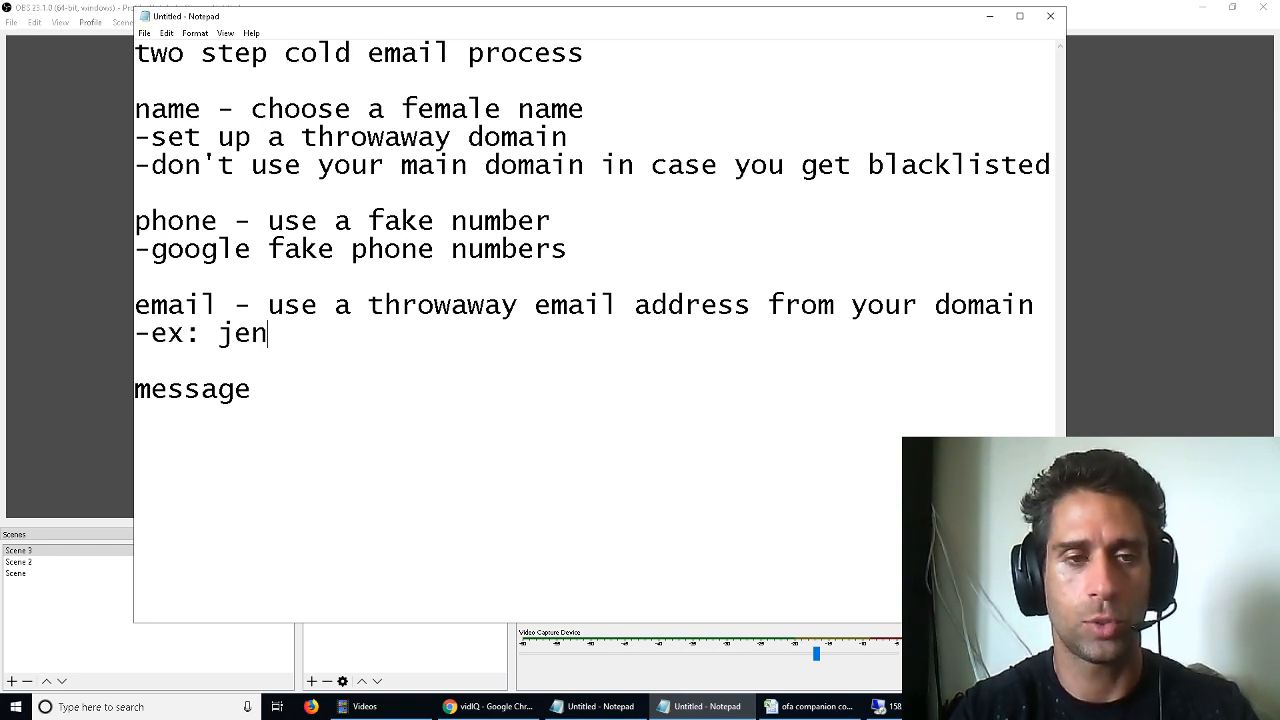
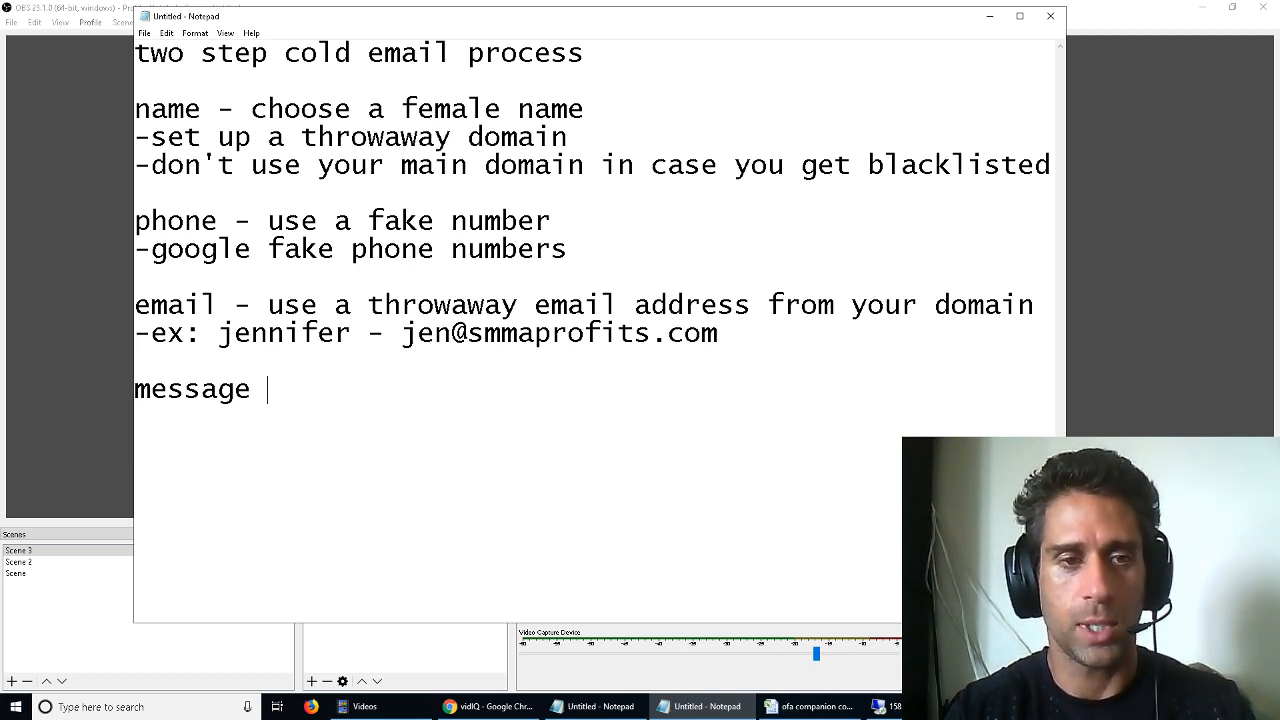
type("-")
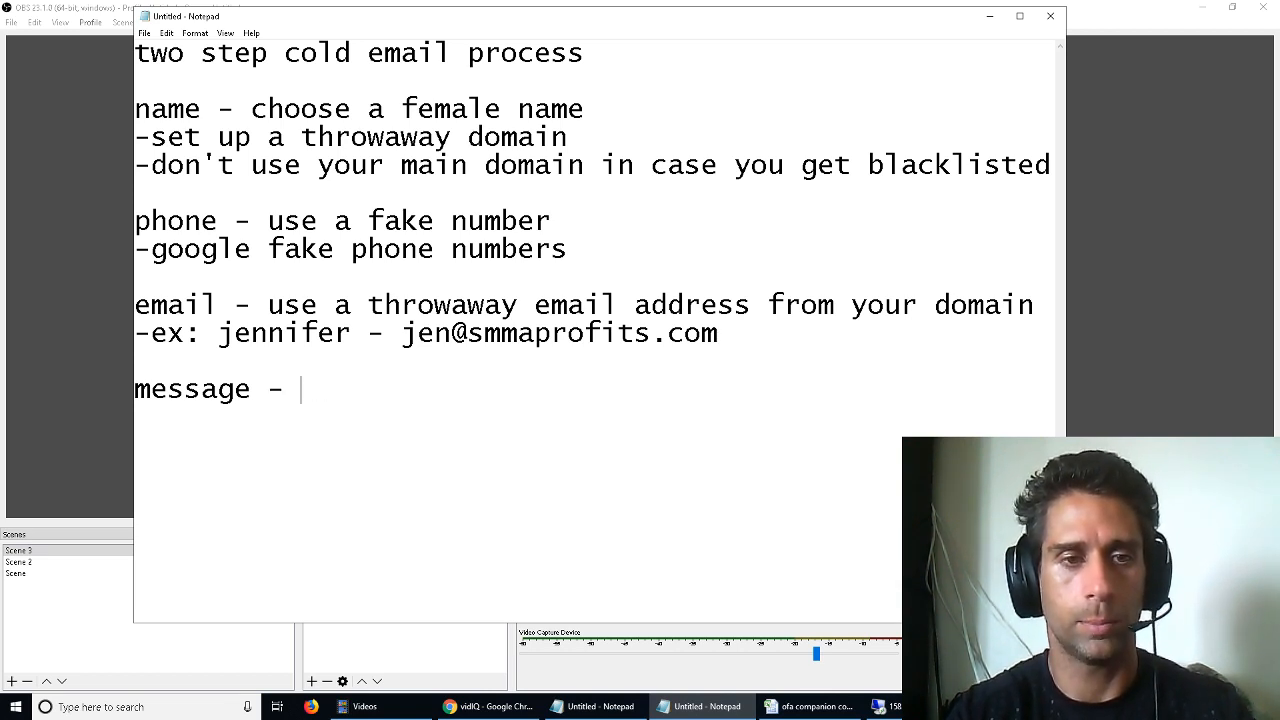
Step: Note the message has two steps, starting 'step 1: short email to the point'
type("two steps")
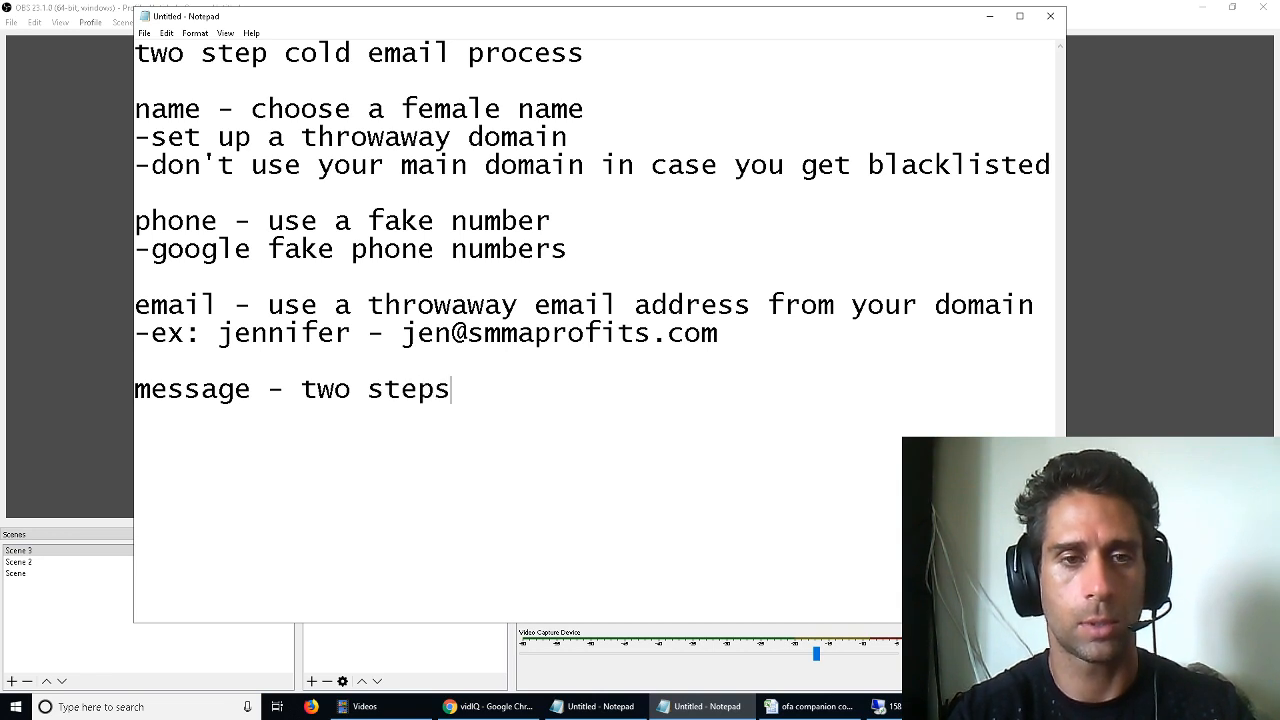
type("step 1:")
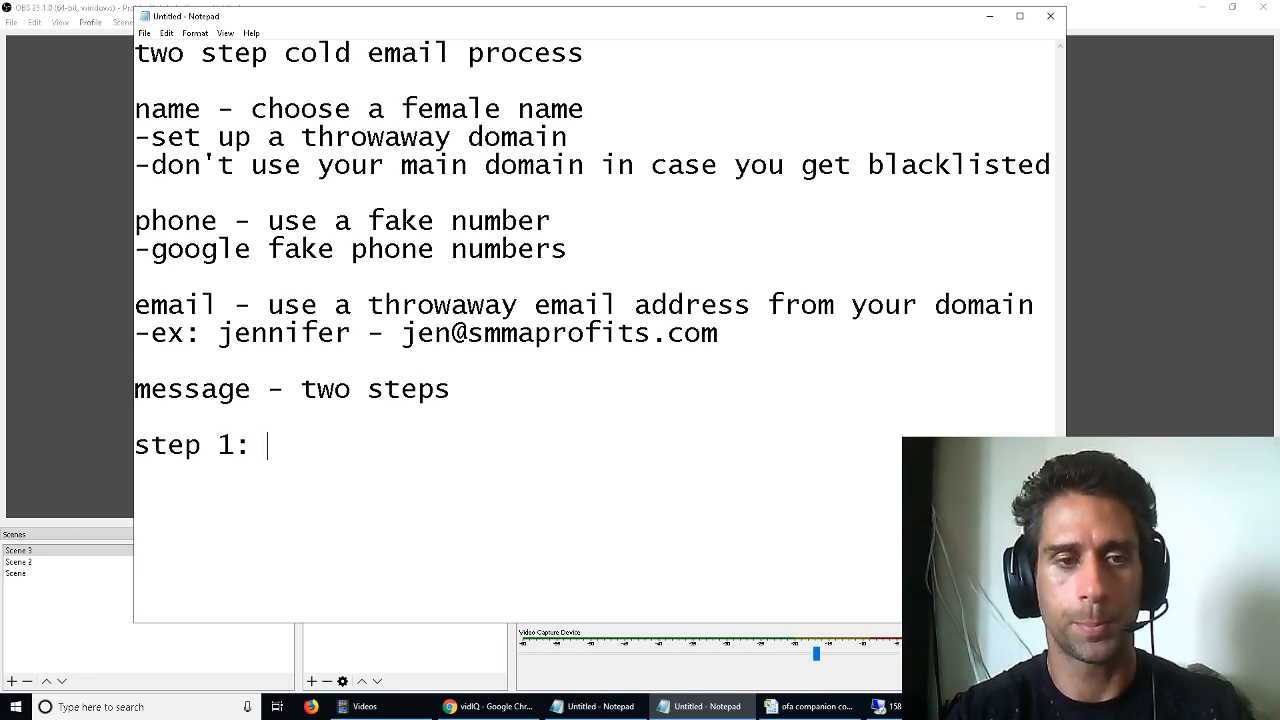
type("short email to the point")
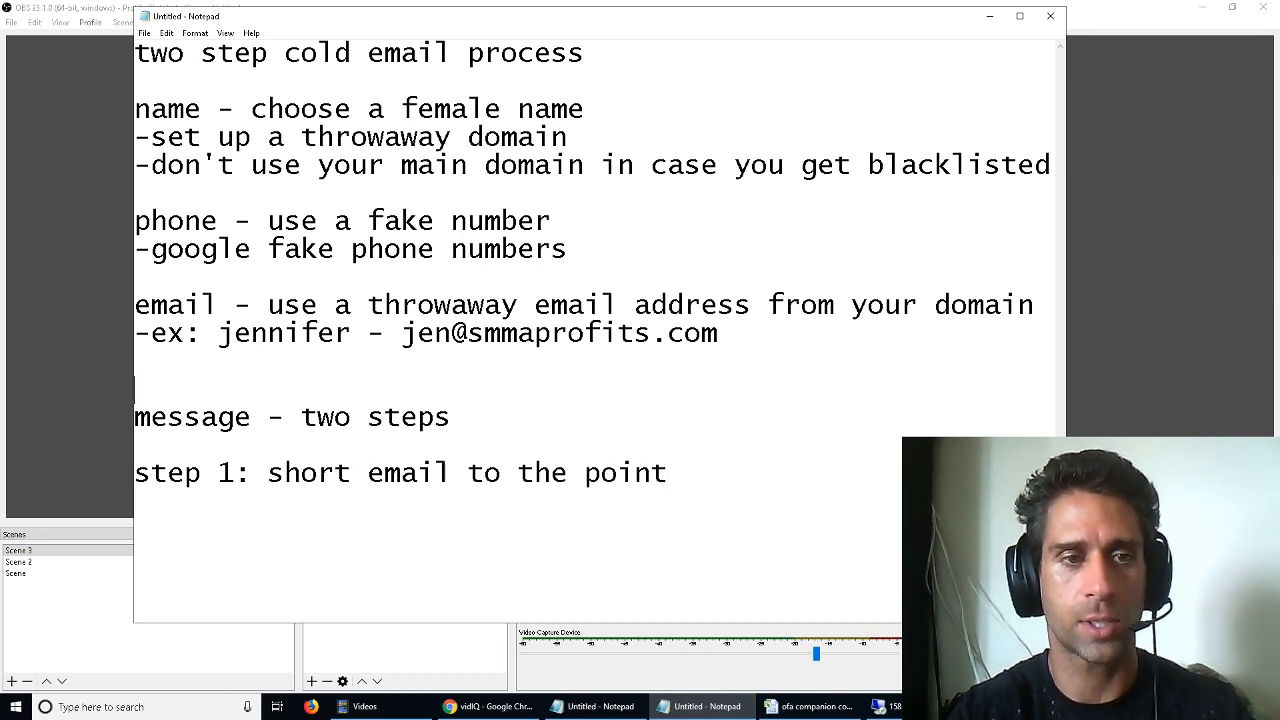
Step: Add a subject line section: one or two customer-like words, e.g. "question", "quick question", Newsletter
type("subject line -")
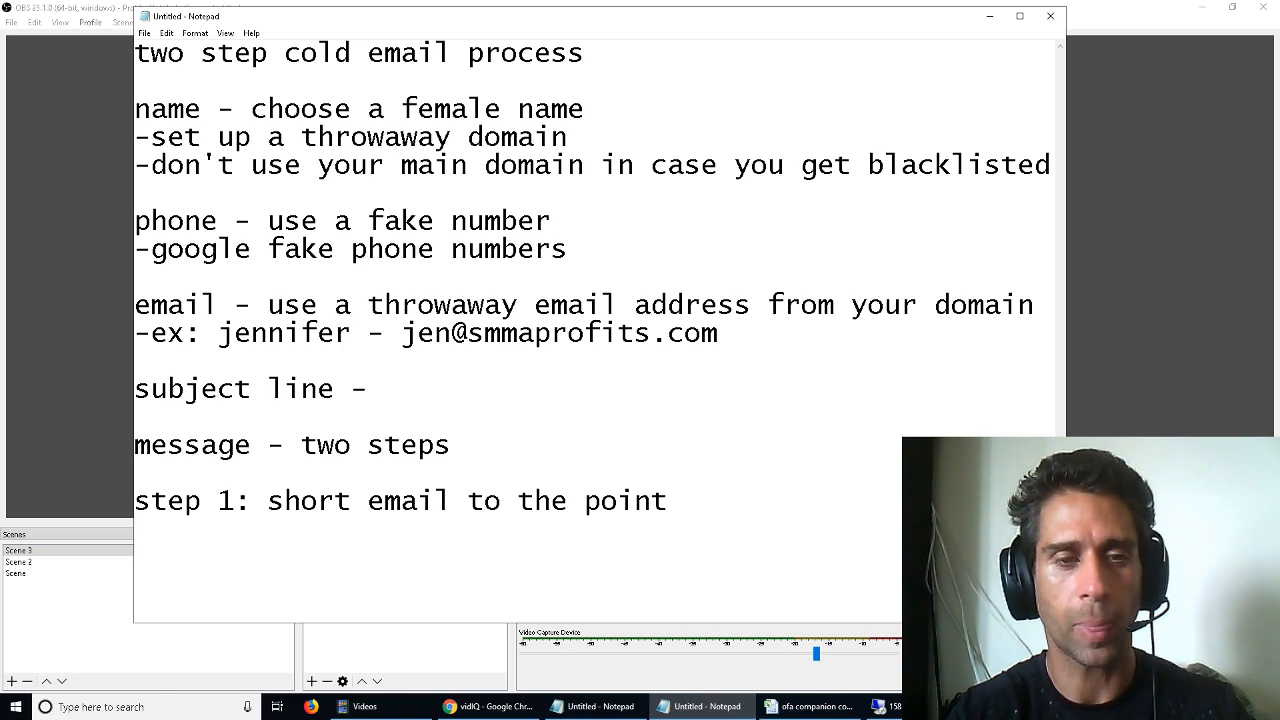
type("one or two words that")
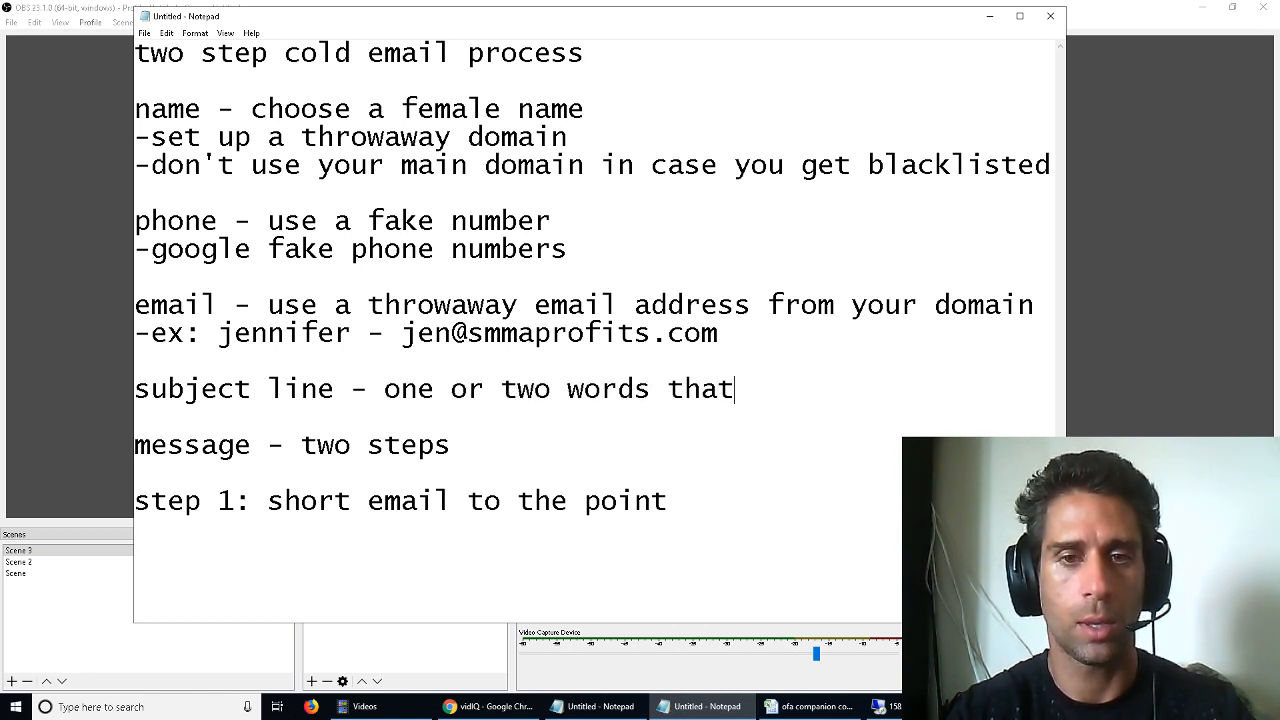
type("imply you are a customer")
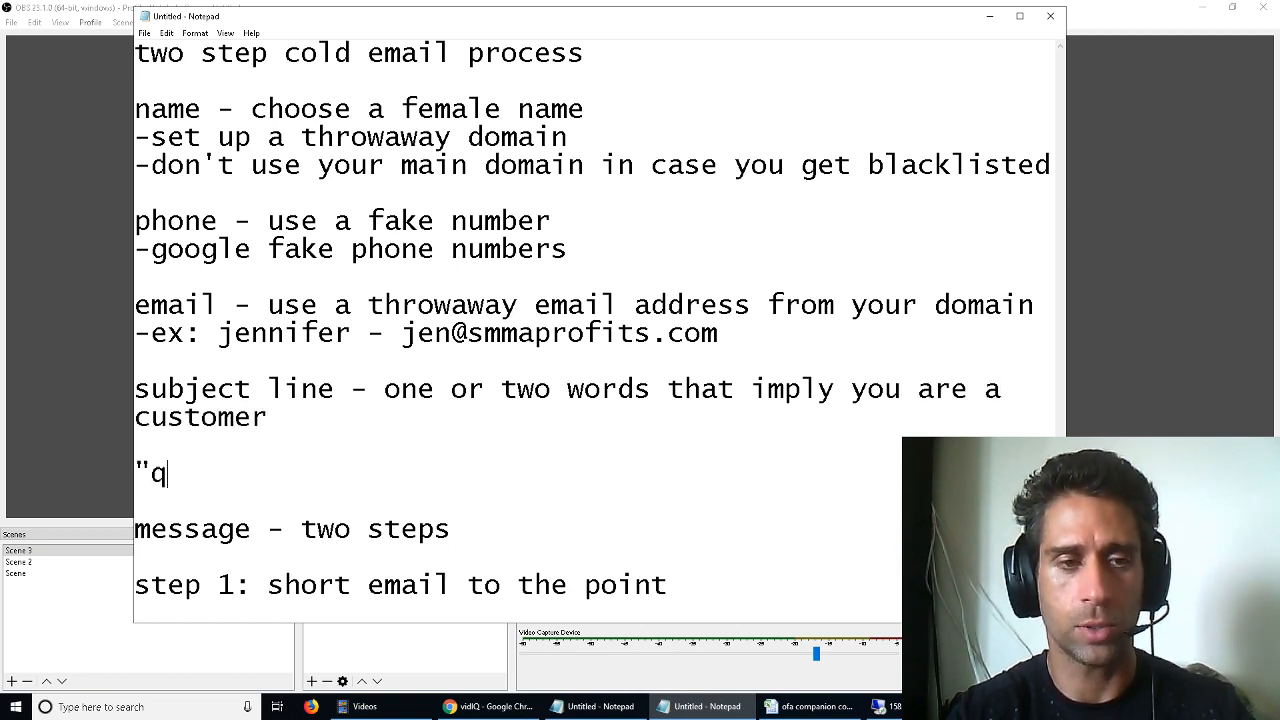
type("uestion\"")
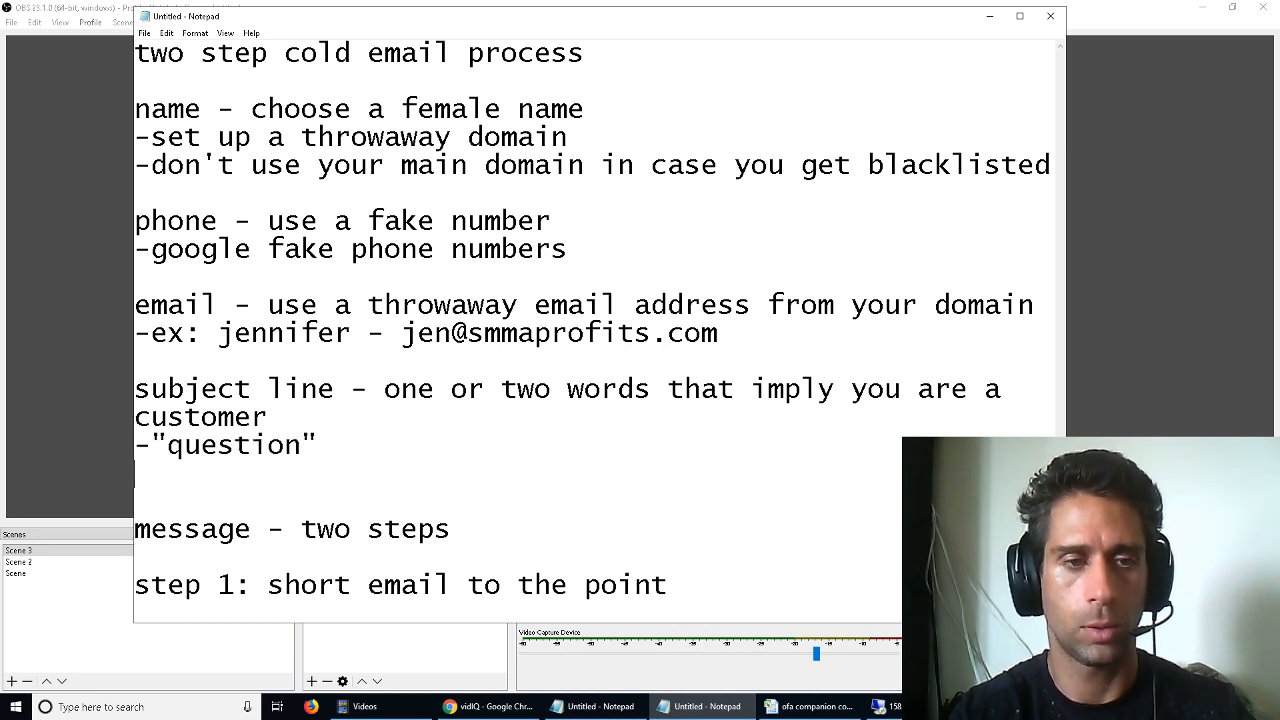
type("-\"quick u")
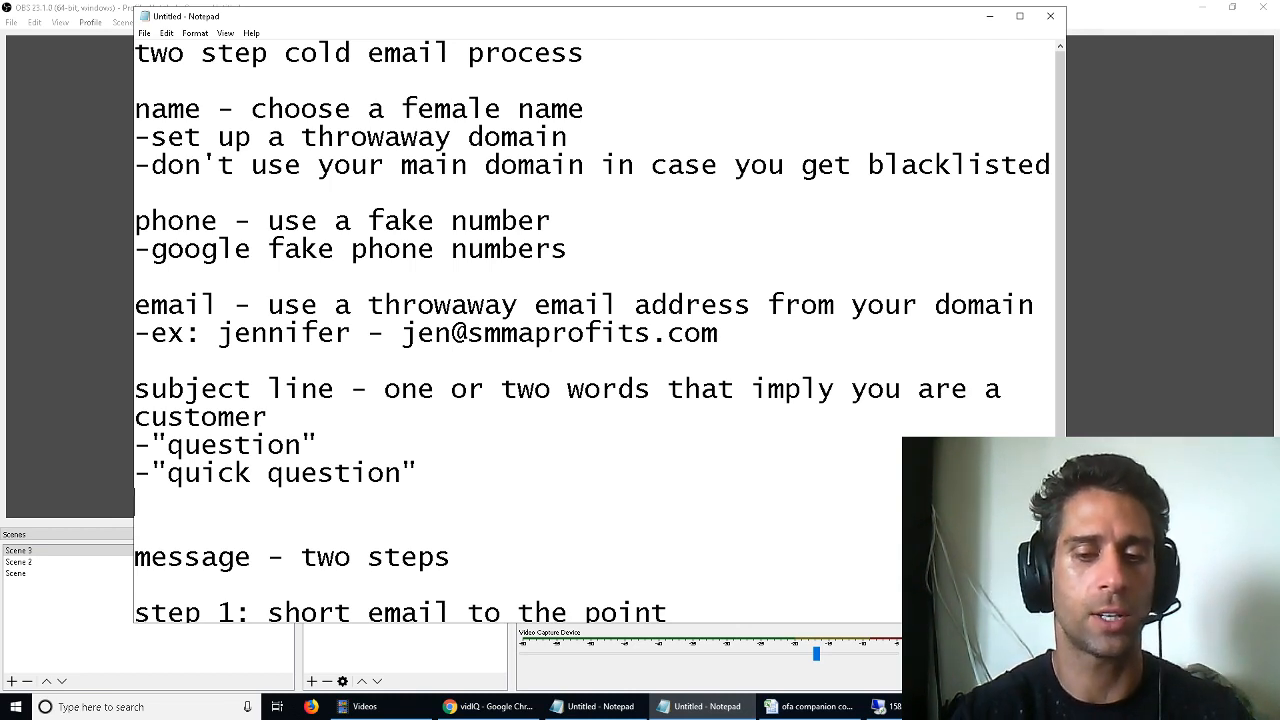
type("-")
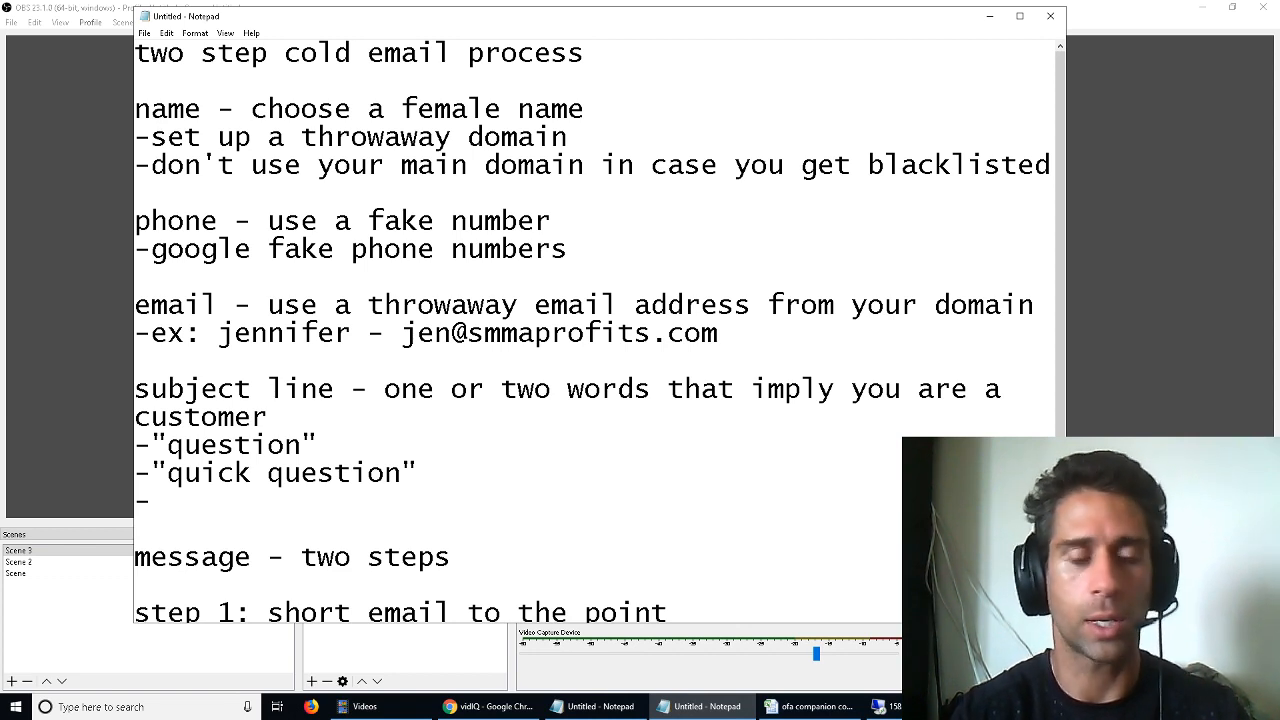
type("Newletter")
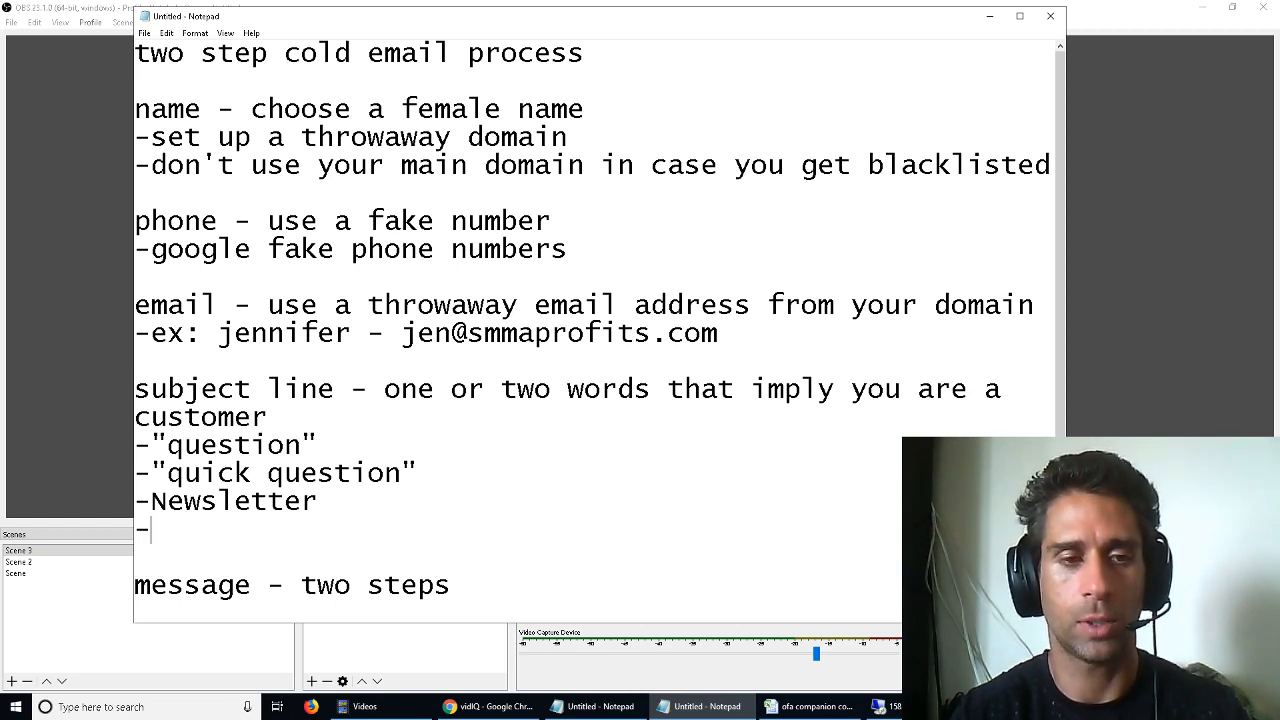
Step: Delete the 'New clients' example and retype 'step 1: short email to the point'
type("Free time?")
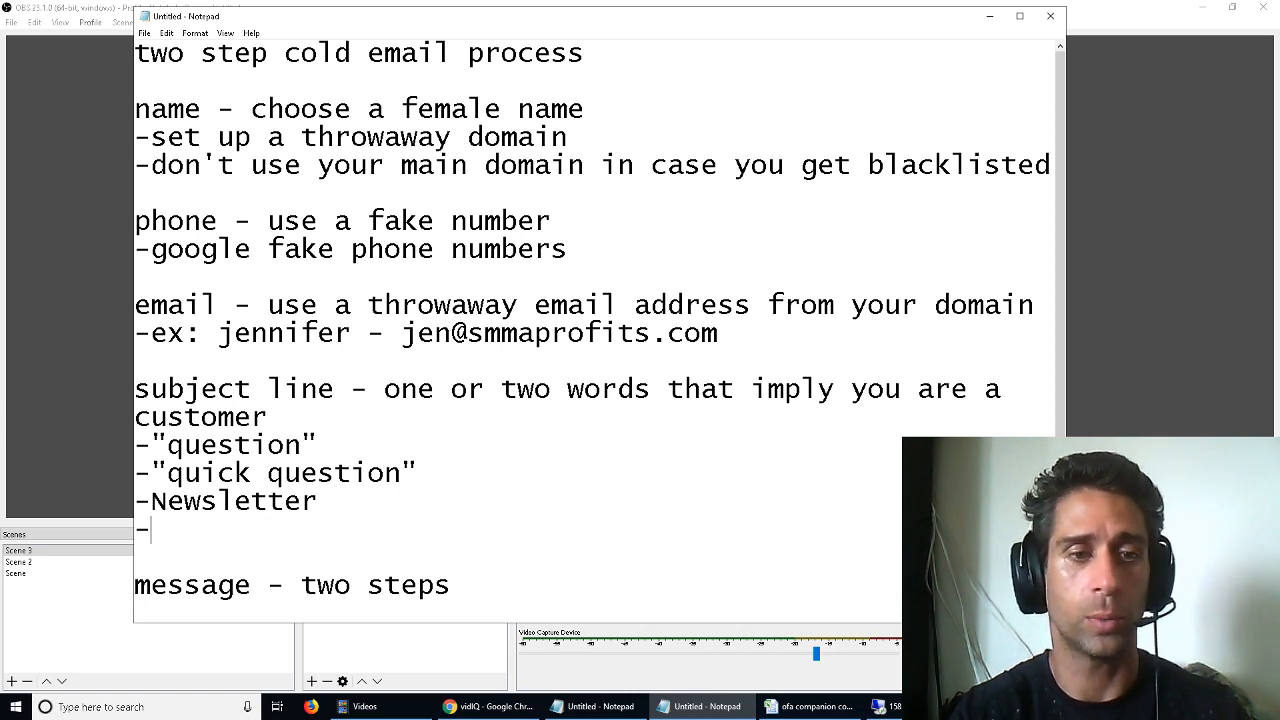
type("New clients")
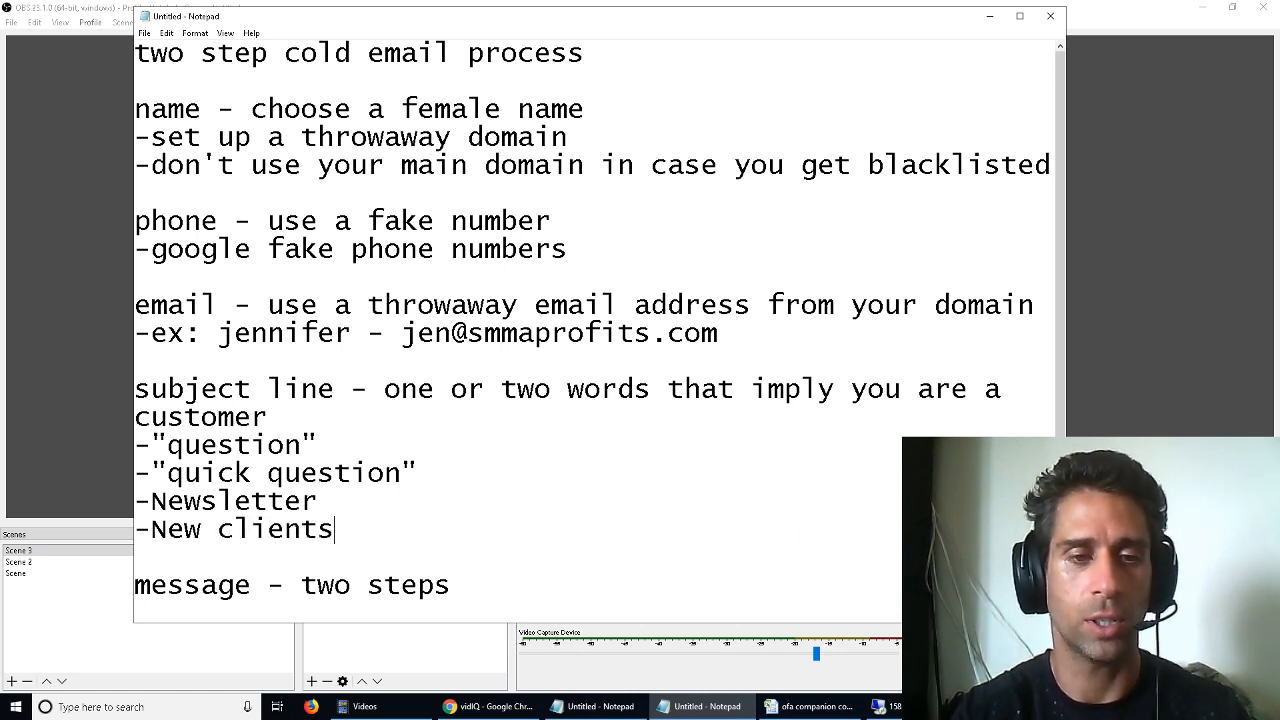
key("Backspace")
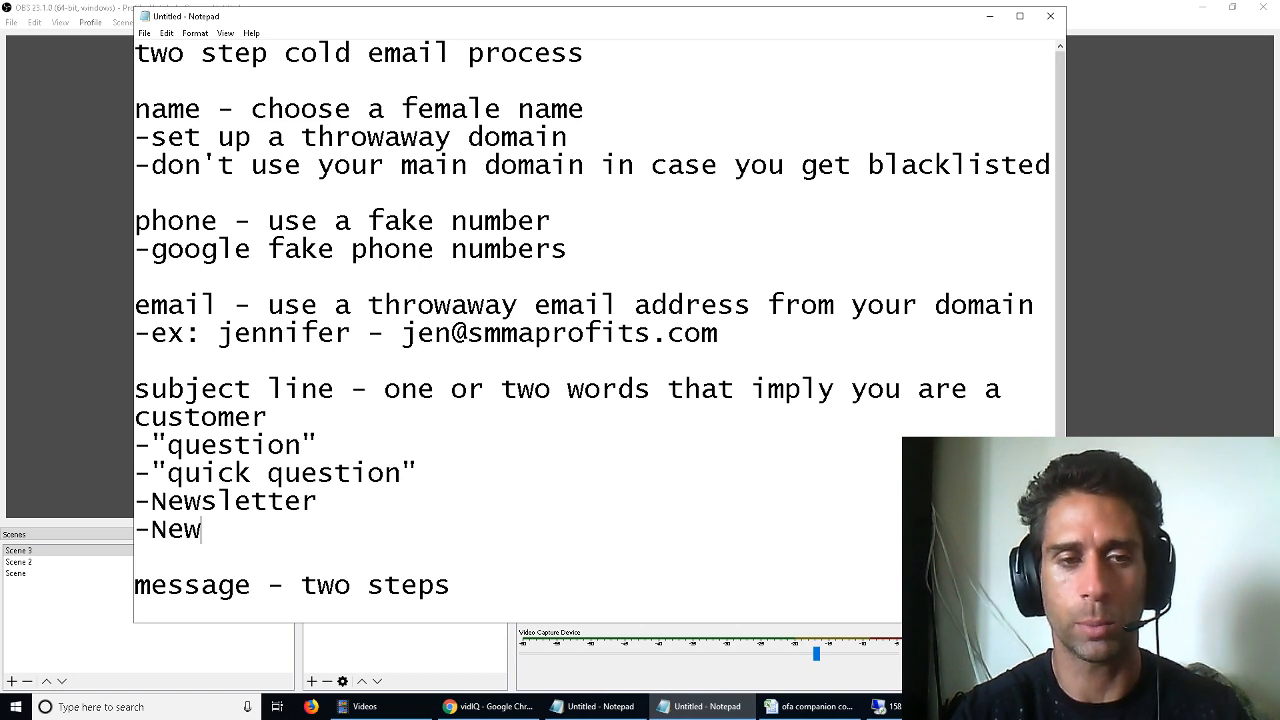
key("backspace")
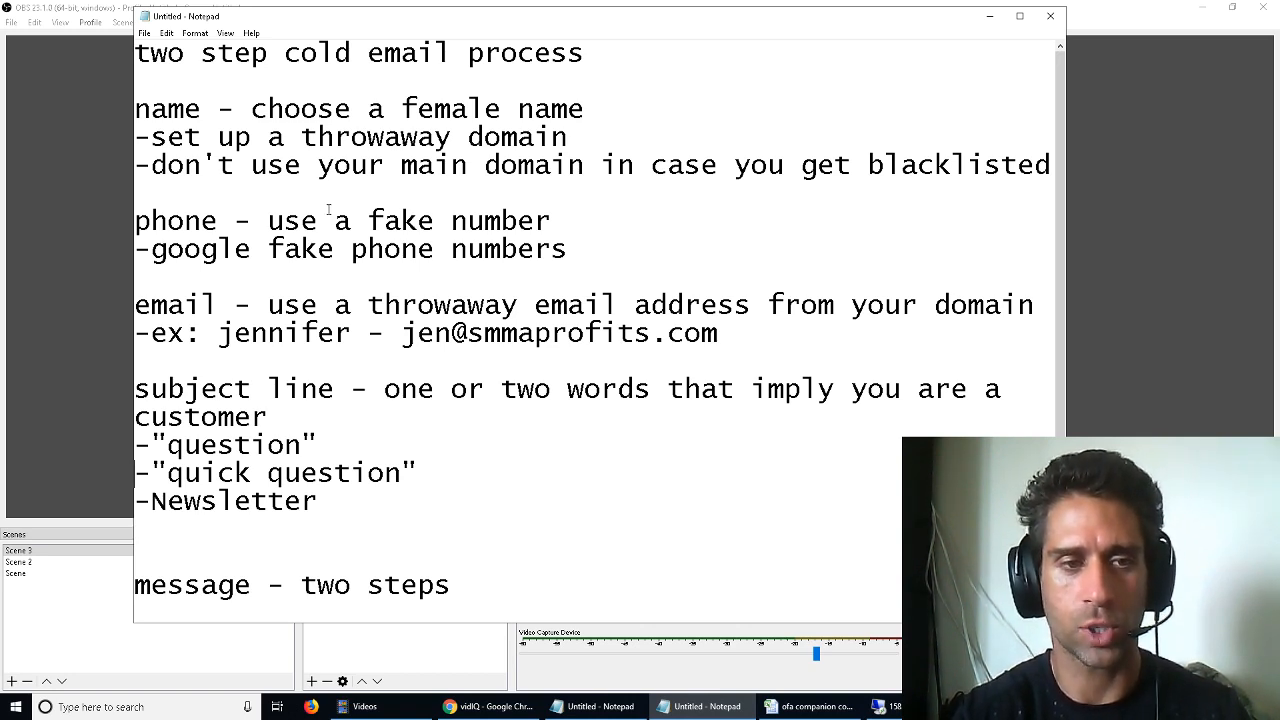
type("step 1: short email to the point")
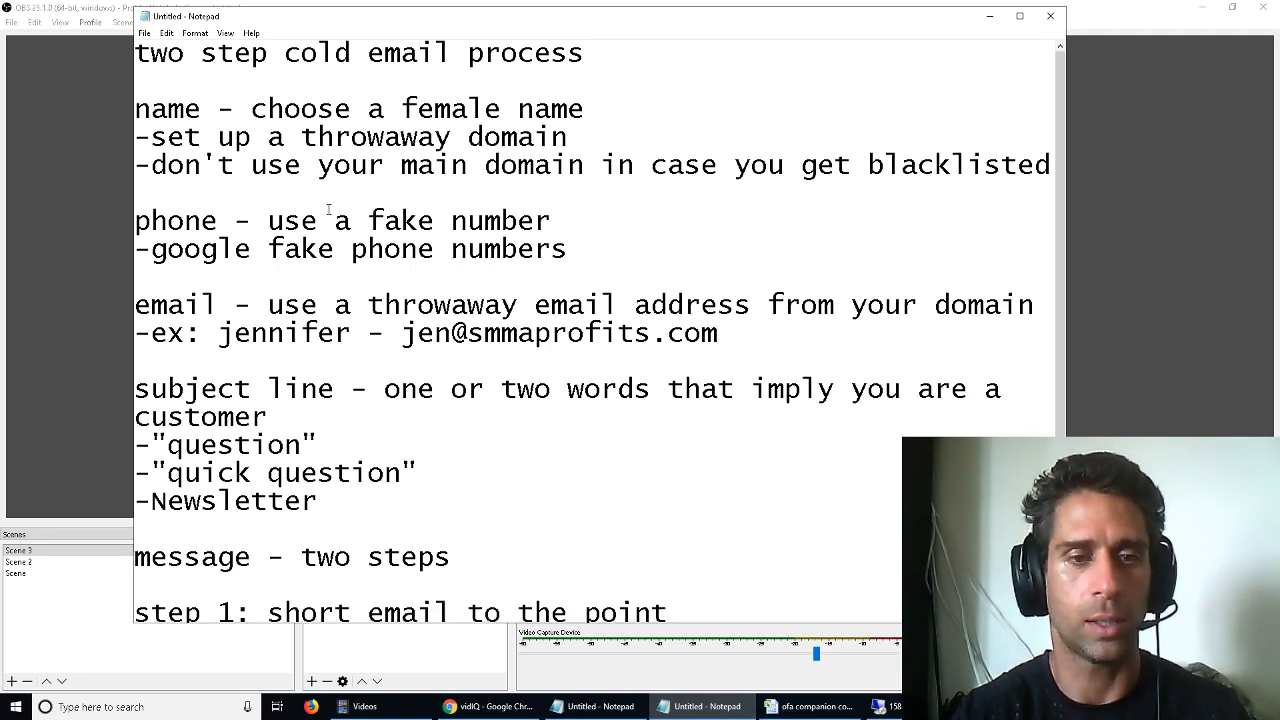
Step: List questions: openings for more clients, a newsletter, any advertising, and who did your website
scroll("down", 3)
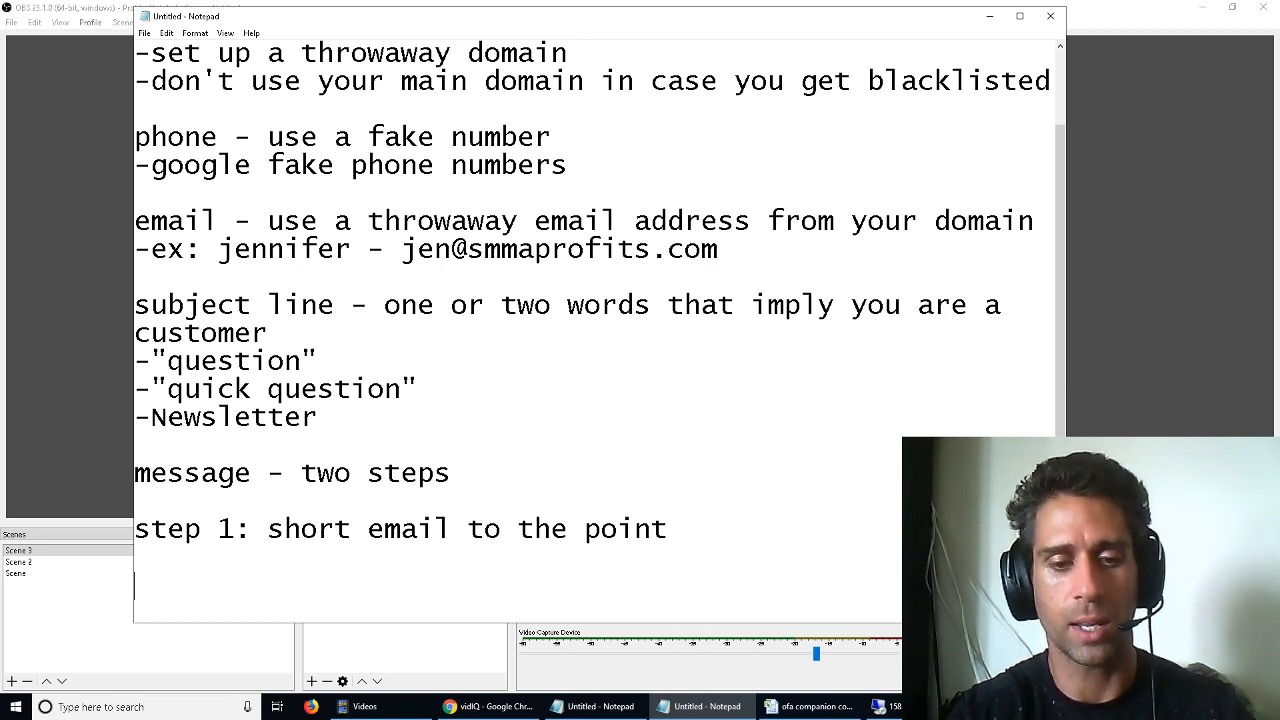
type("Do you have any ope")
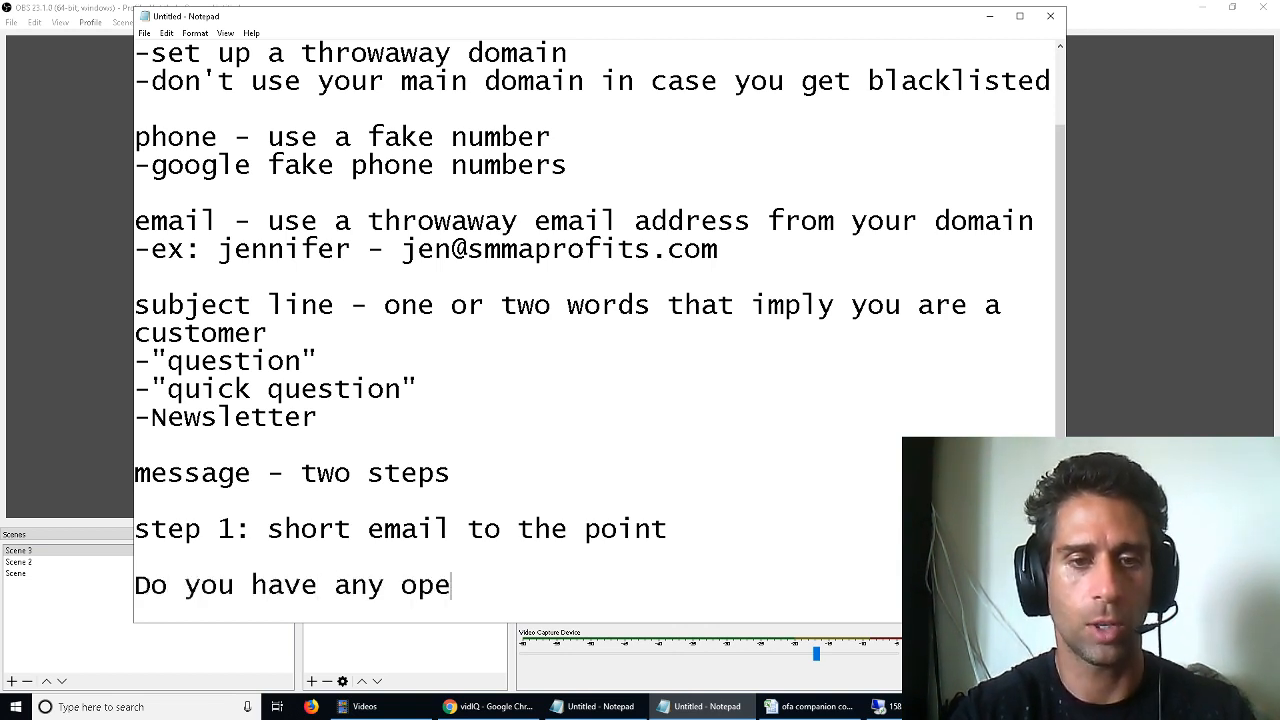
type("nings in your schedule")
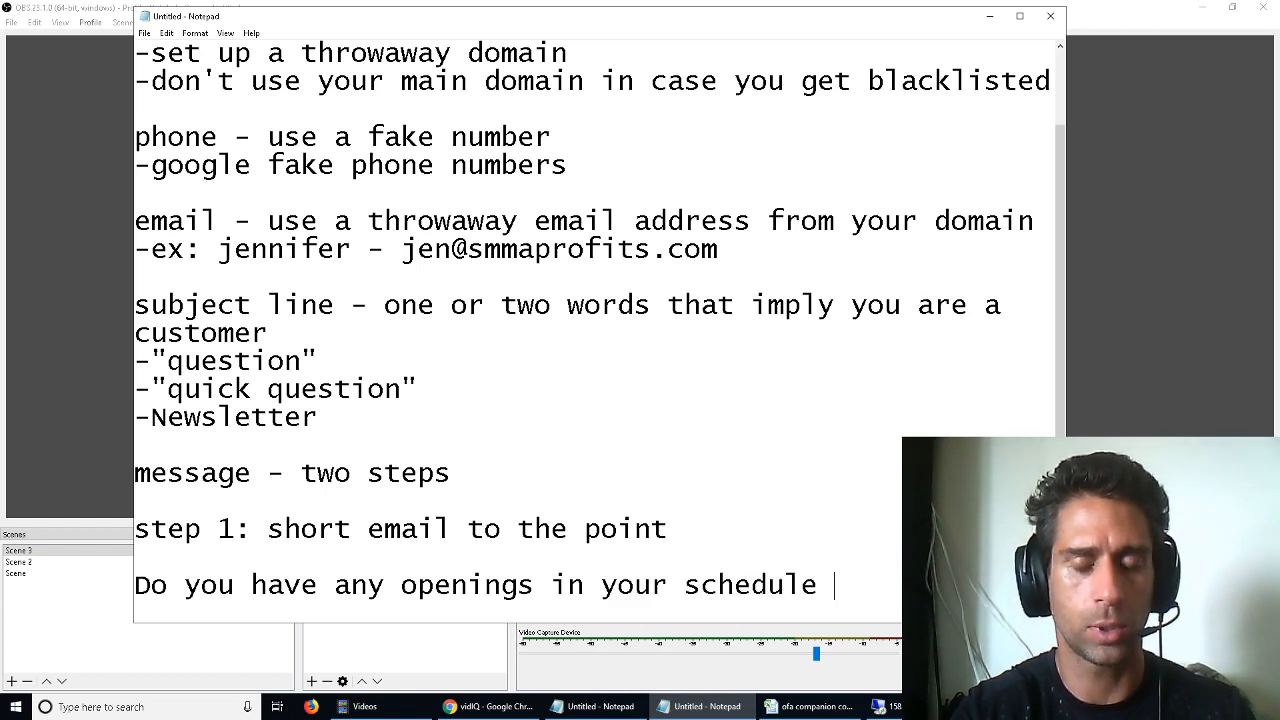
type("for")
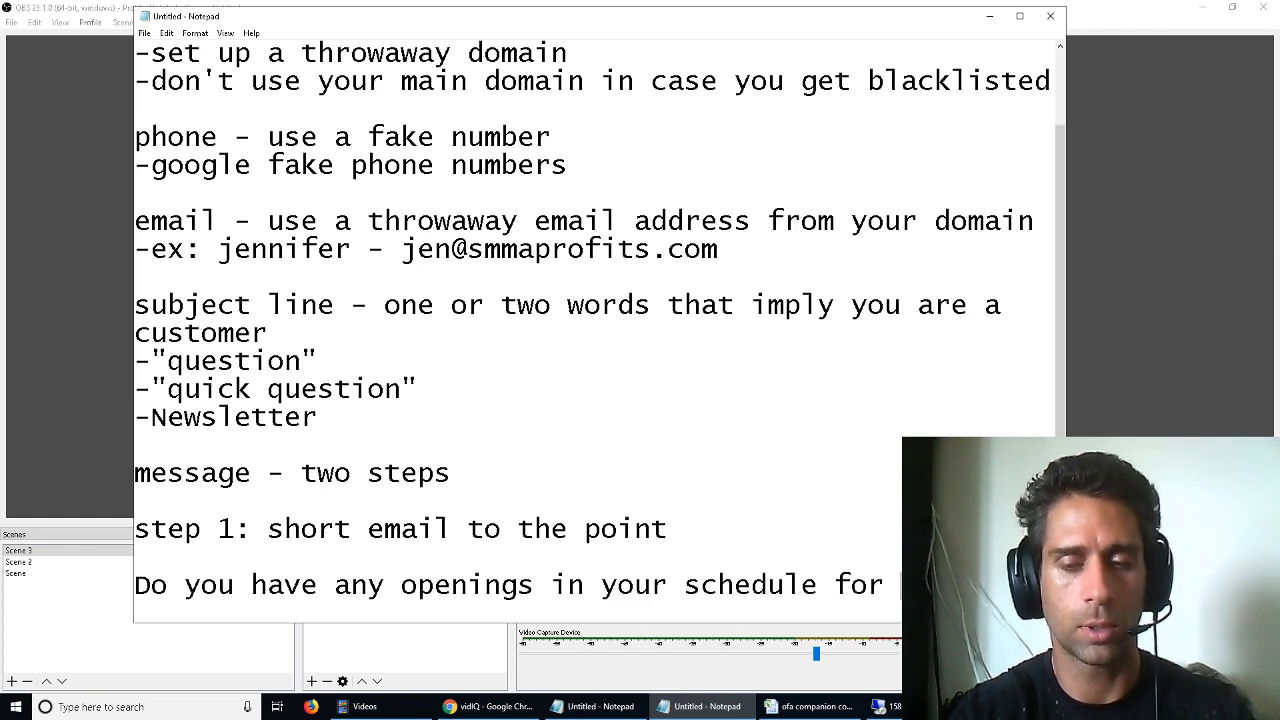
type("clients?")
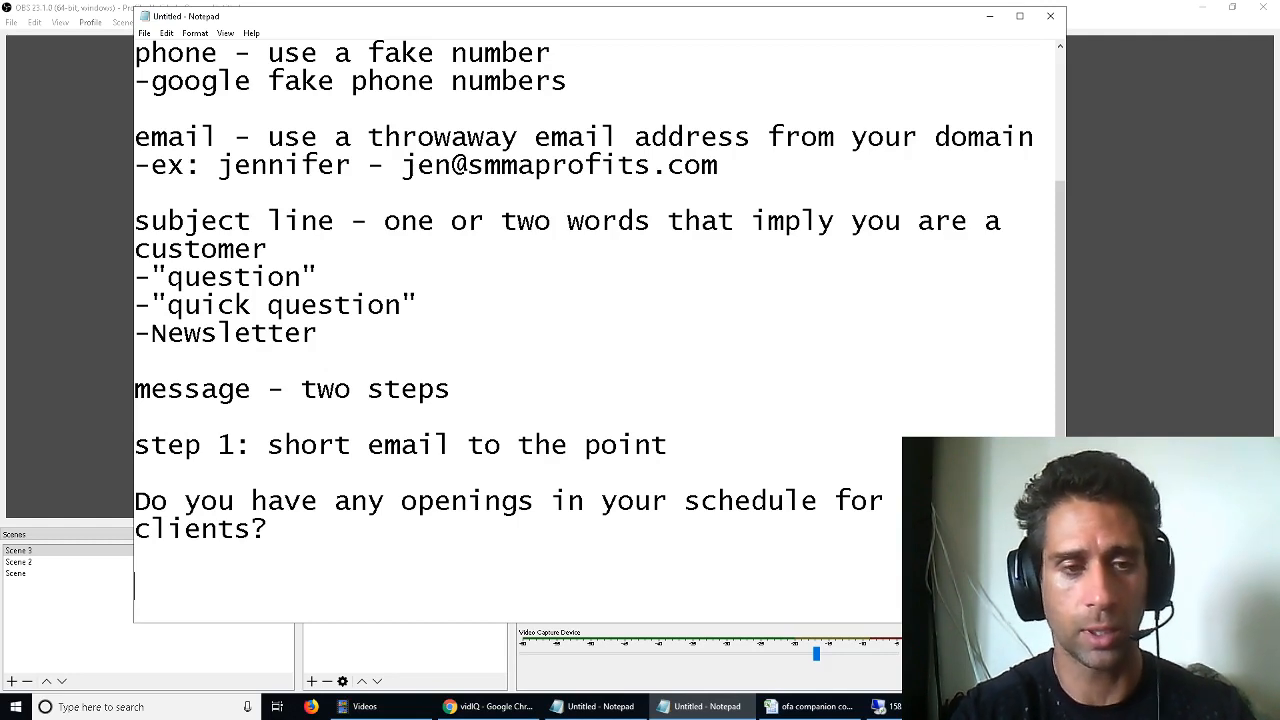
type("Do you guys hav ea n")
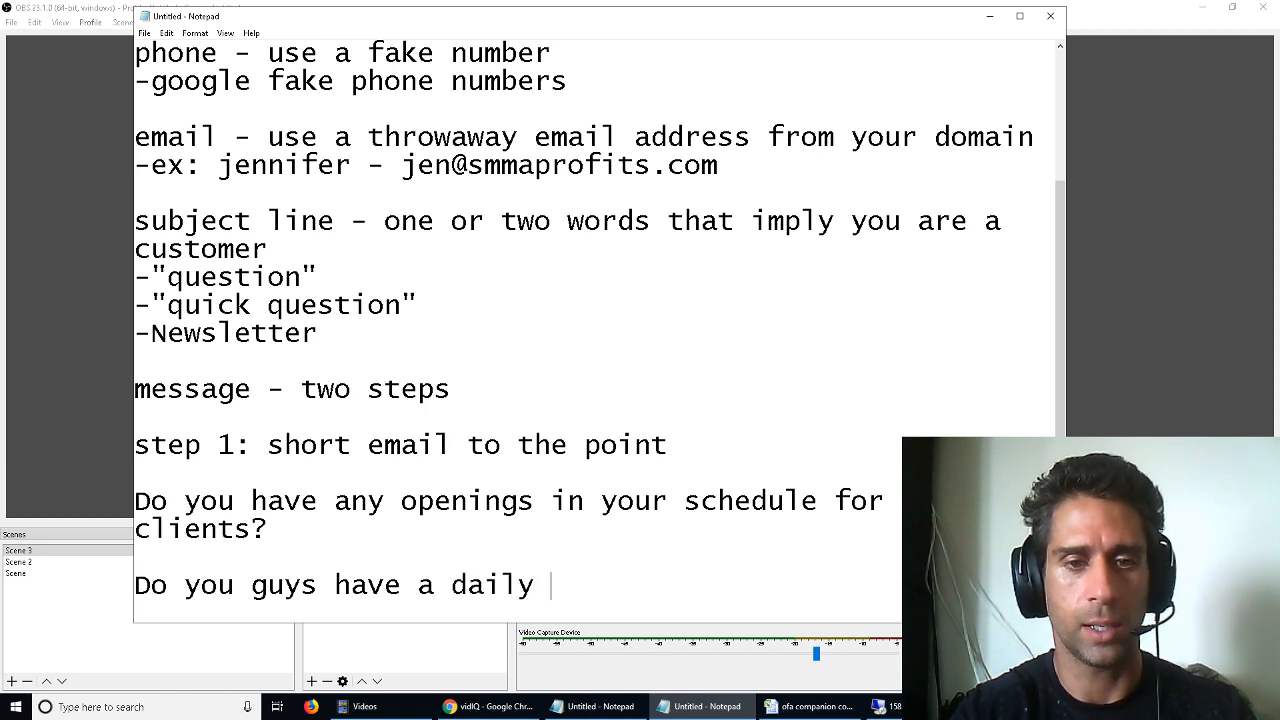
type("newsletter?")
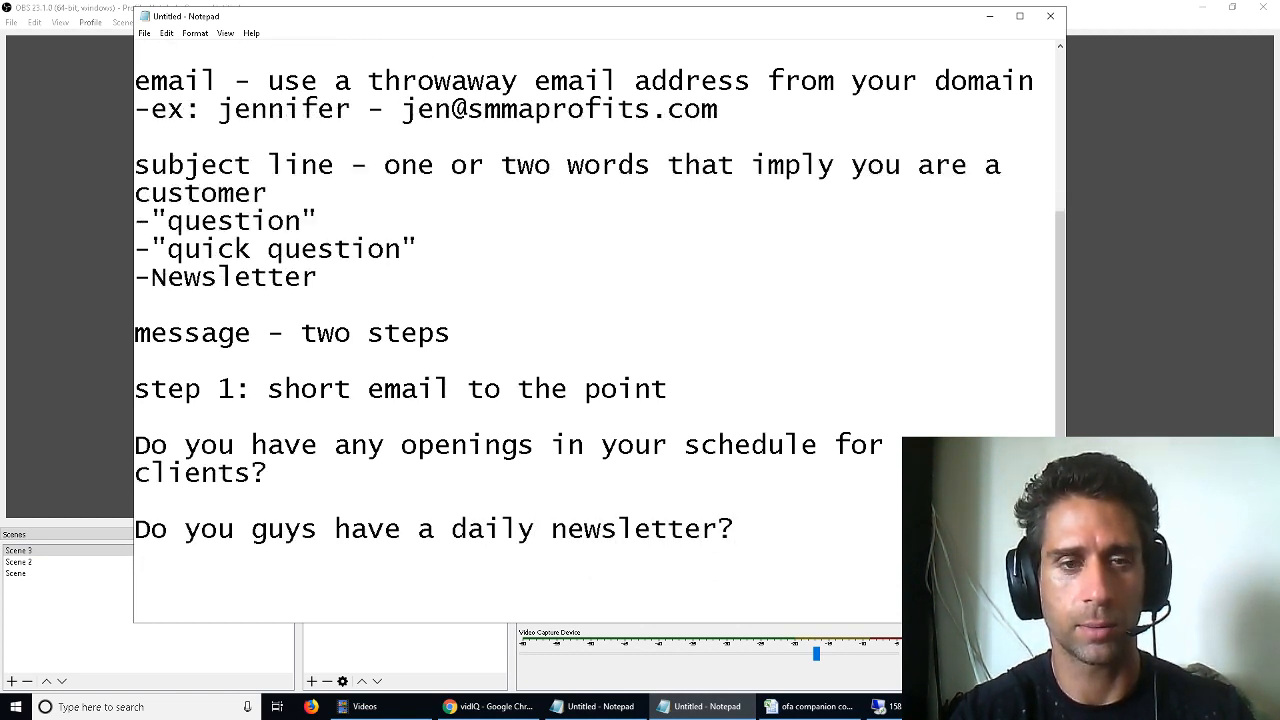
type("Do you guys do")
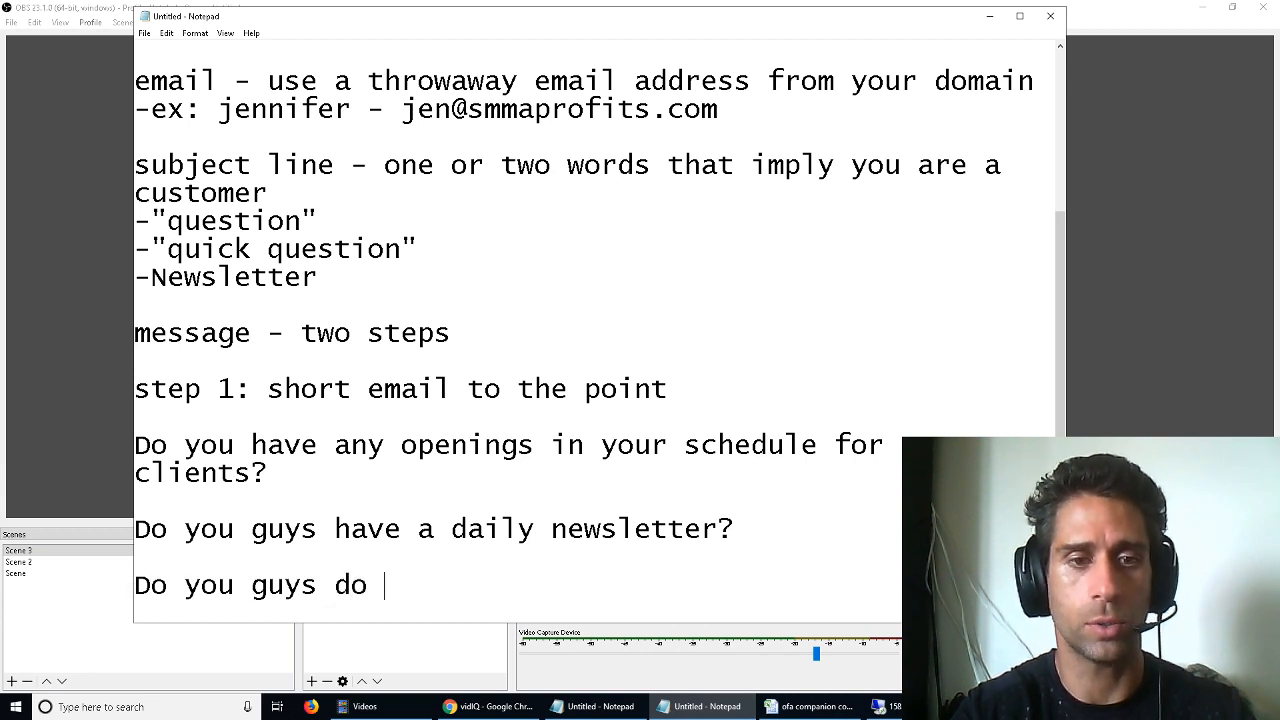
type("any adversiti")
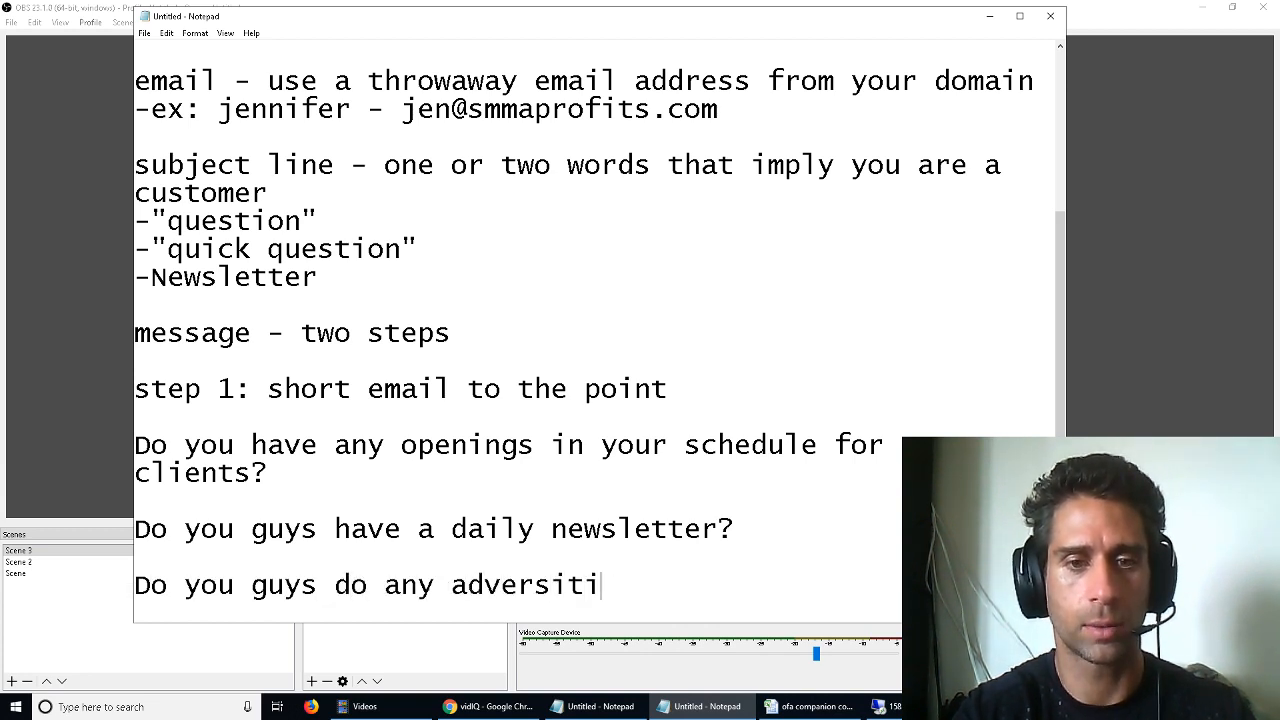
type("ng?")
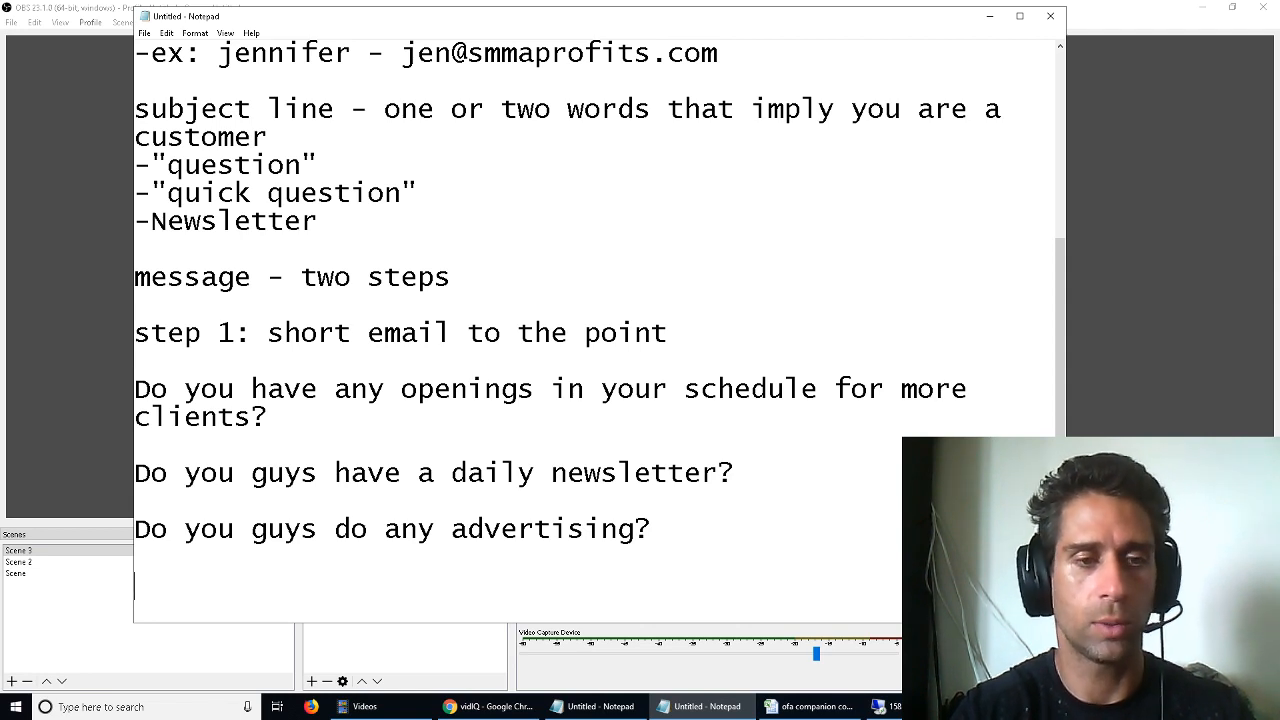
type("Who did your website?")
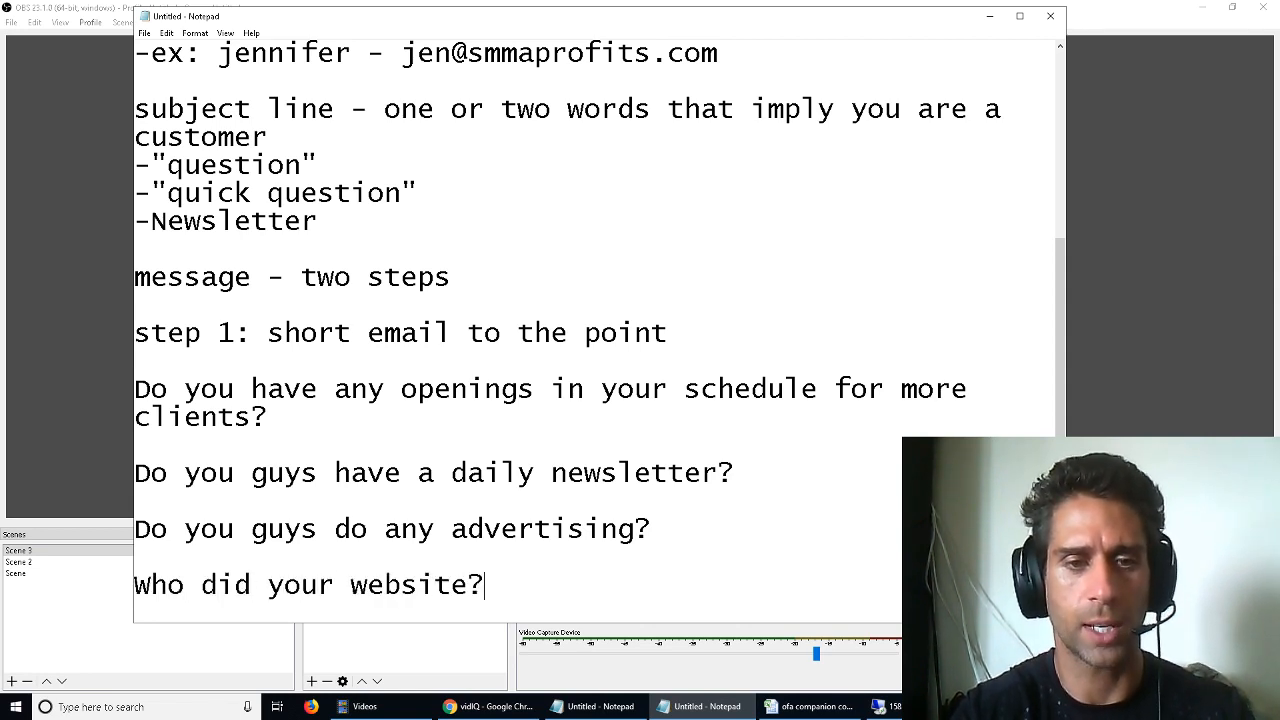
scroll("down", 3)
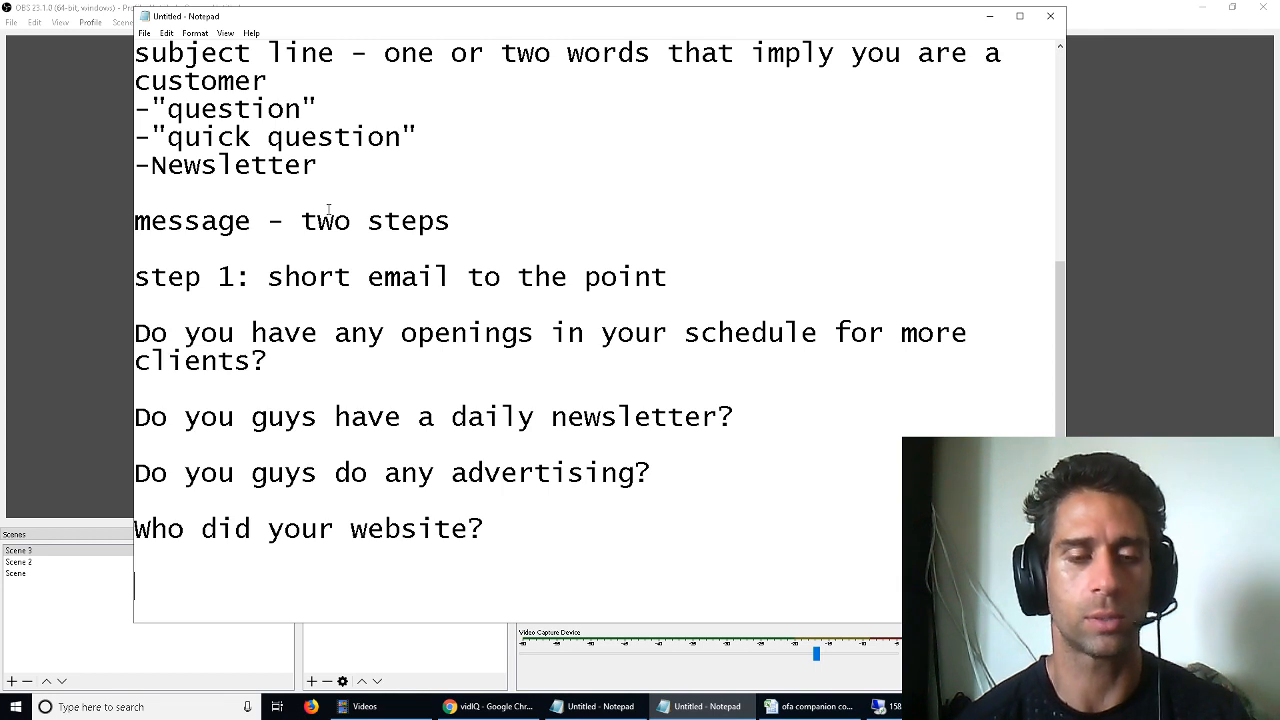
Step: Add 'step 2: two to three sentences that push for appointment', then begin 'step 2: more in depth email'
type("step 2:")
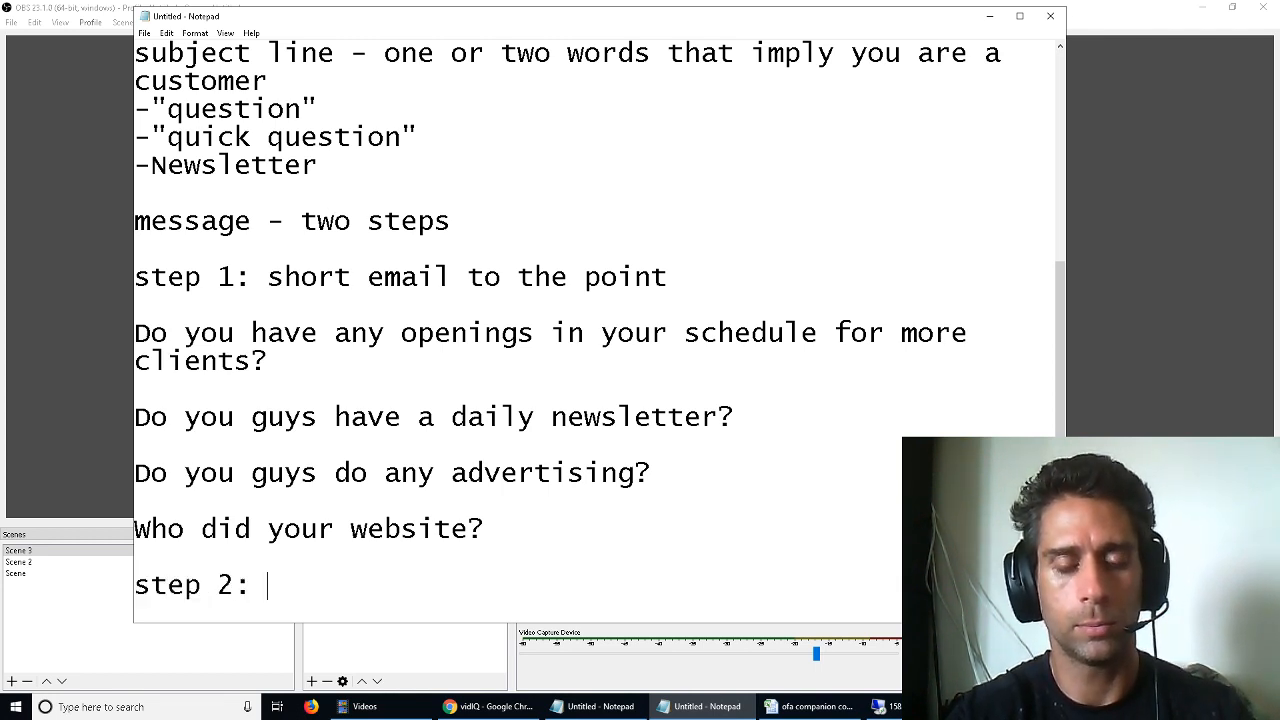
type("two to three senten")
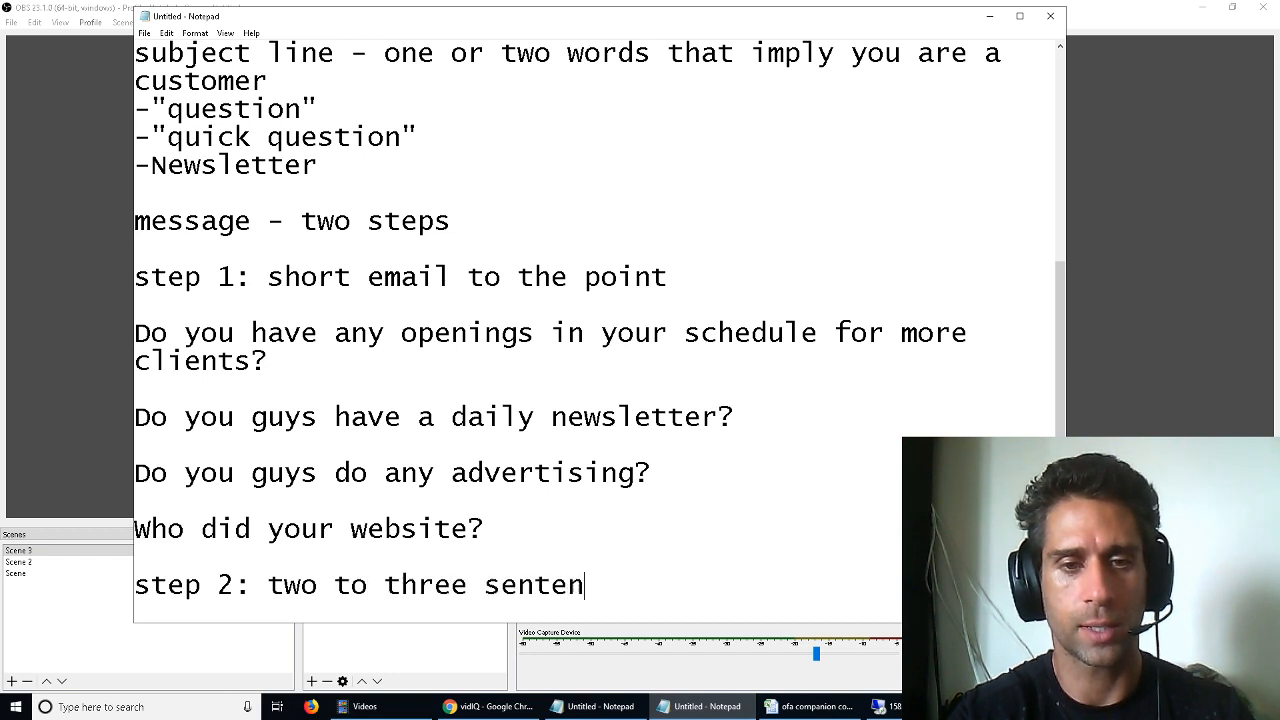
type("ces that push for a")
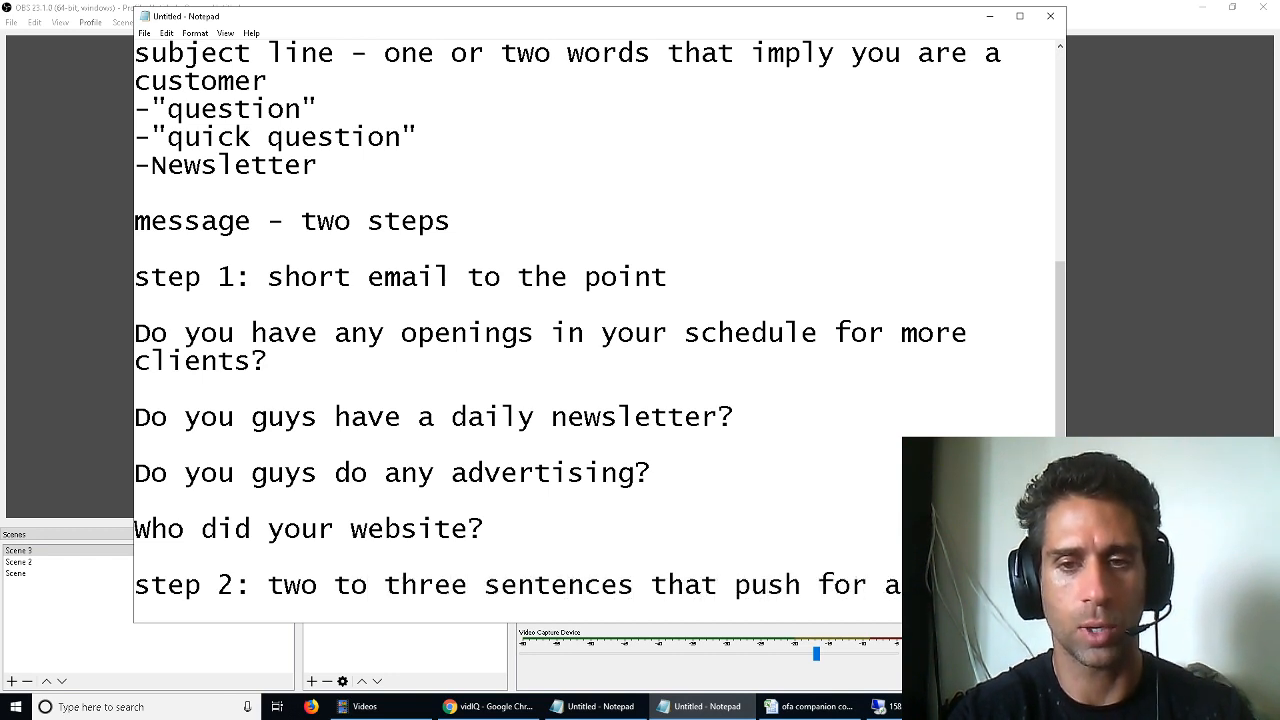
type("appointment")
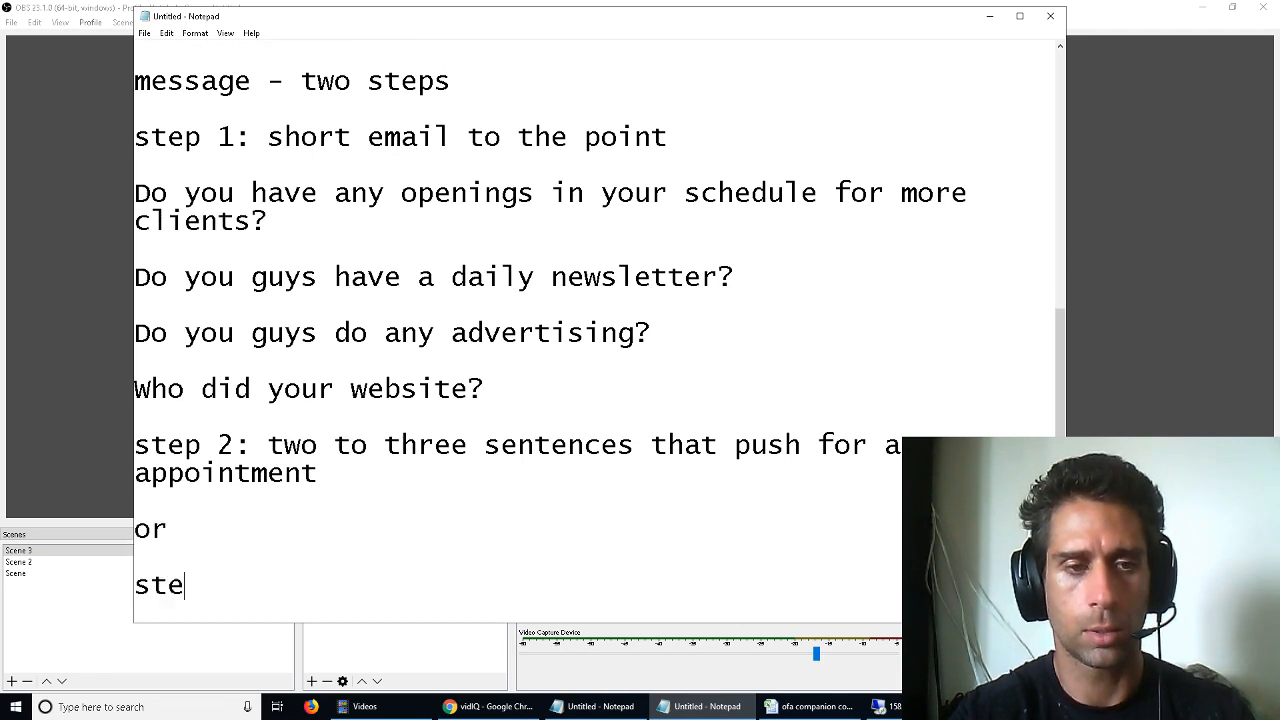
type("p 2:")
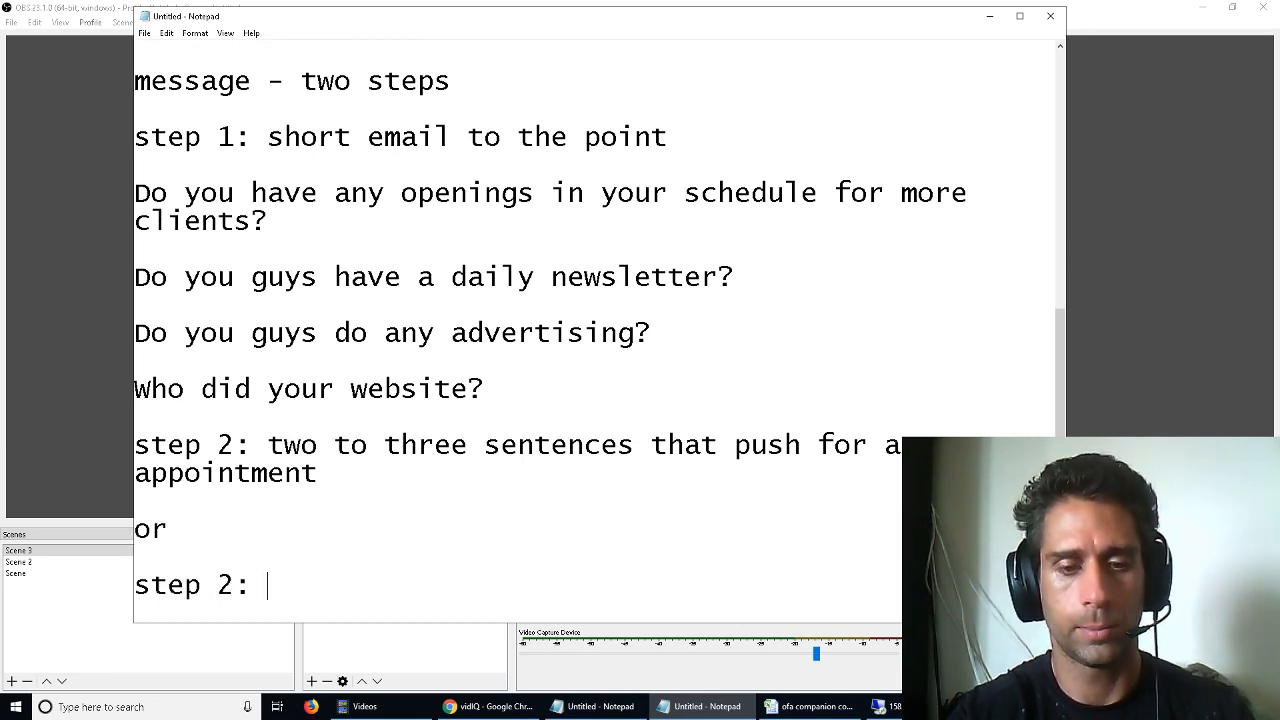
type("more in depth email that explains the")
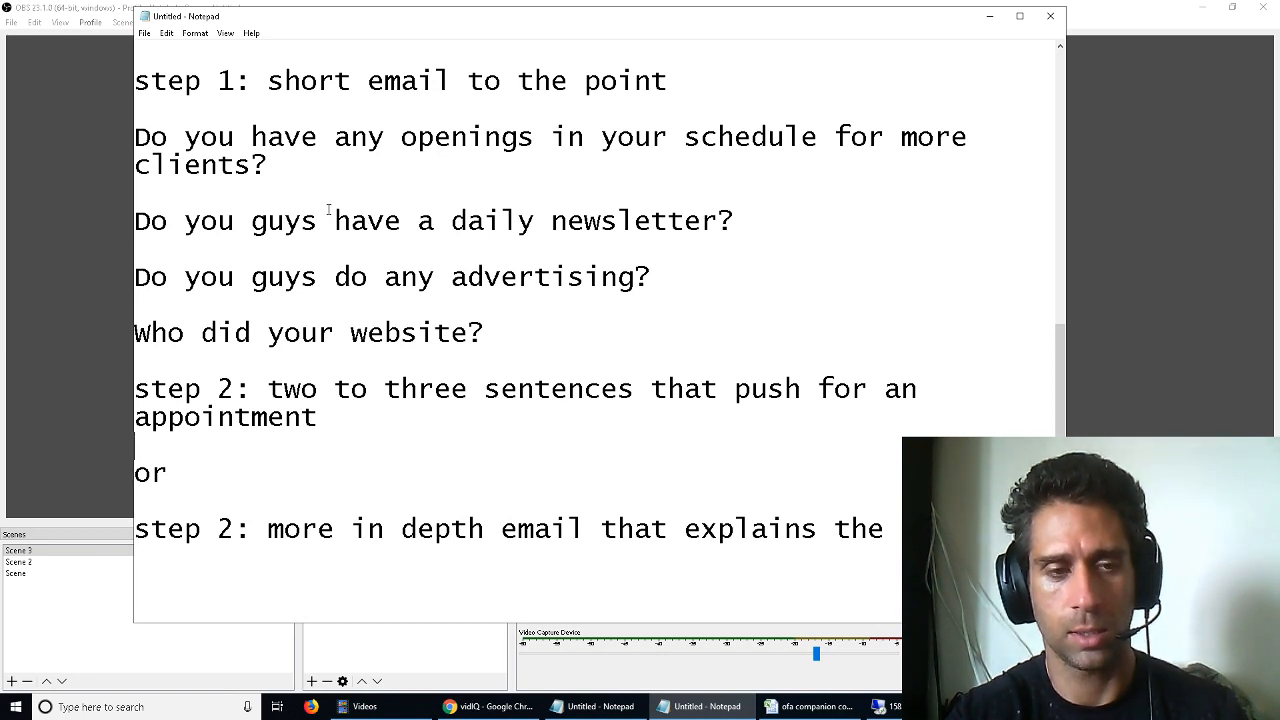
Step: Under the first step 2, start the reply '-thanks for getting back to me!'
key("Enter")
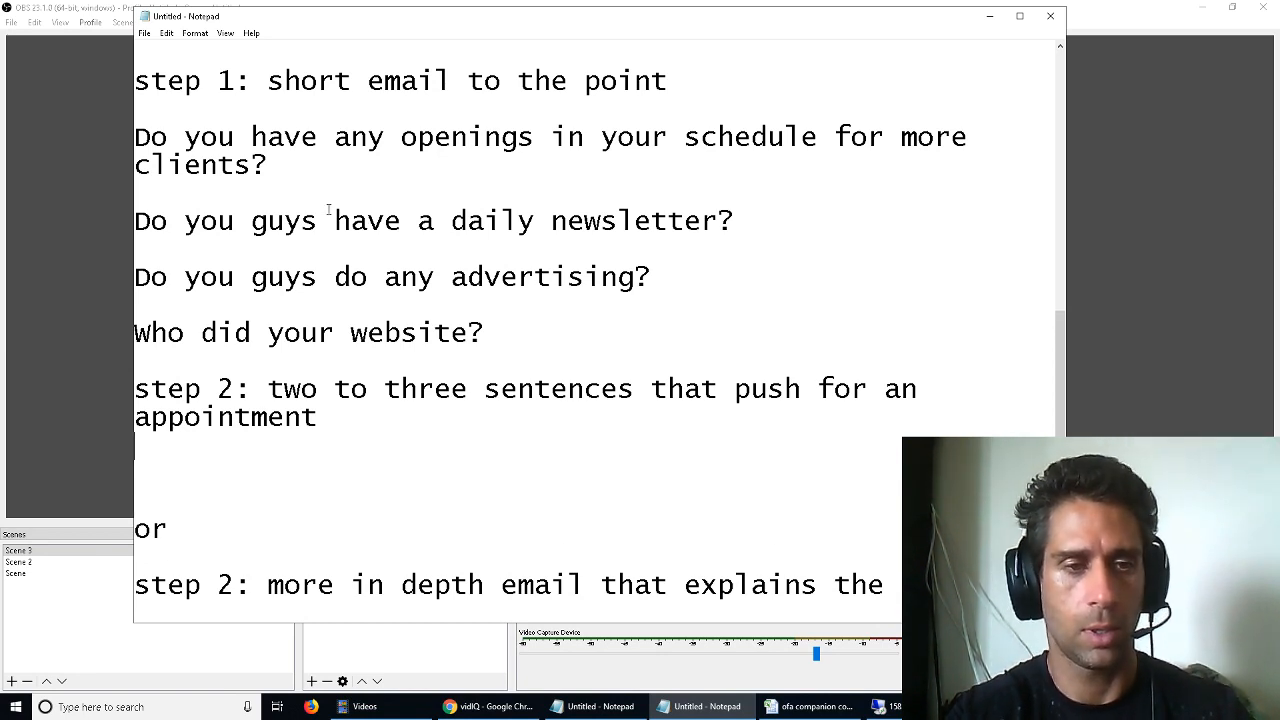
type("-")
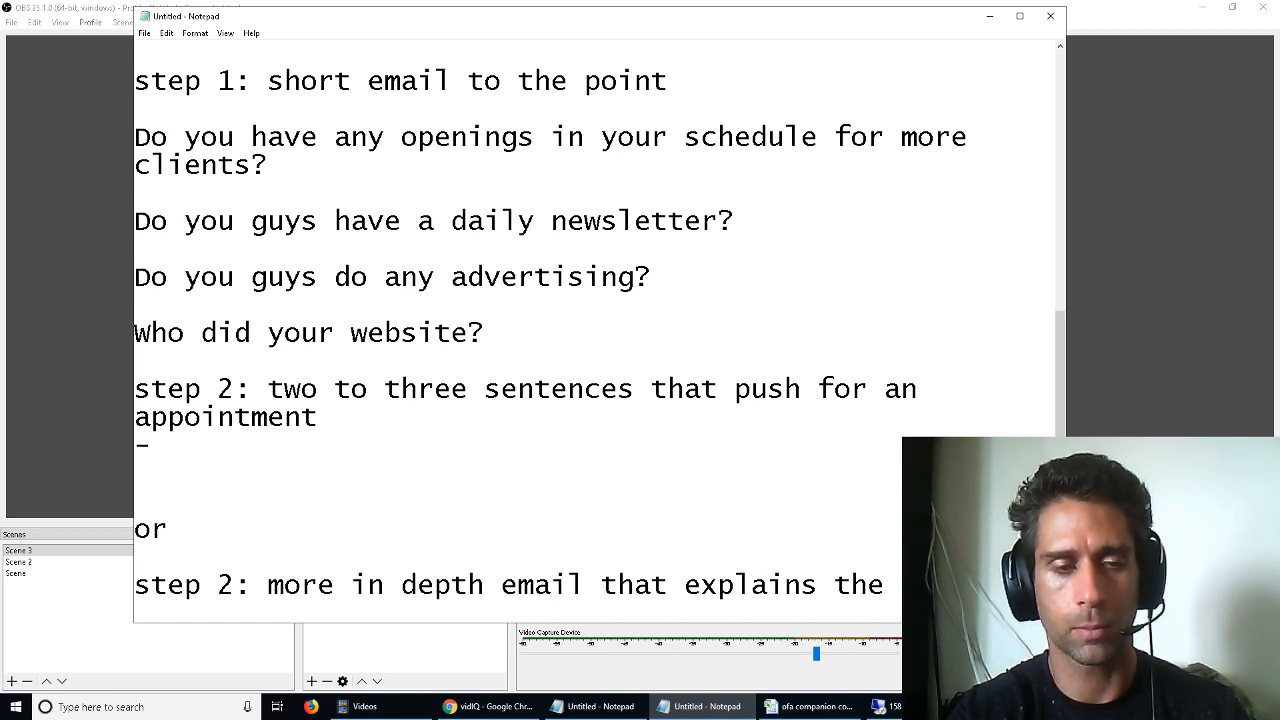
type("thanks fo")
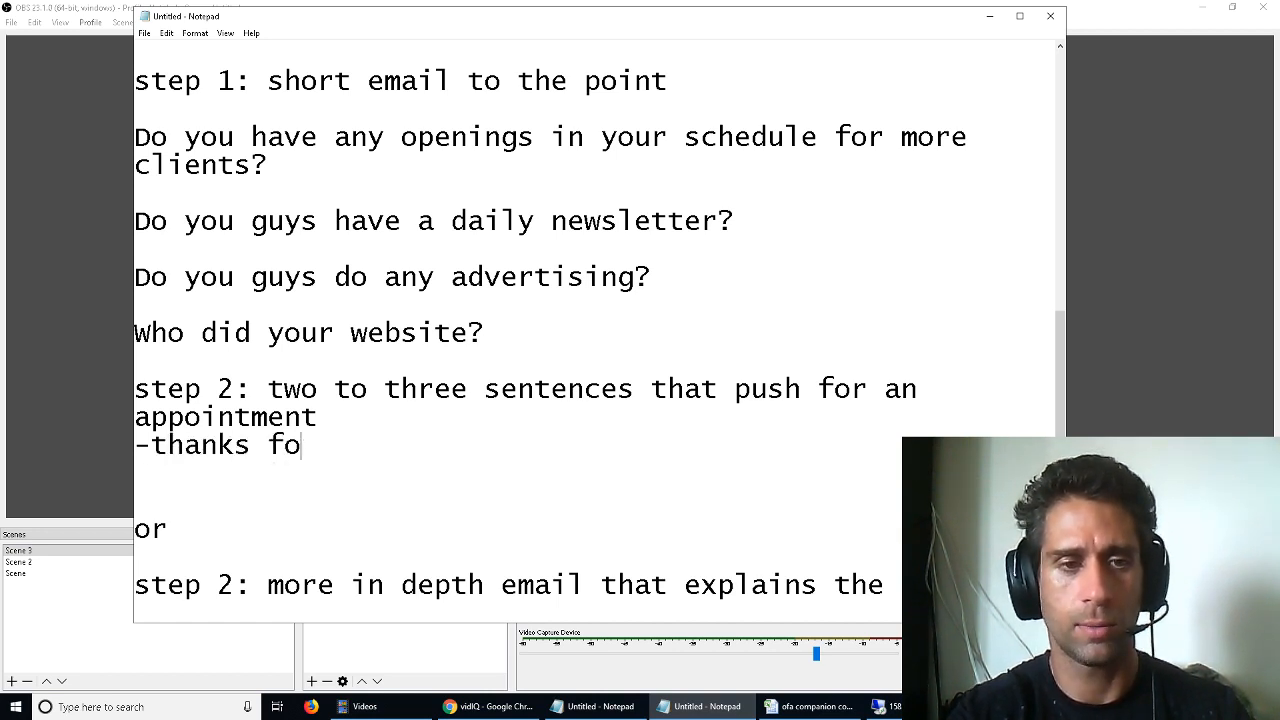
type("r getting back to me!")
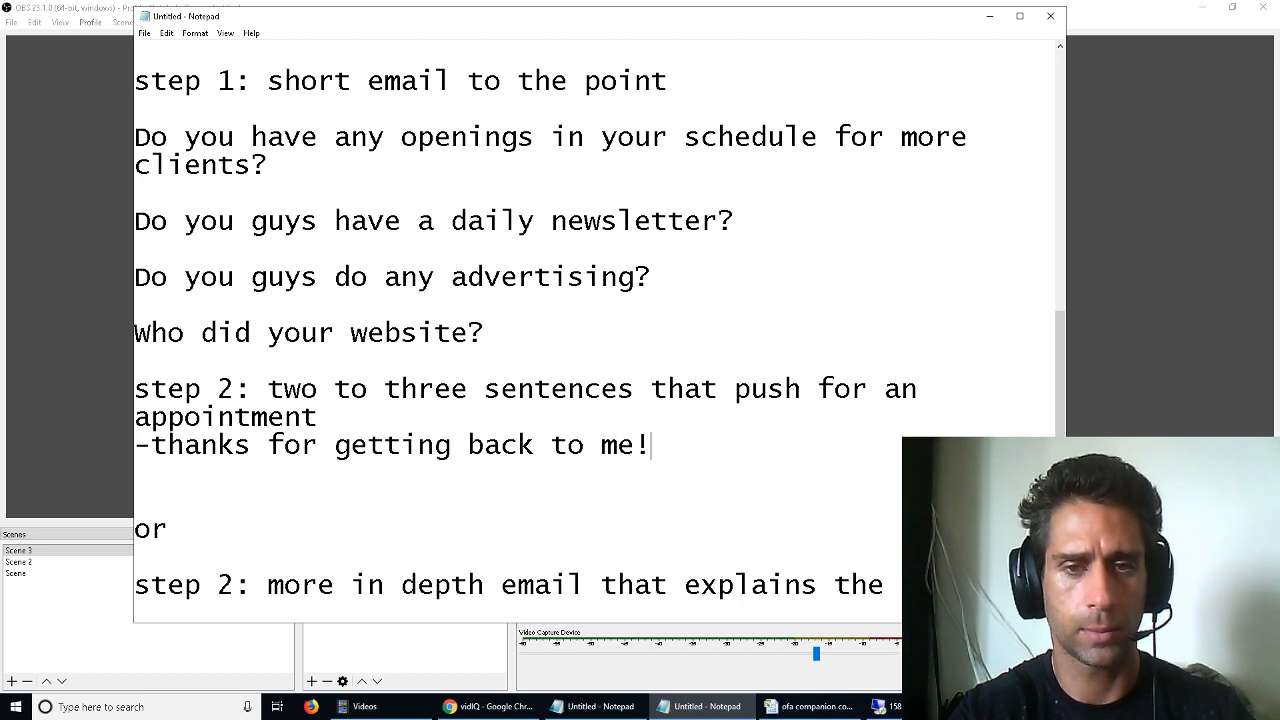
type("I can bring yo")
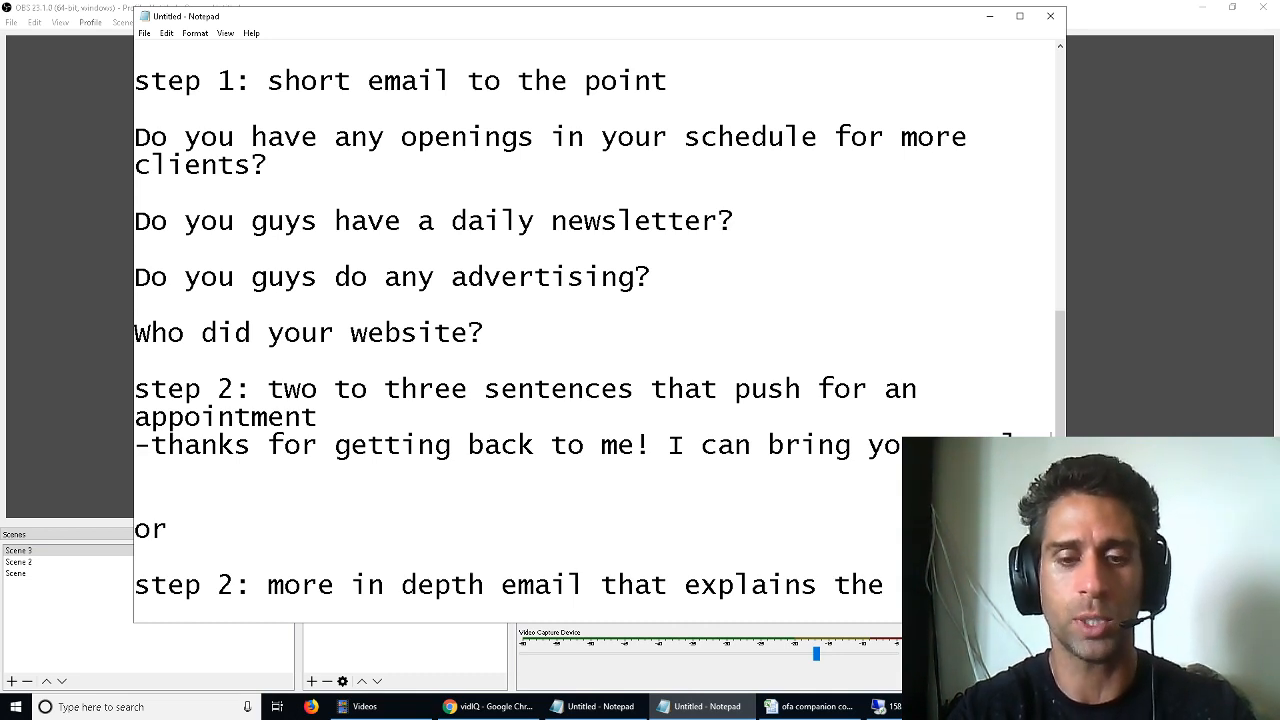
Step: Offer people who need <your services> (to fix a broken sink, clogged toilet, copper piping)
type("who <")
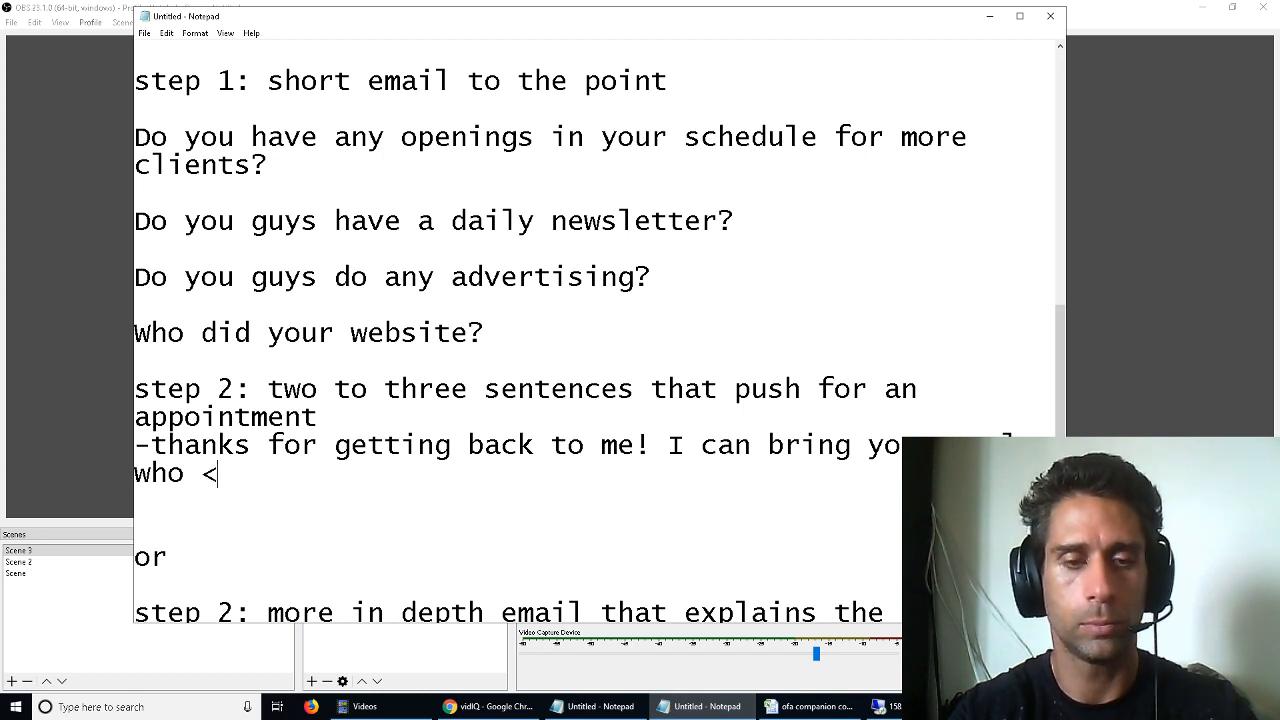
type("need <you")
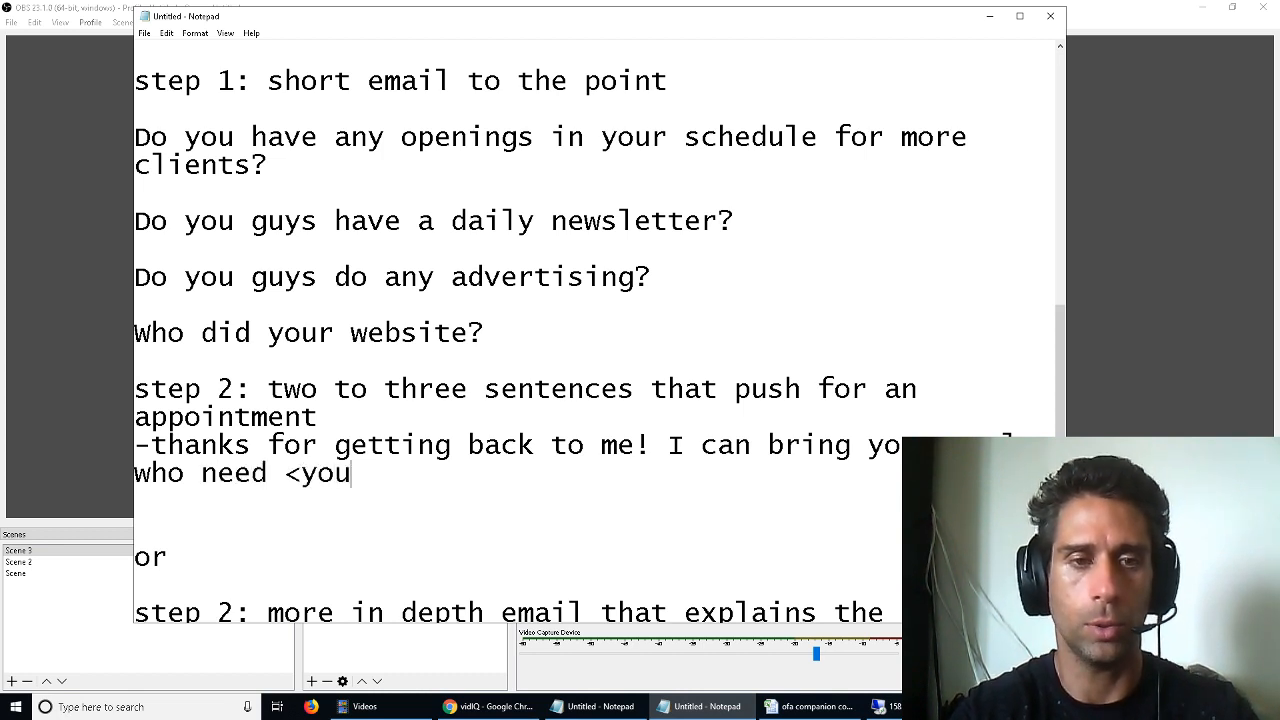
type("r services>")
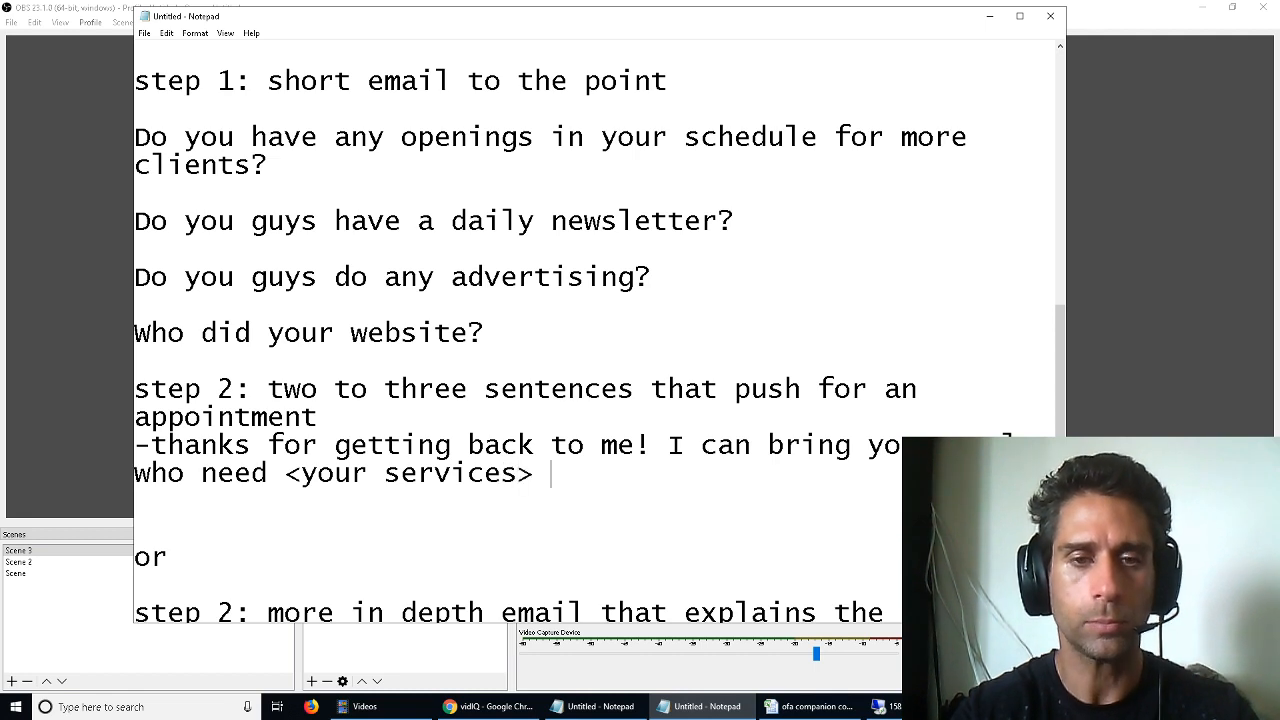
type("(")
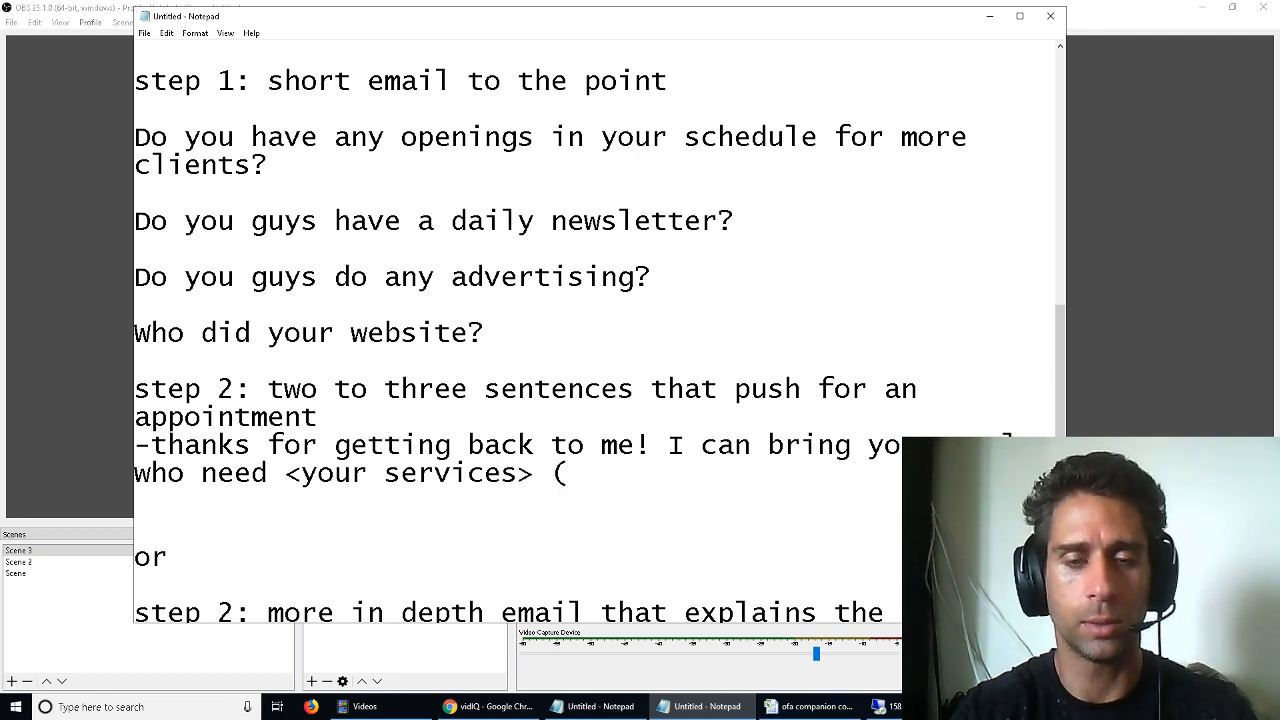
type("t")
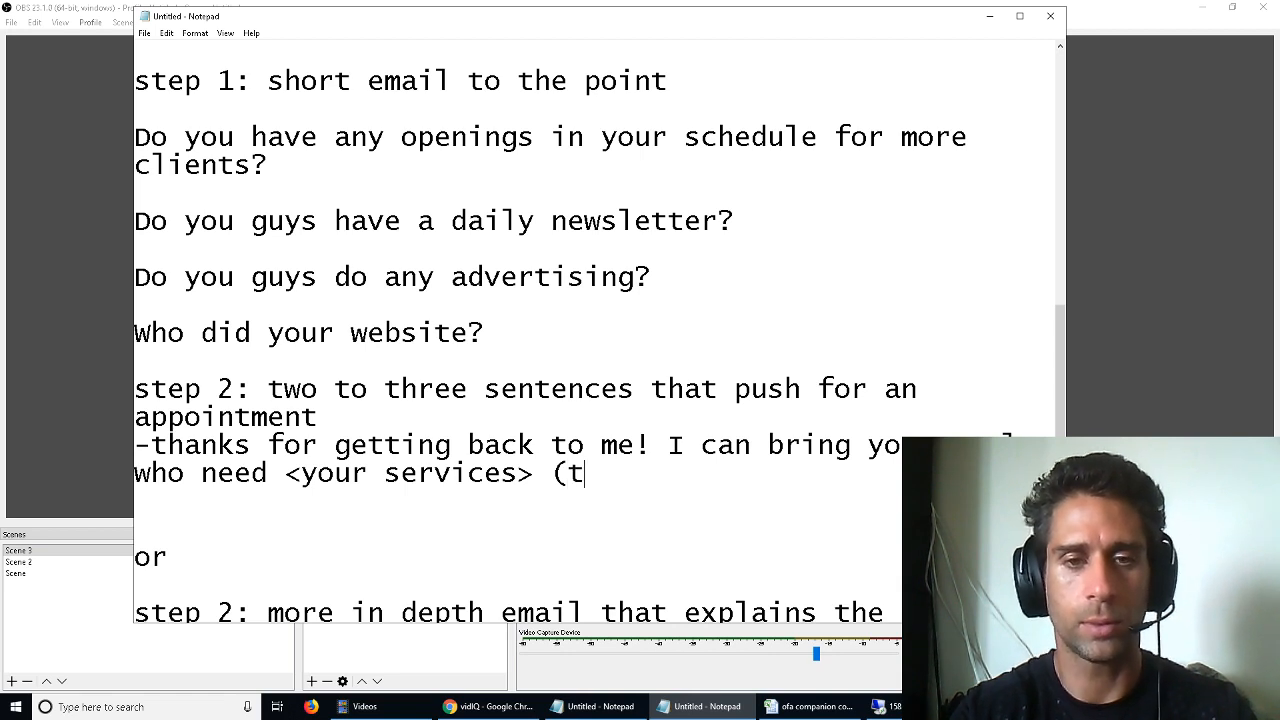
type("o fix a broken sink")
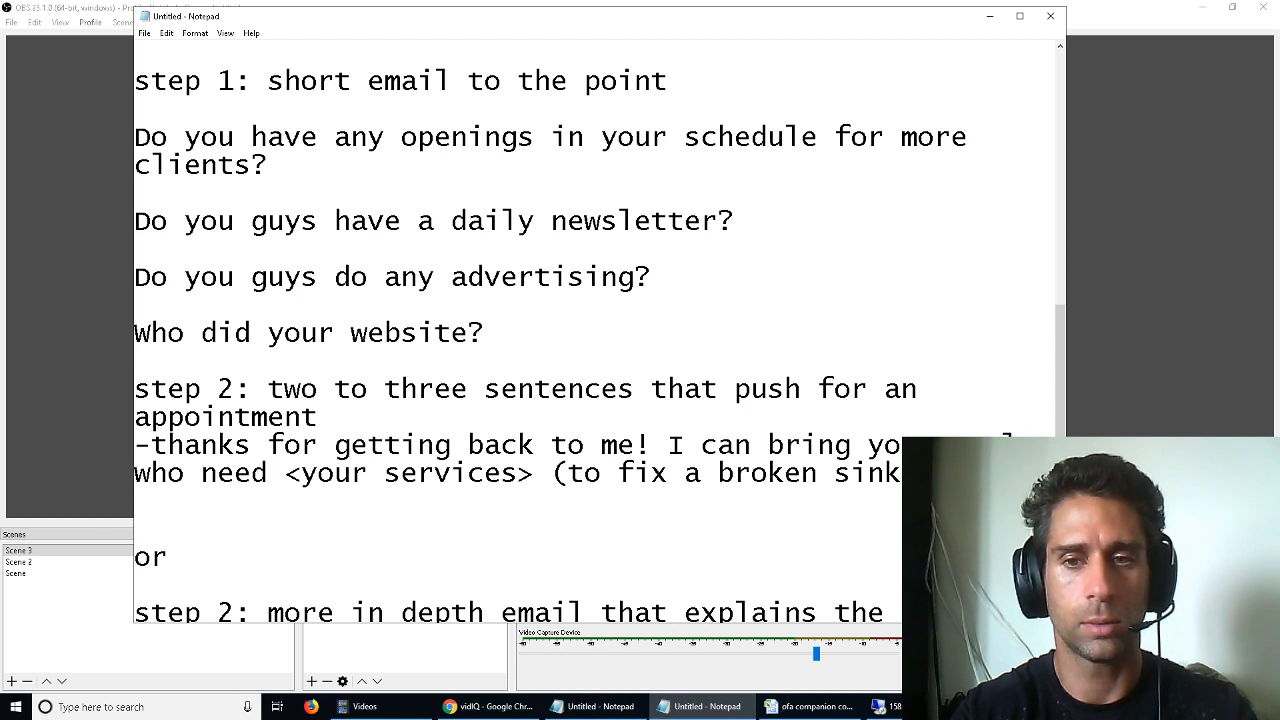
type("cloggedtoilets")
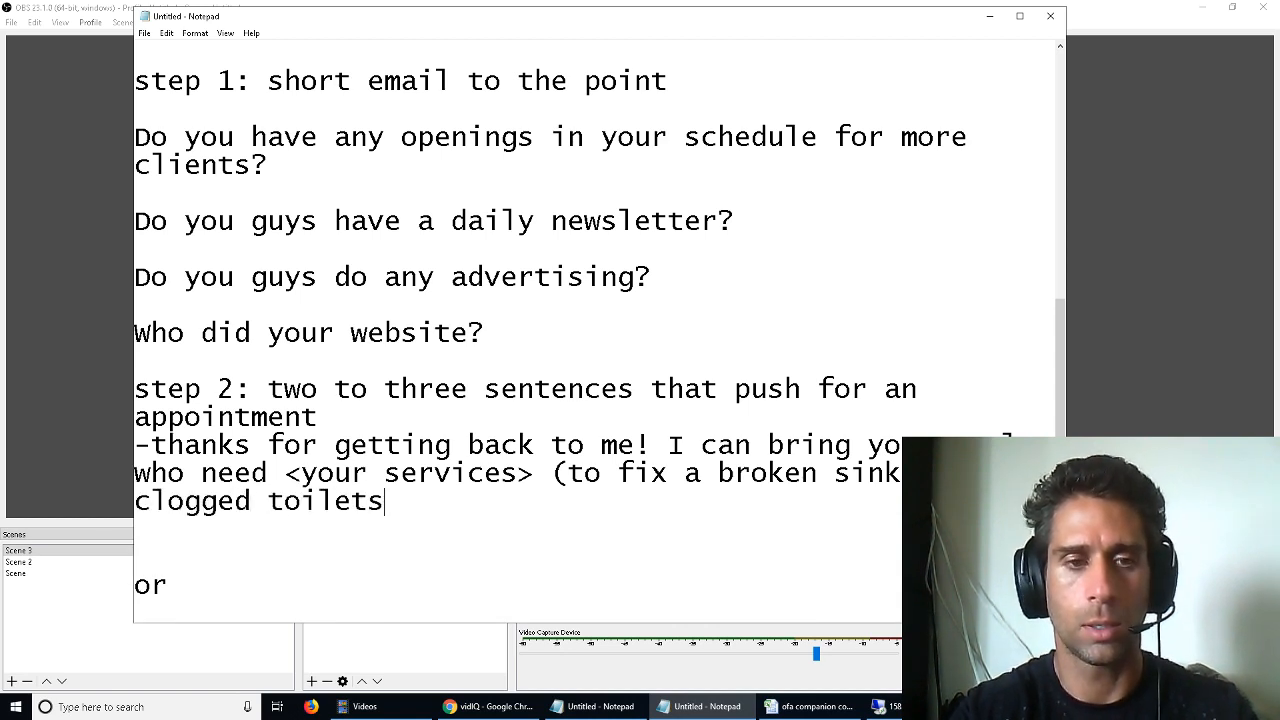
type(", copper piping")
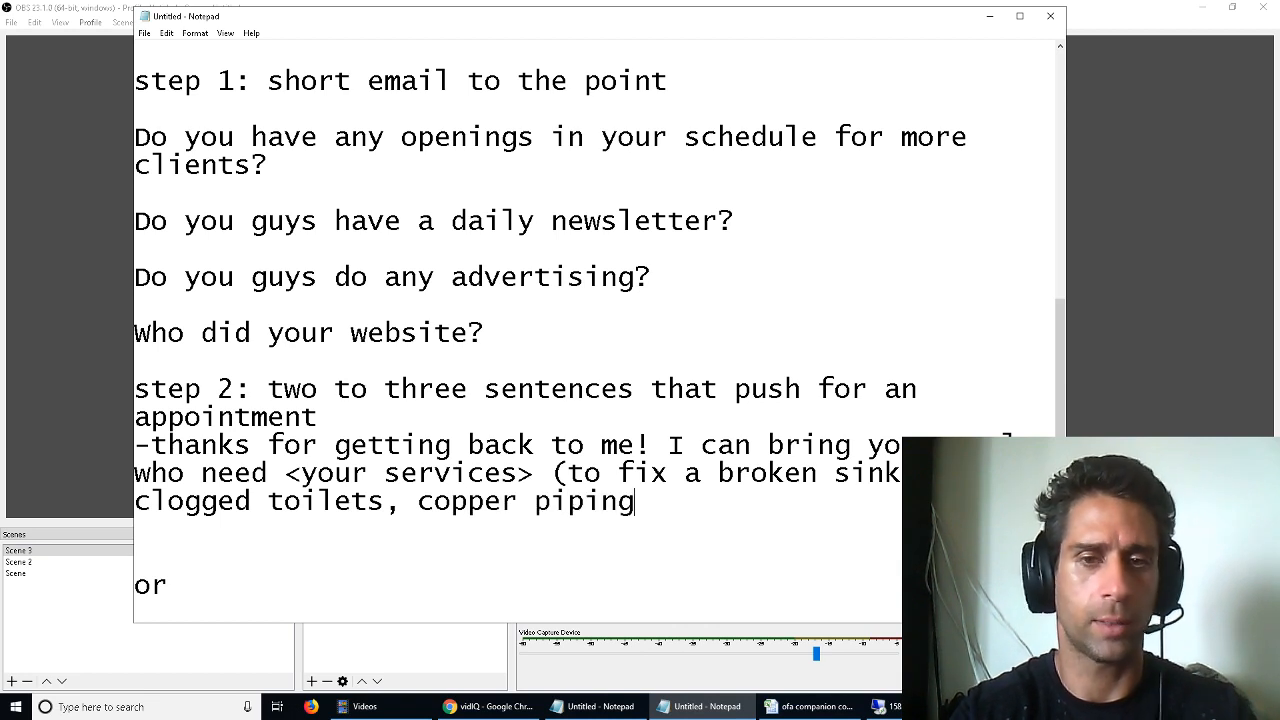
type(")")
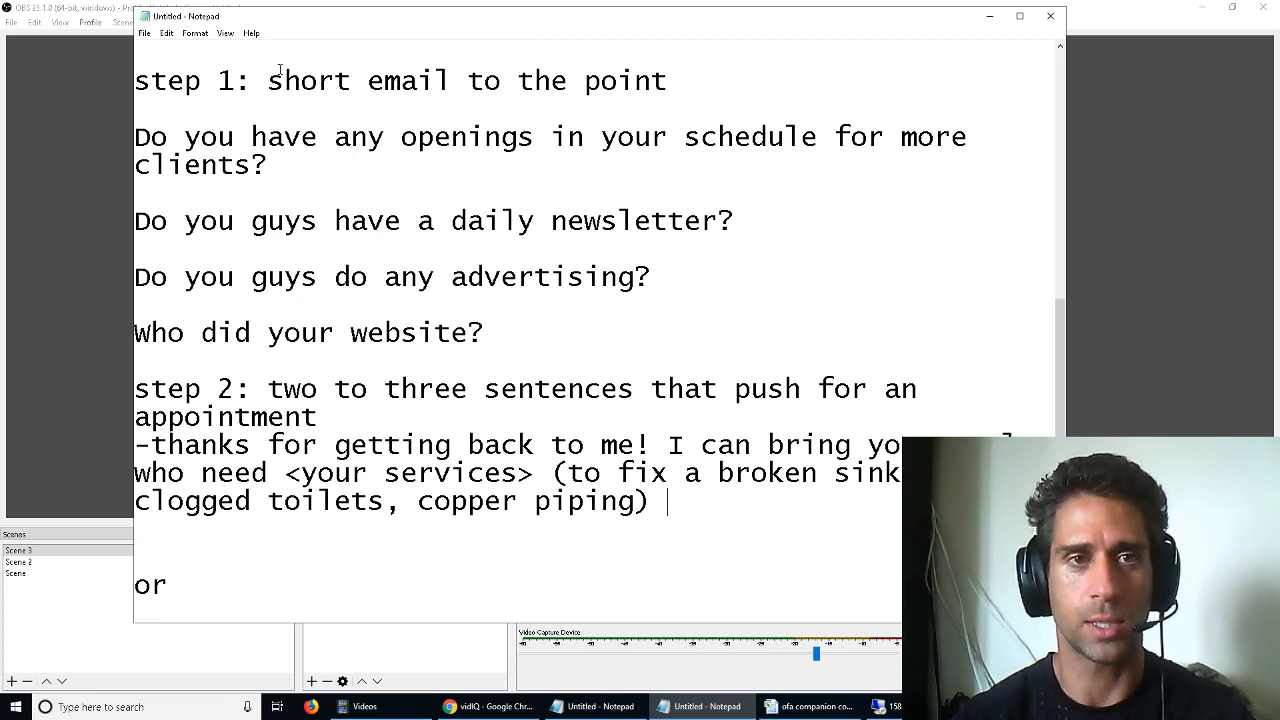
Step: End the reply asking when to call the decision maker tomorrow and if the website number works
left_click_drag(302, 81, 668, 81)
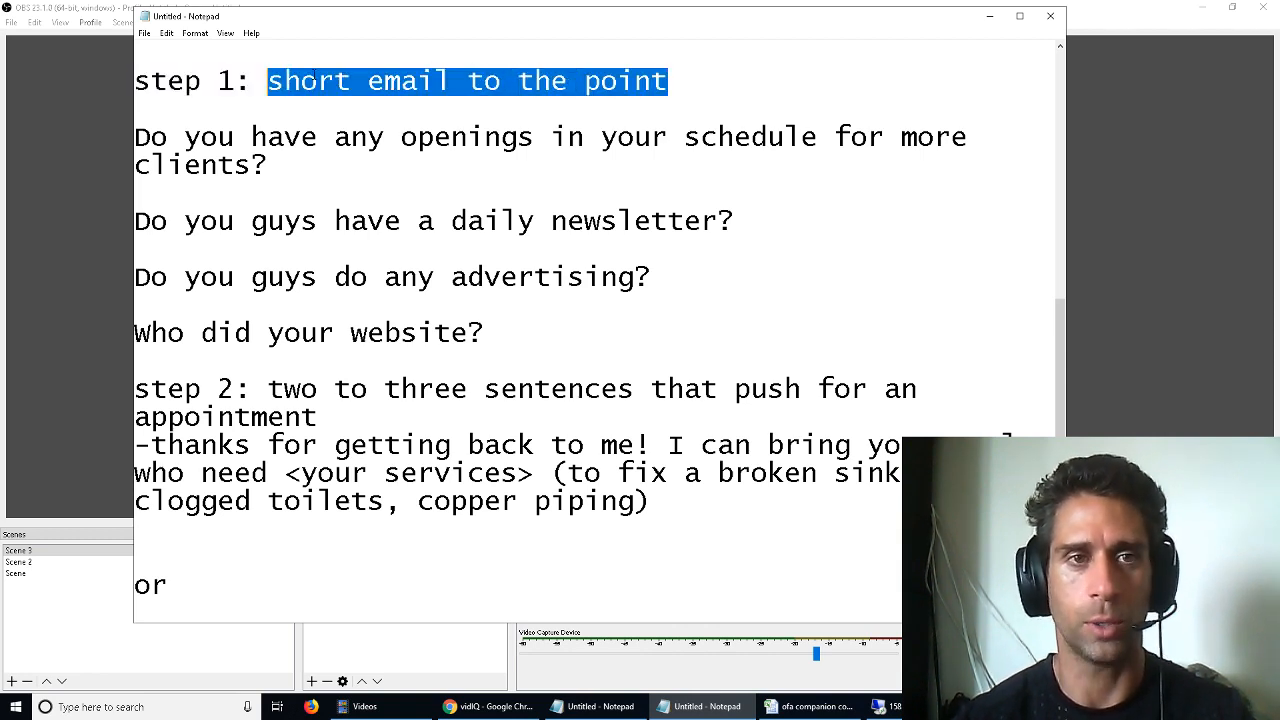
left_click(668, 501)
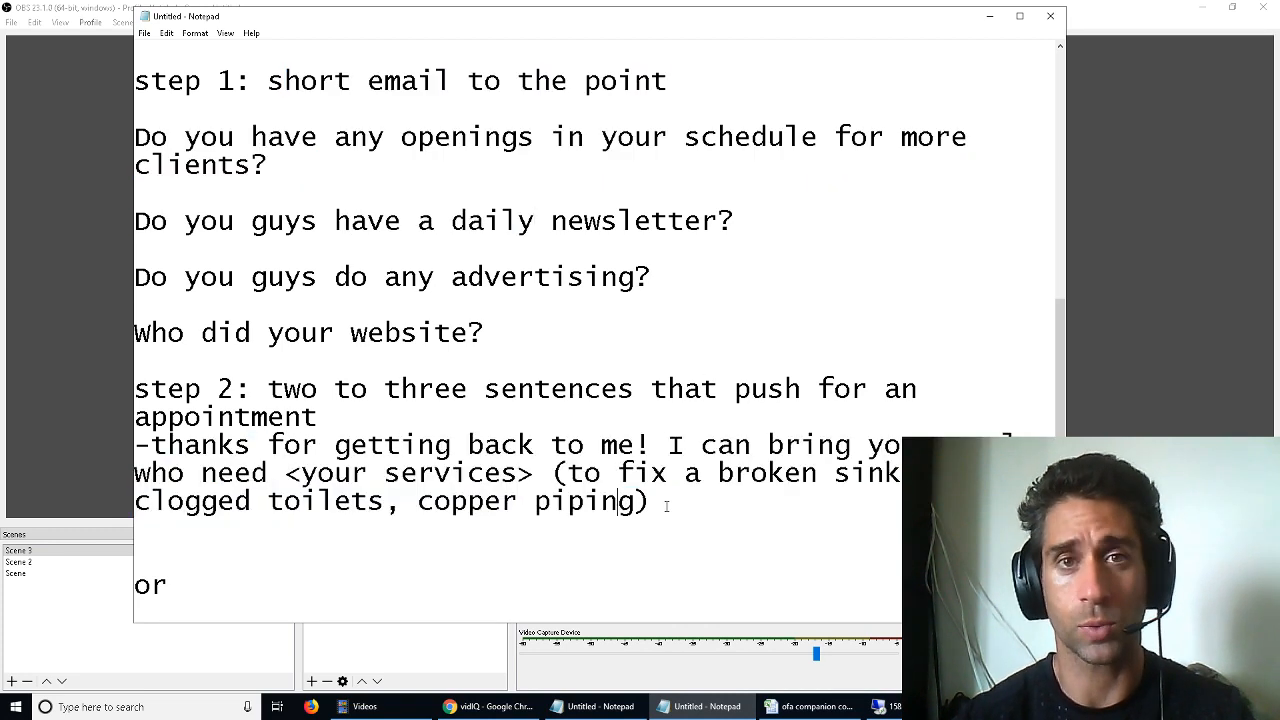
mouse_move(680, 509)
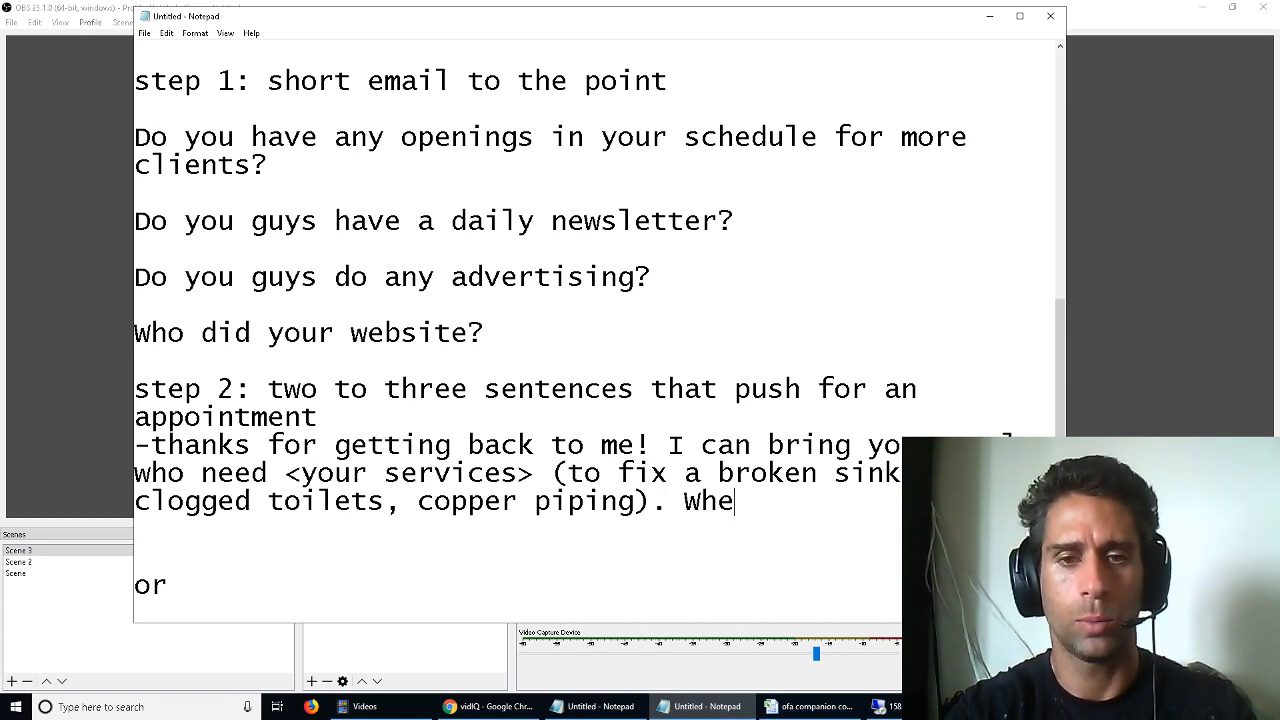
type("n is a goo")
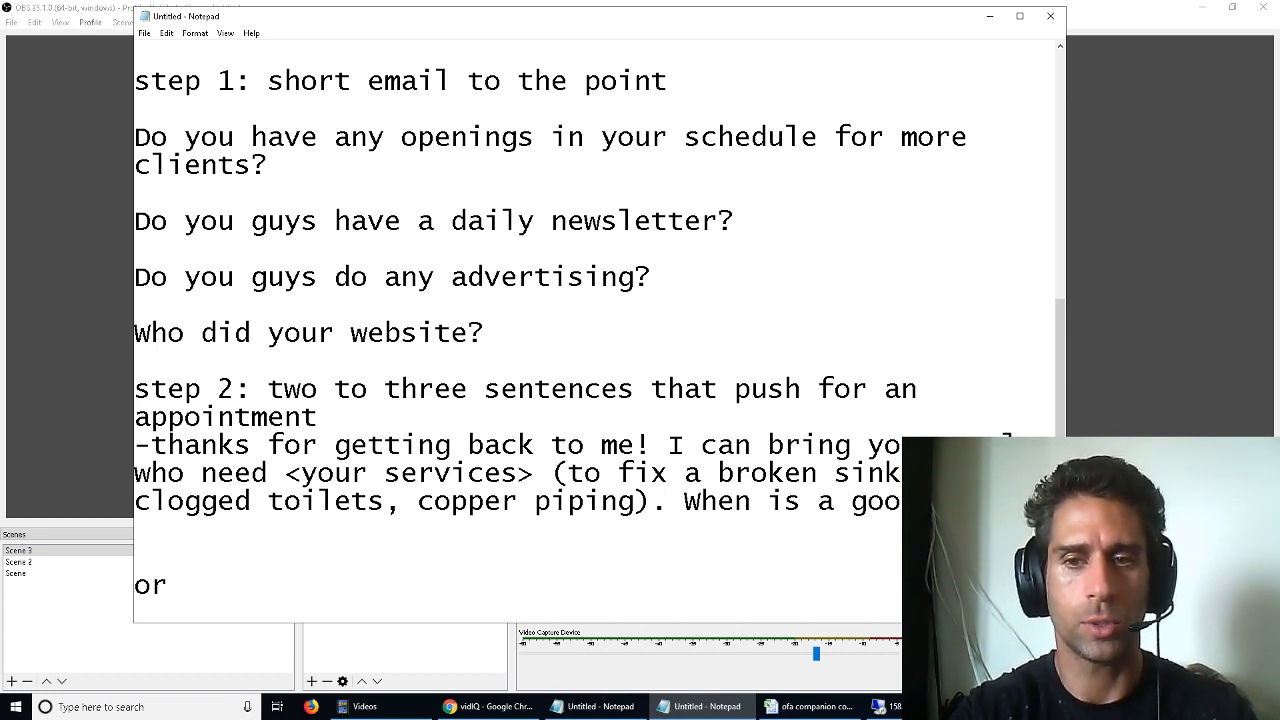
type("cal")
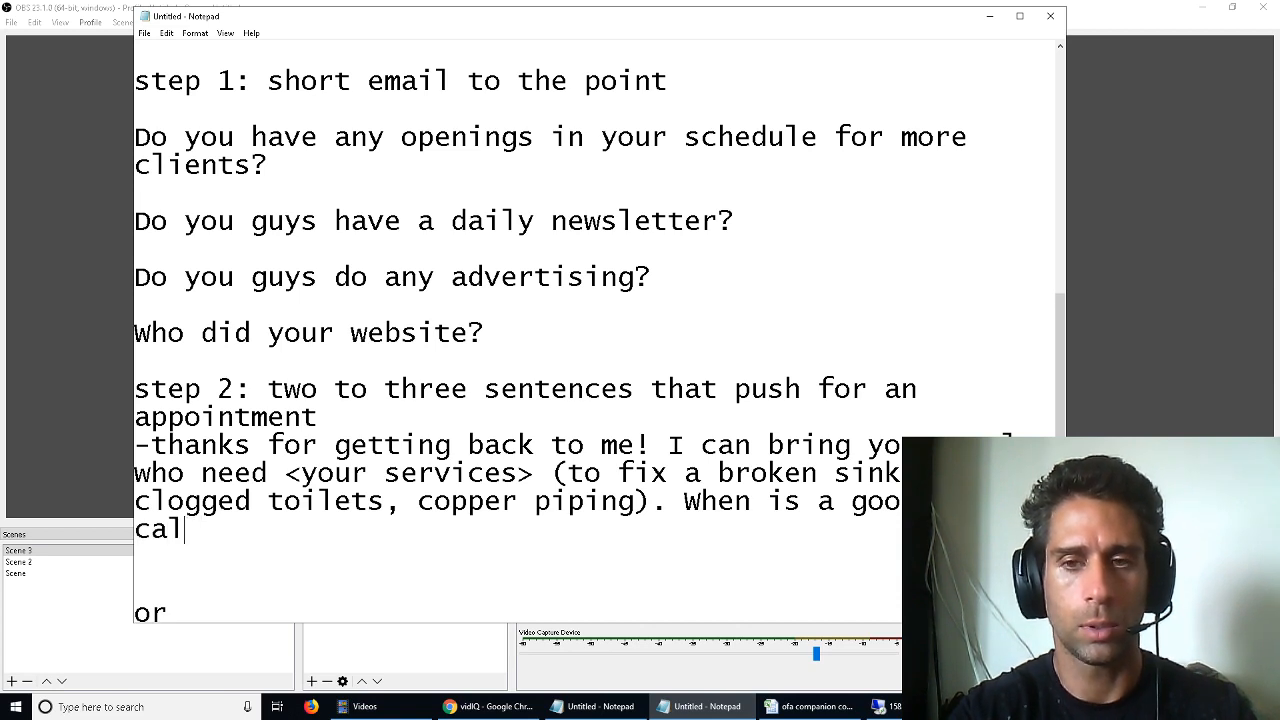
key("Backspace")
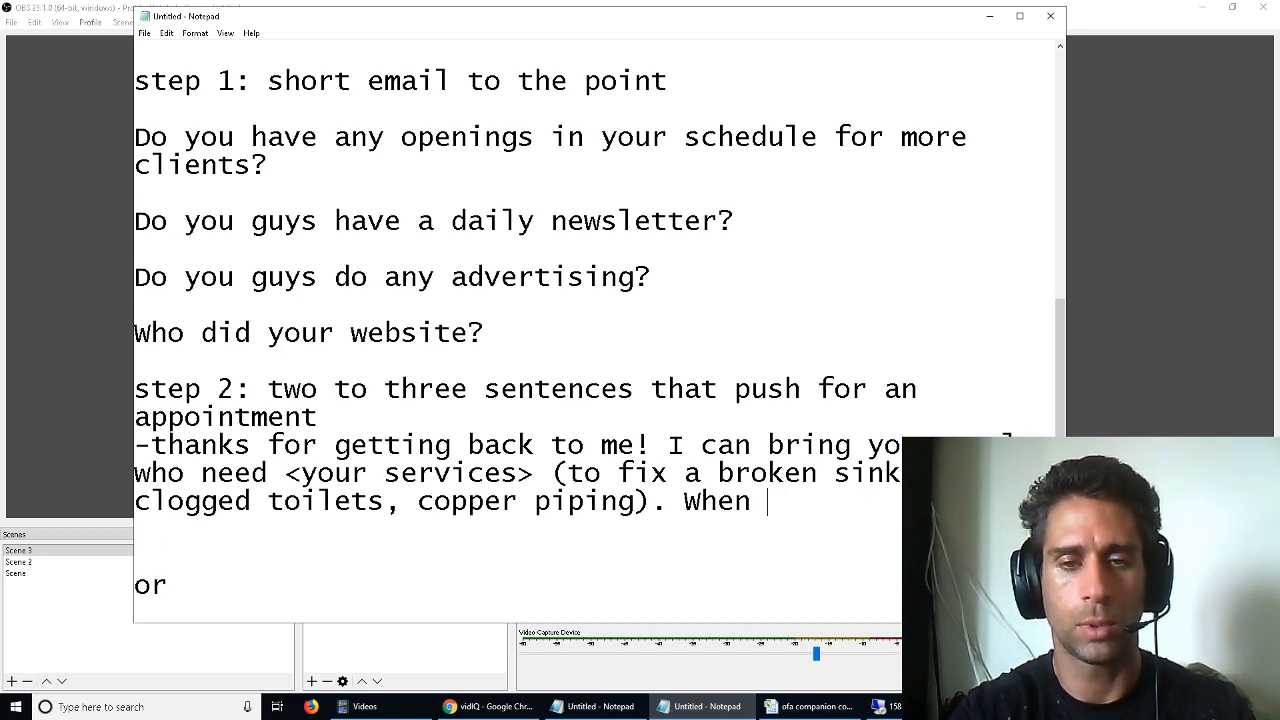
type("is the")
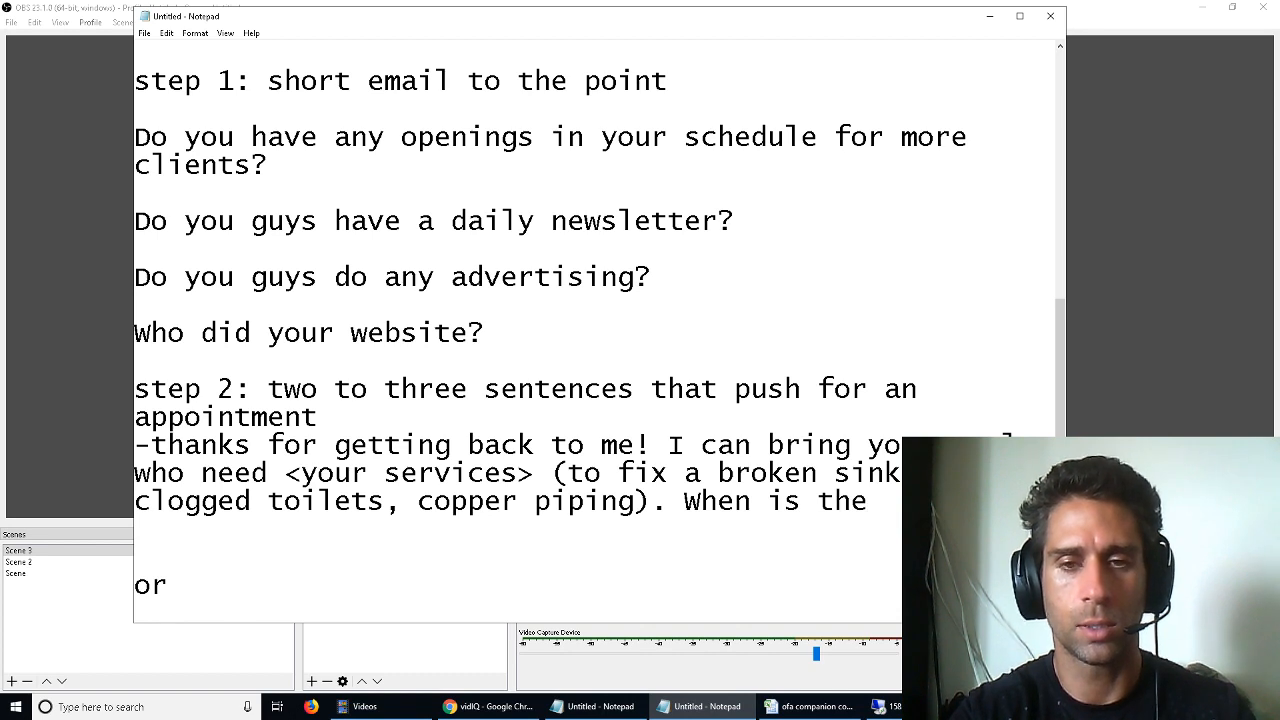
type("maker is going")
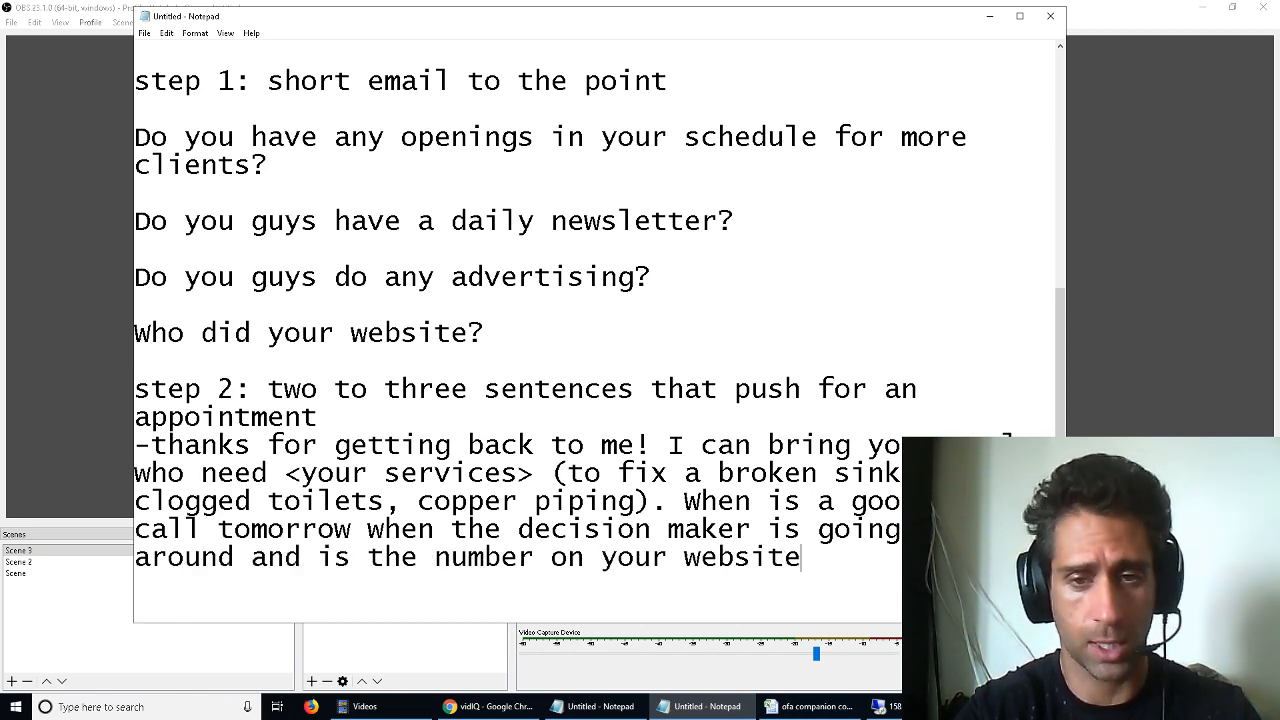
type("still")
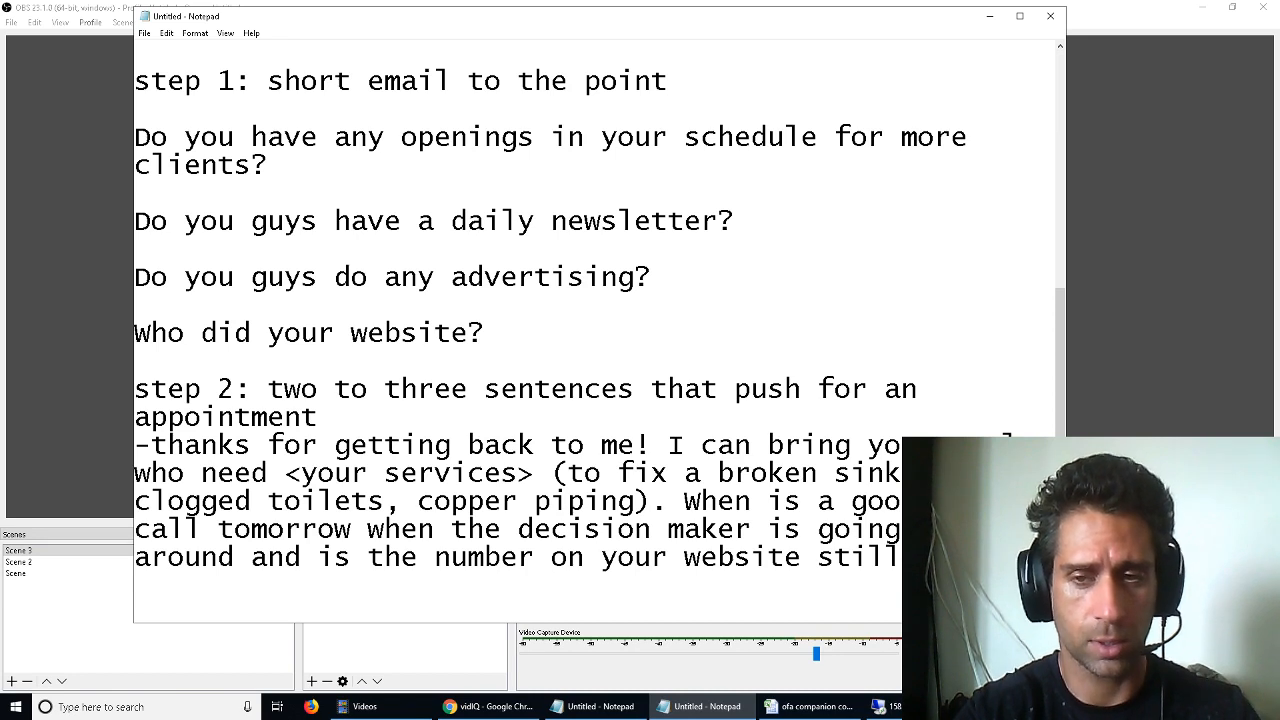
type("way to get in touch")
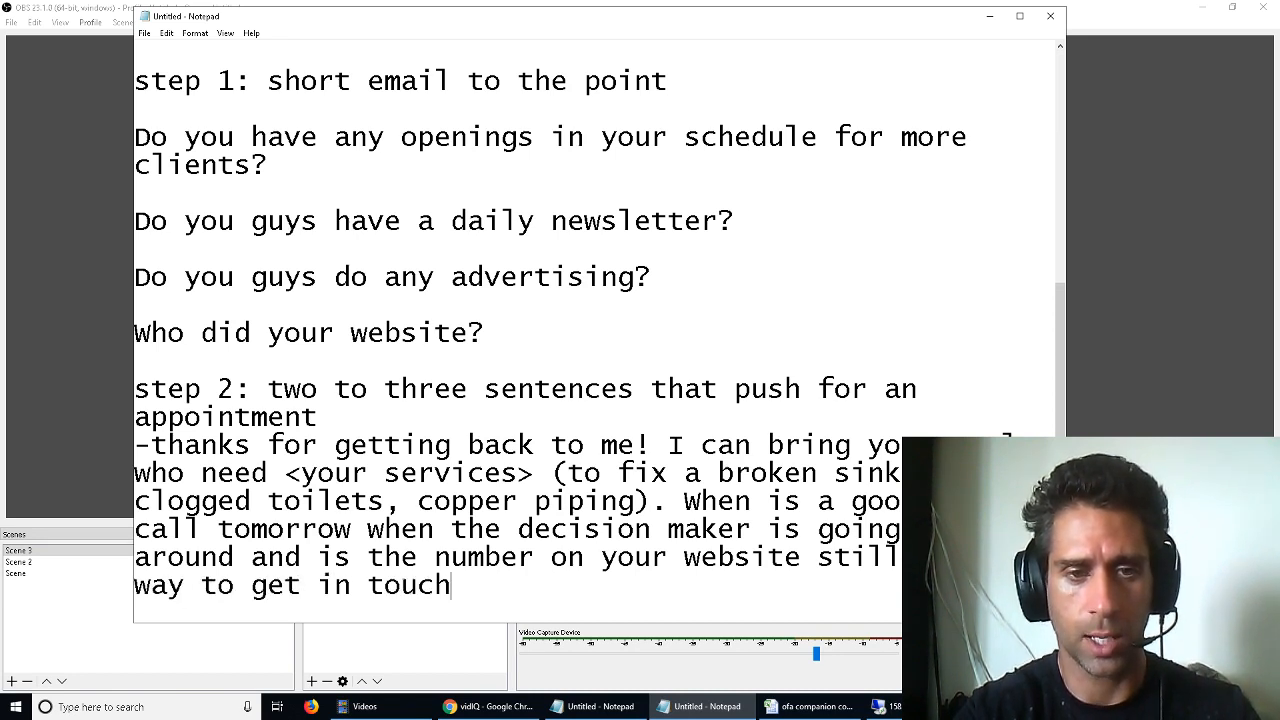
type("?")
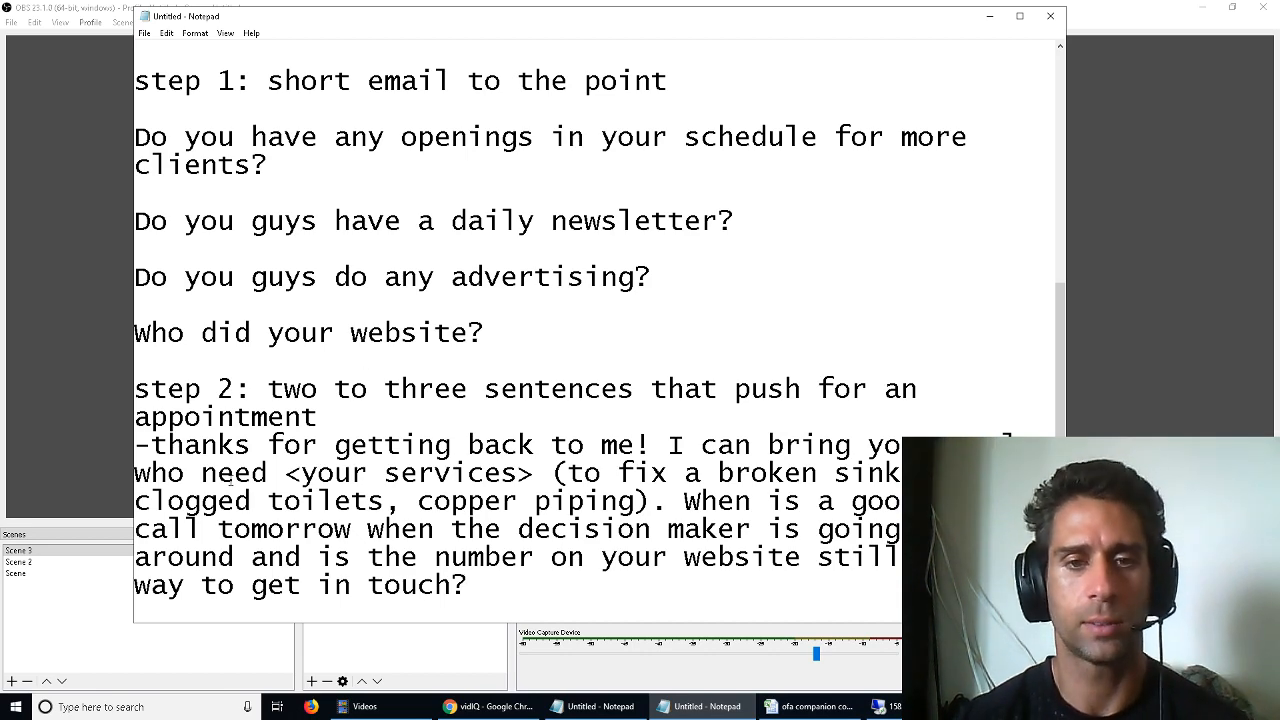
left_click_drag(135, 444, 452, 557)
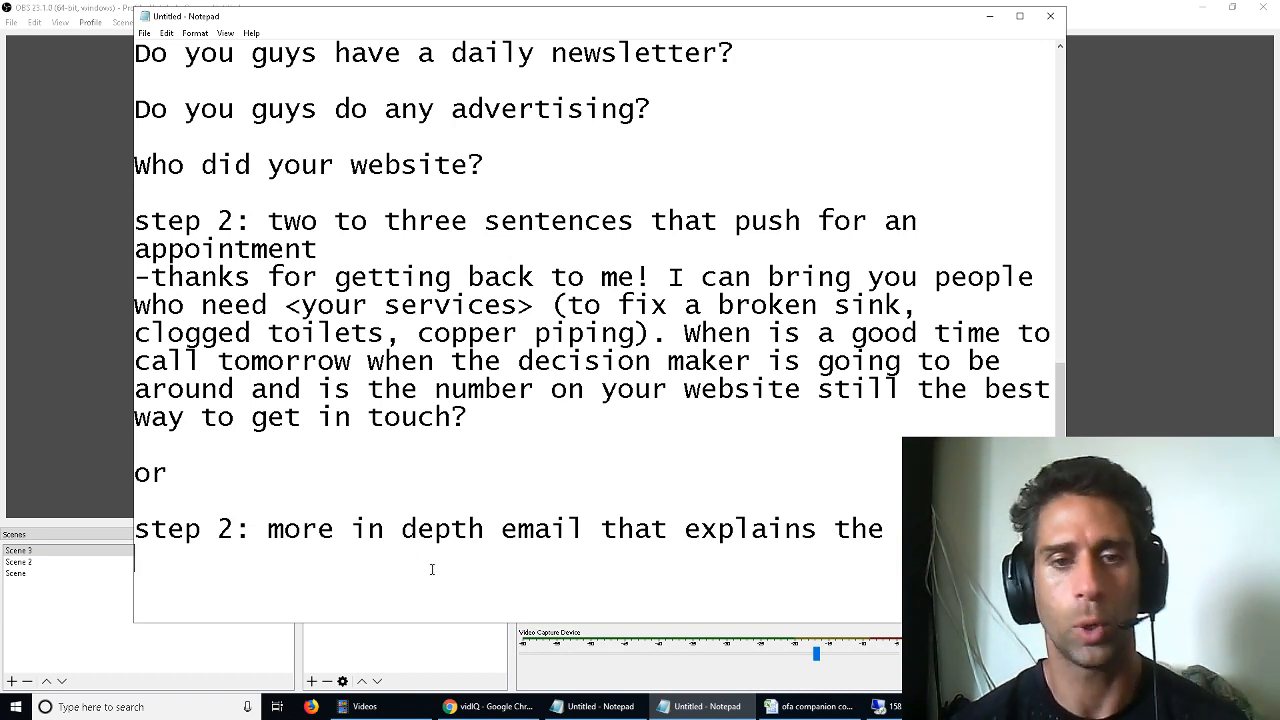
mouse_move(463, 604)
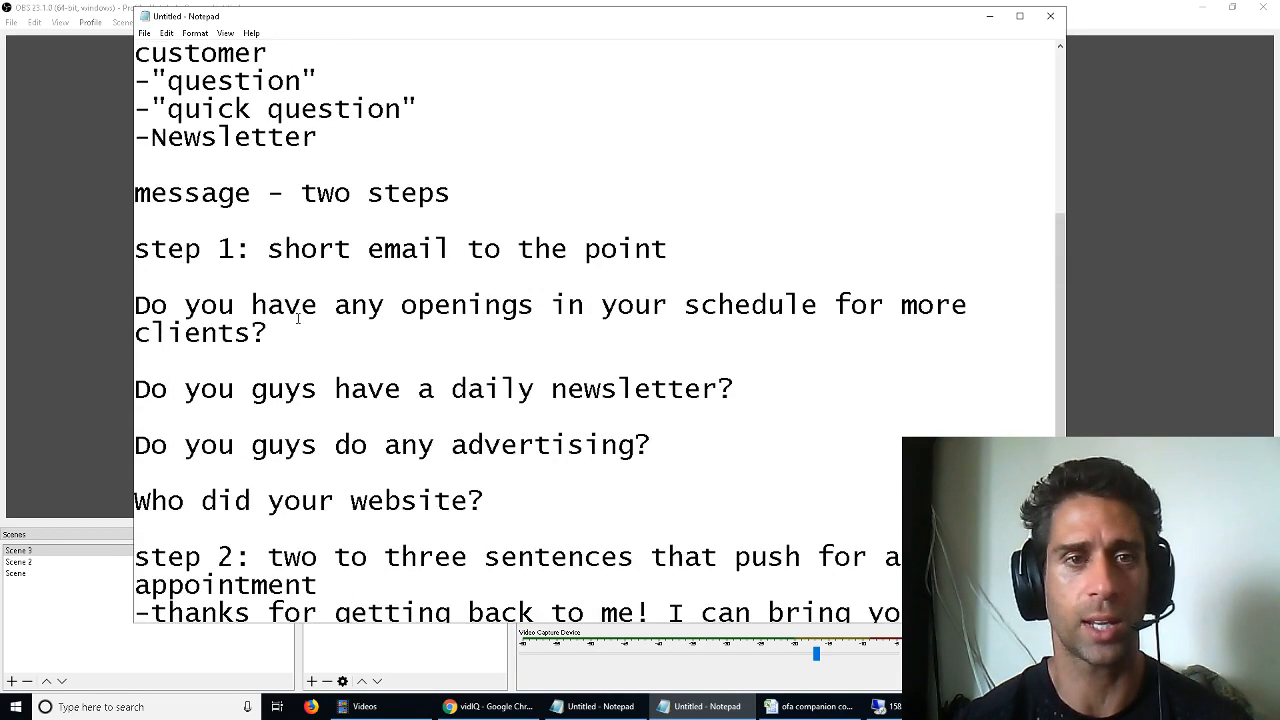
left_click_drag(368, 193, 649, 445)
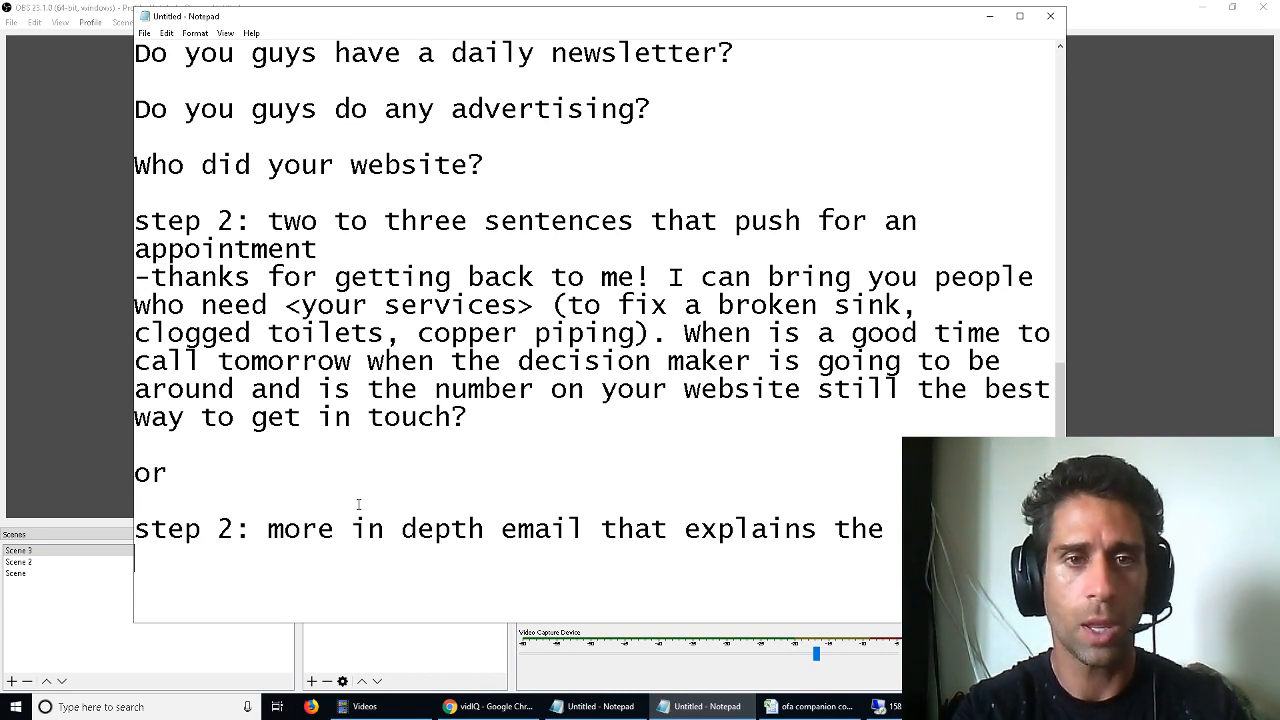
Step: Begin the in-depth reply: thanks, I run a service that helps <your industry> get more clients
type("th")
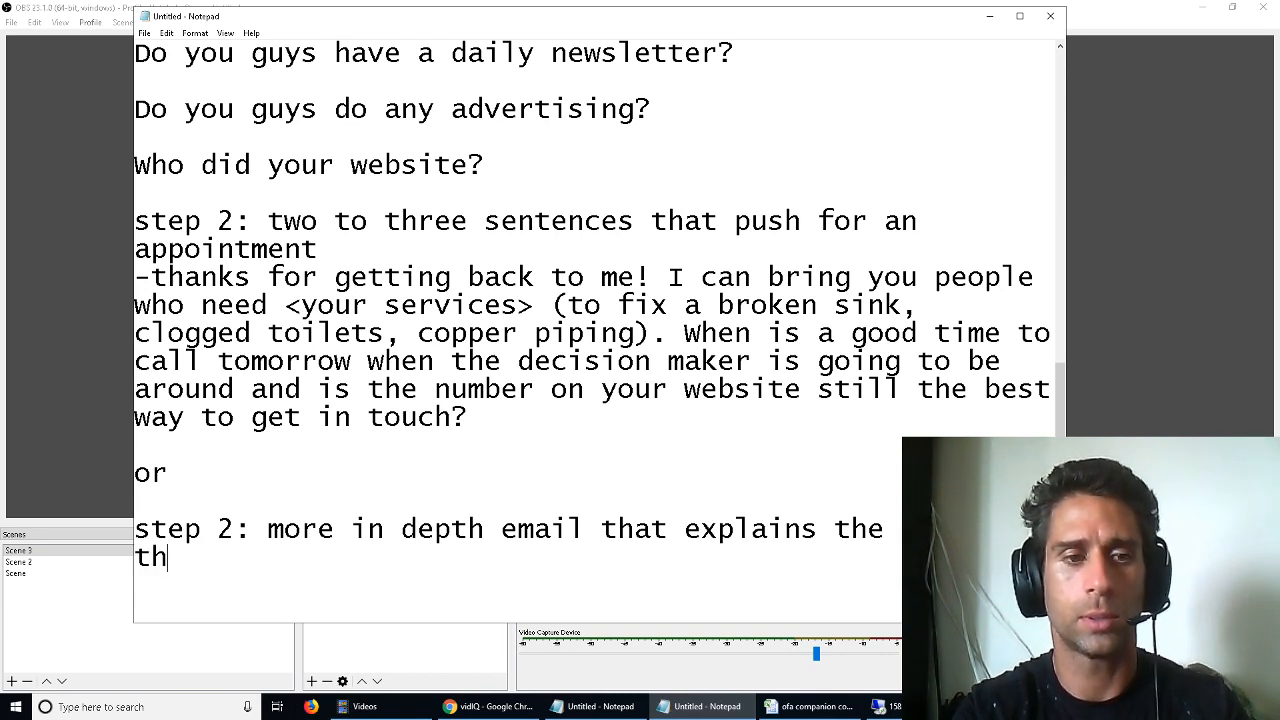
type("-thanks for getting back")
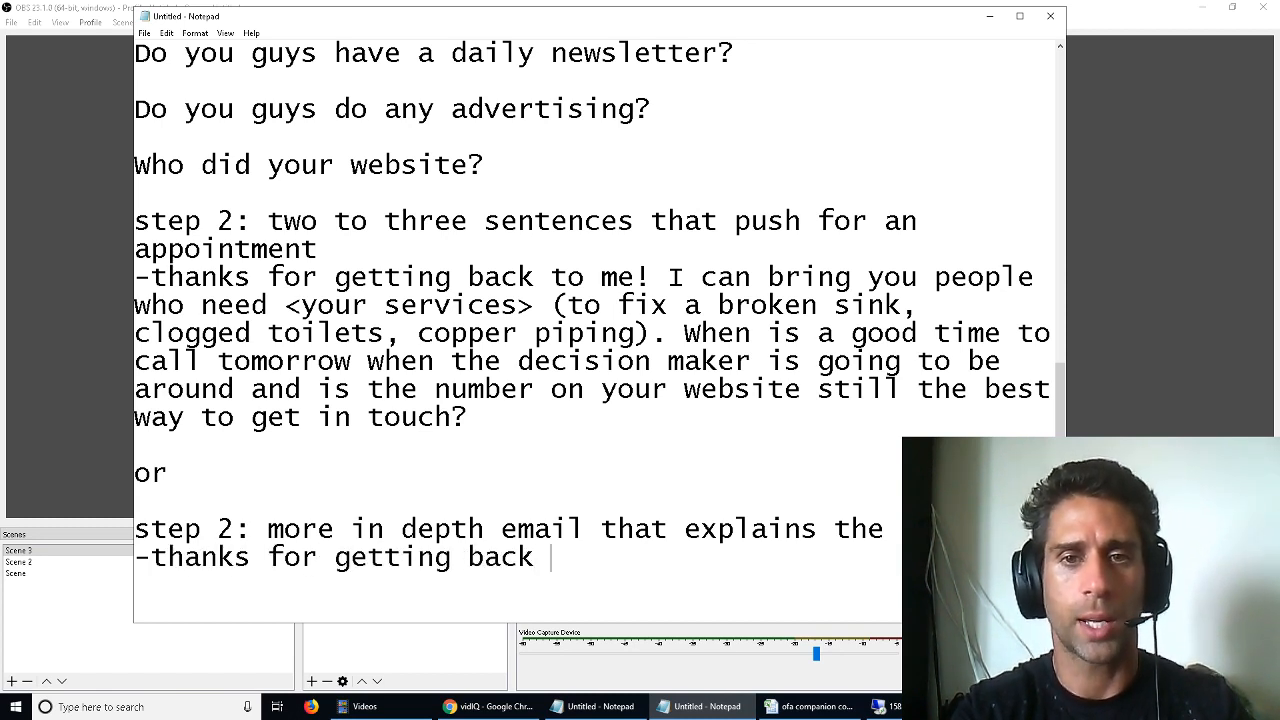
type("to me!")
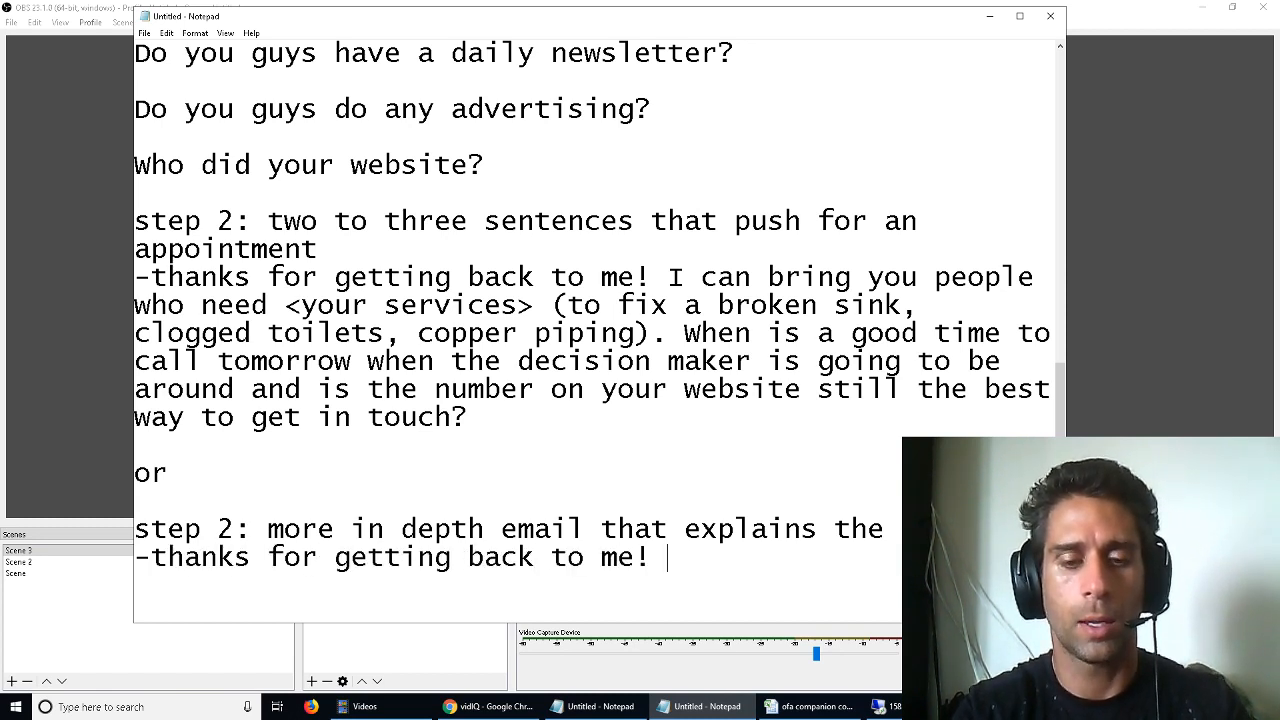
type("The reason I a")
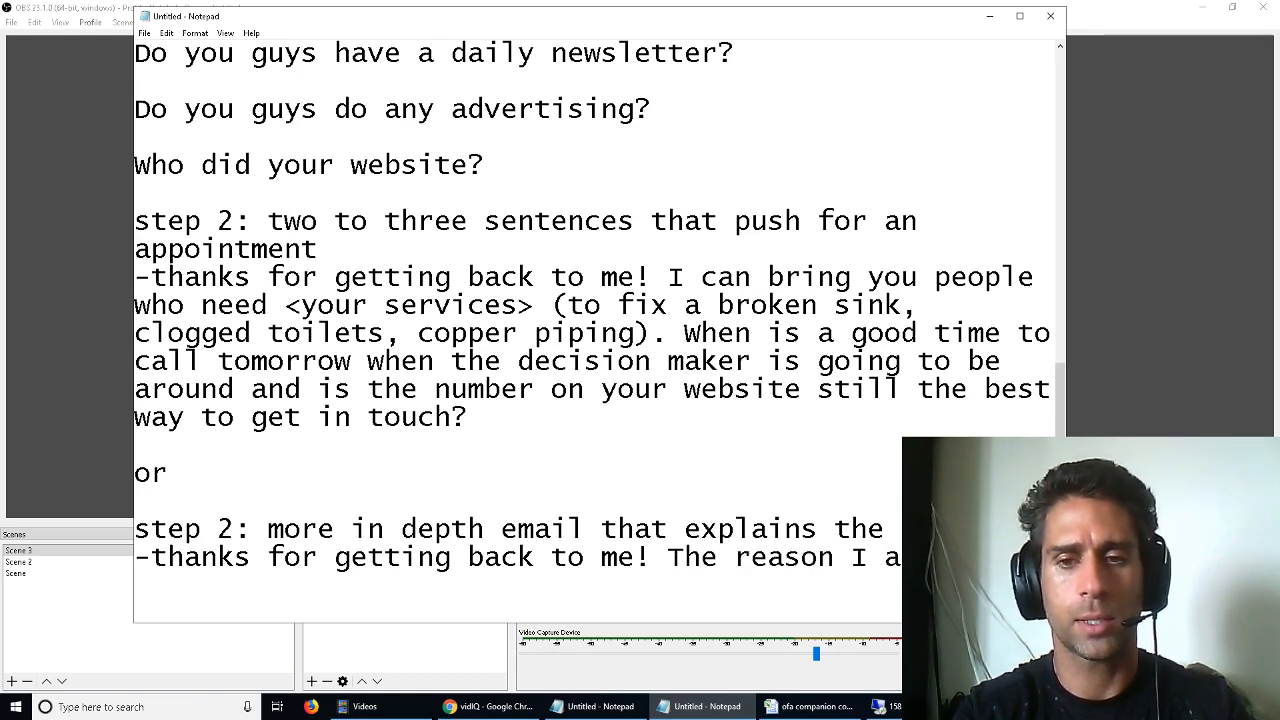
type("because I")
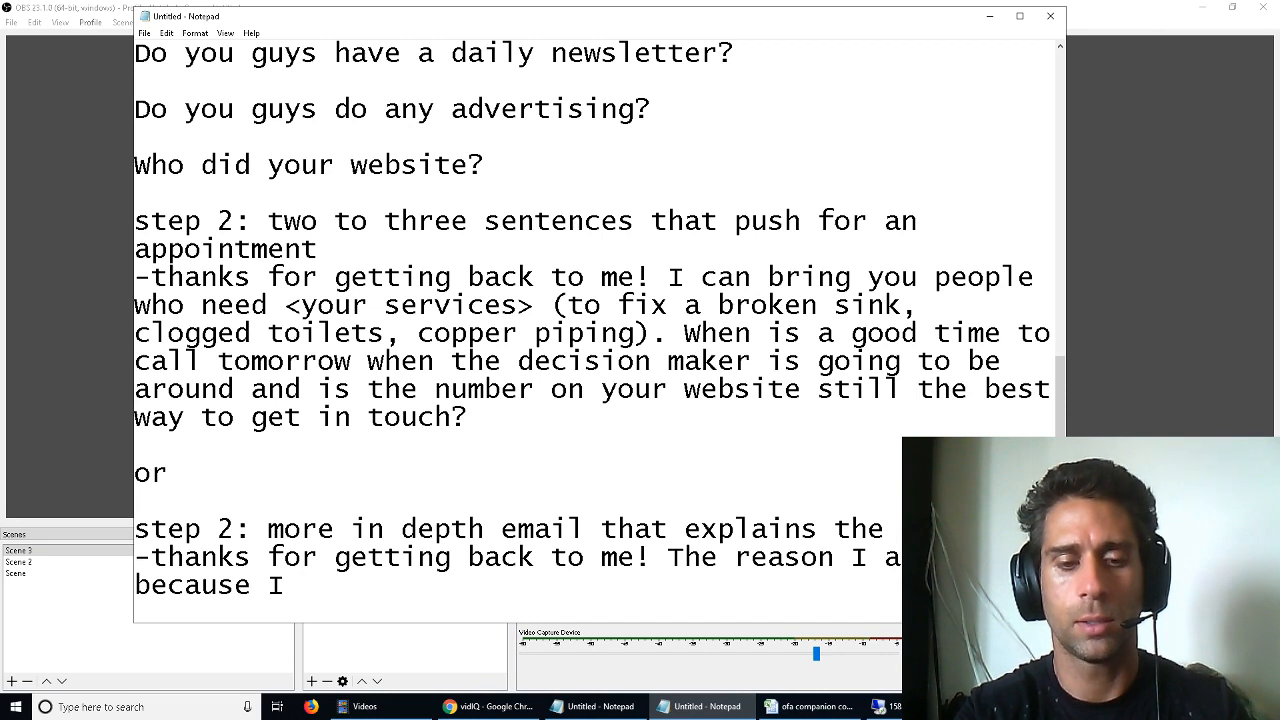
type("run a service that")
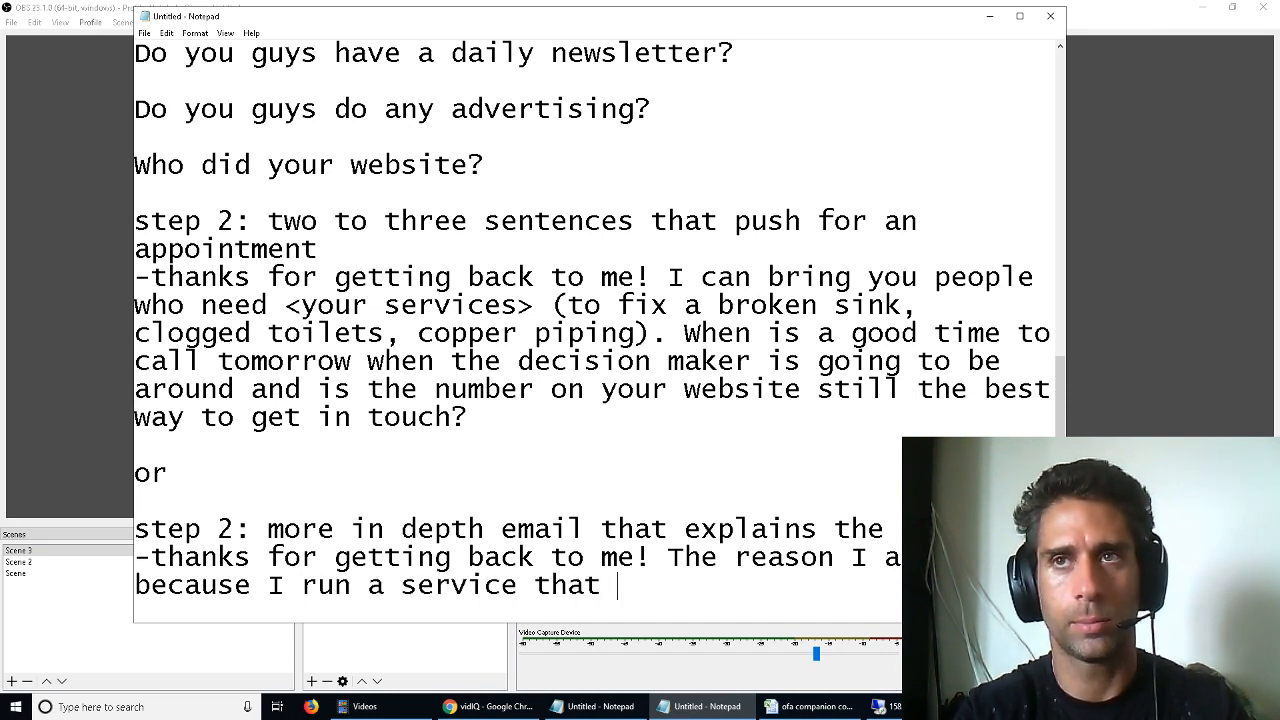
type("helps <your")
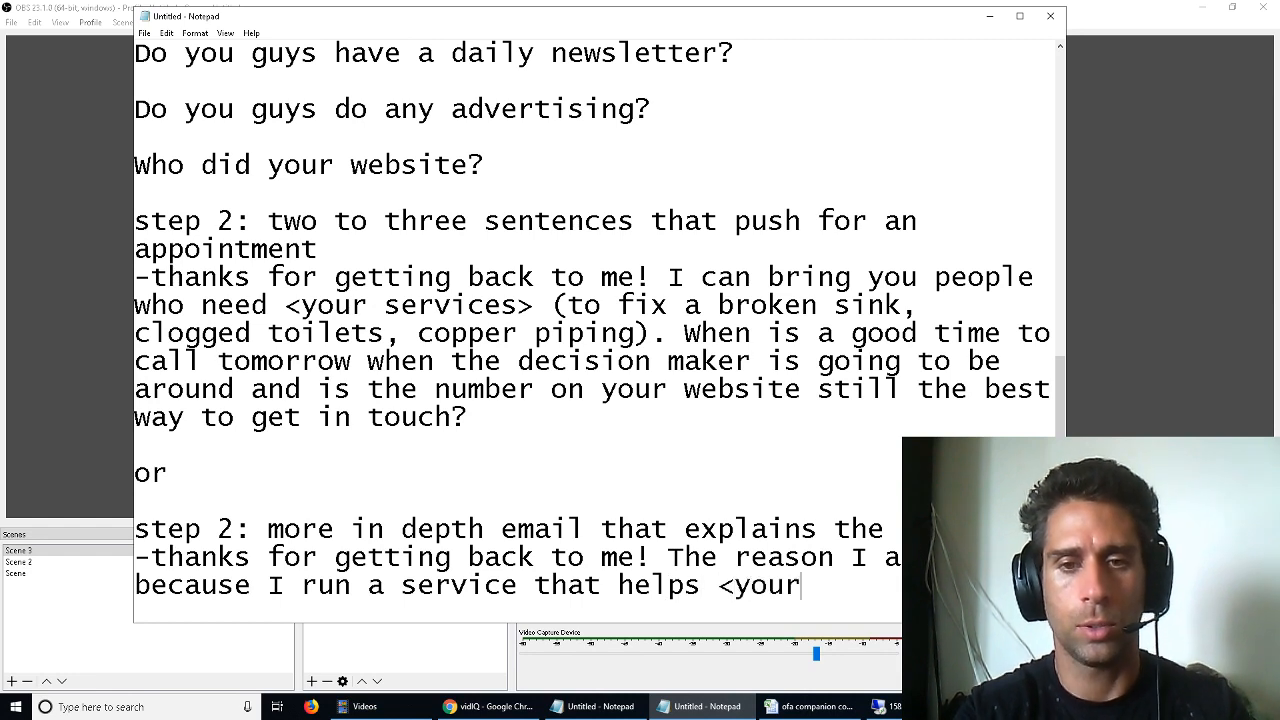
type("ndus")
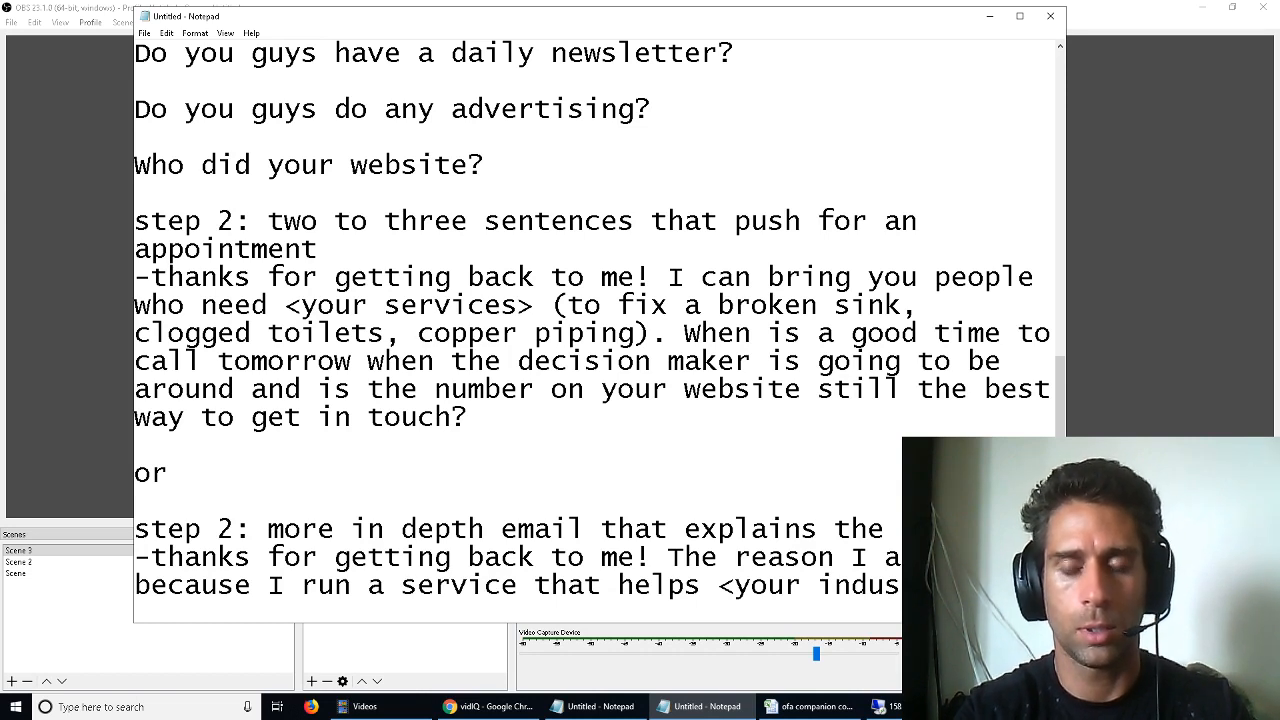
type("more clein")
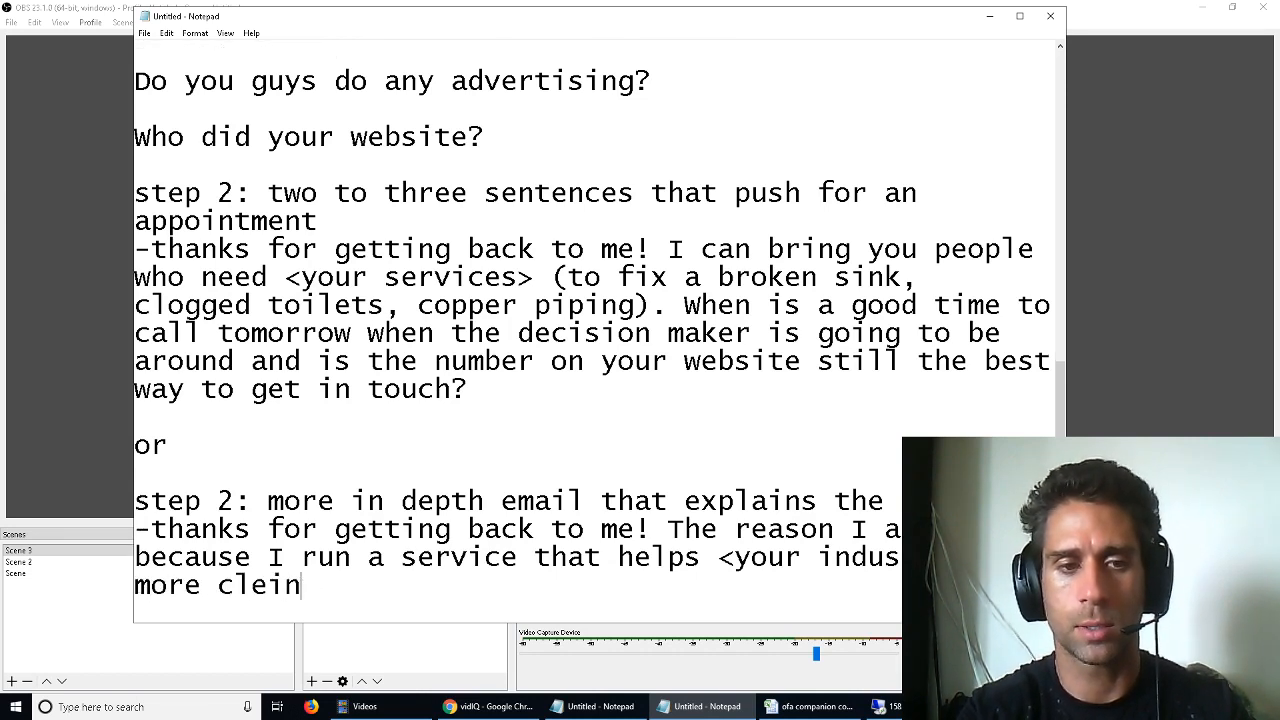
type("clients.")
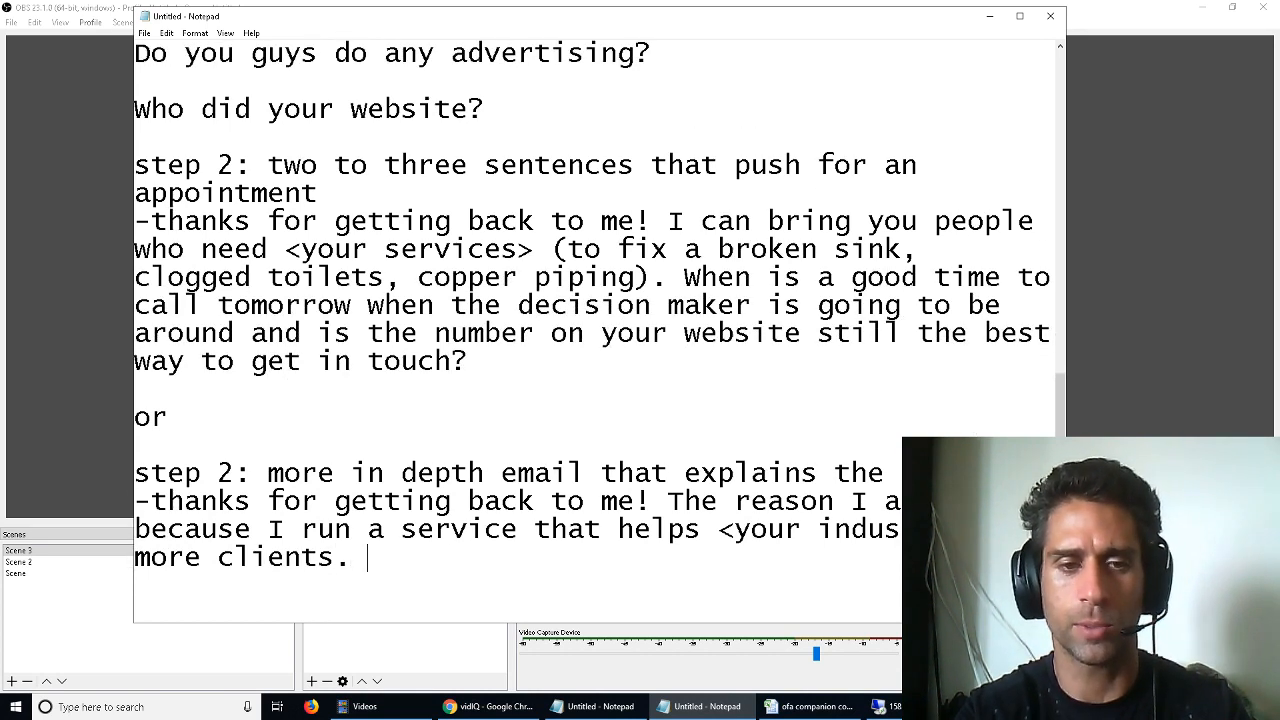
Step: Add 'I can bring you people who need...', how it works, and the <price> line
type("I can bring")
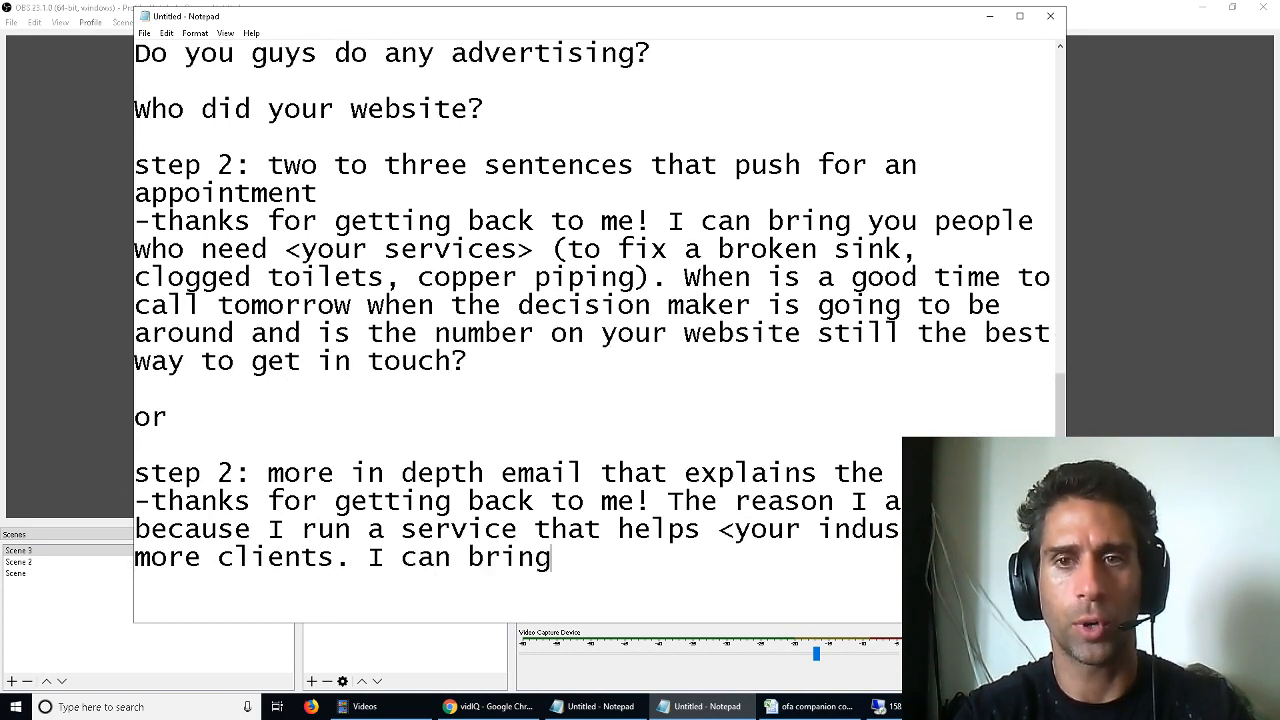
type("you people who need")
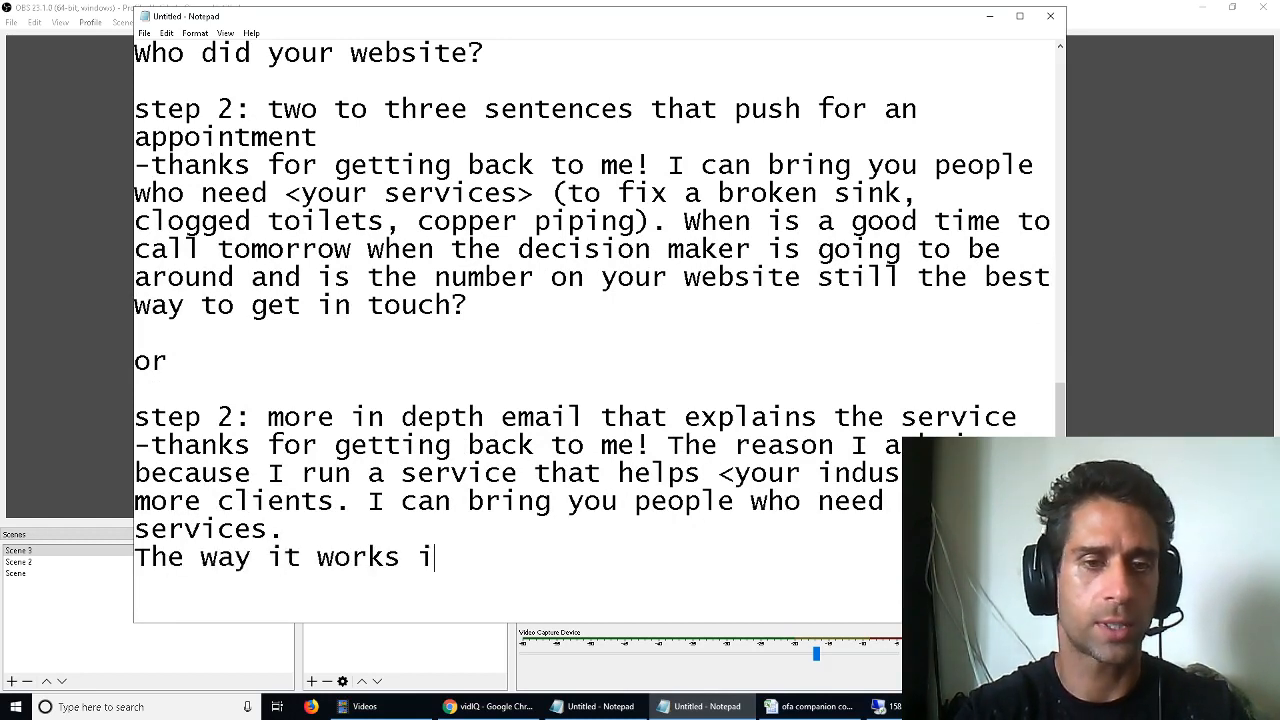
type("s...")
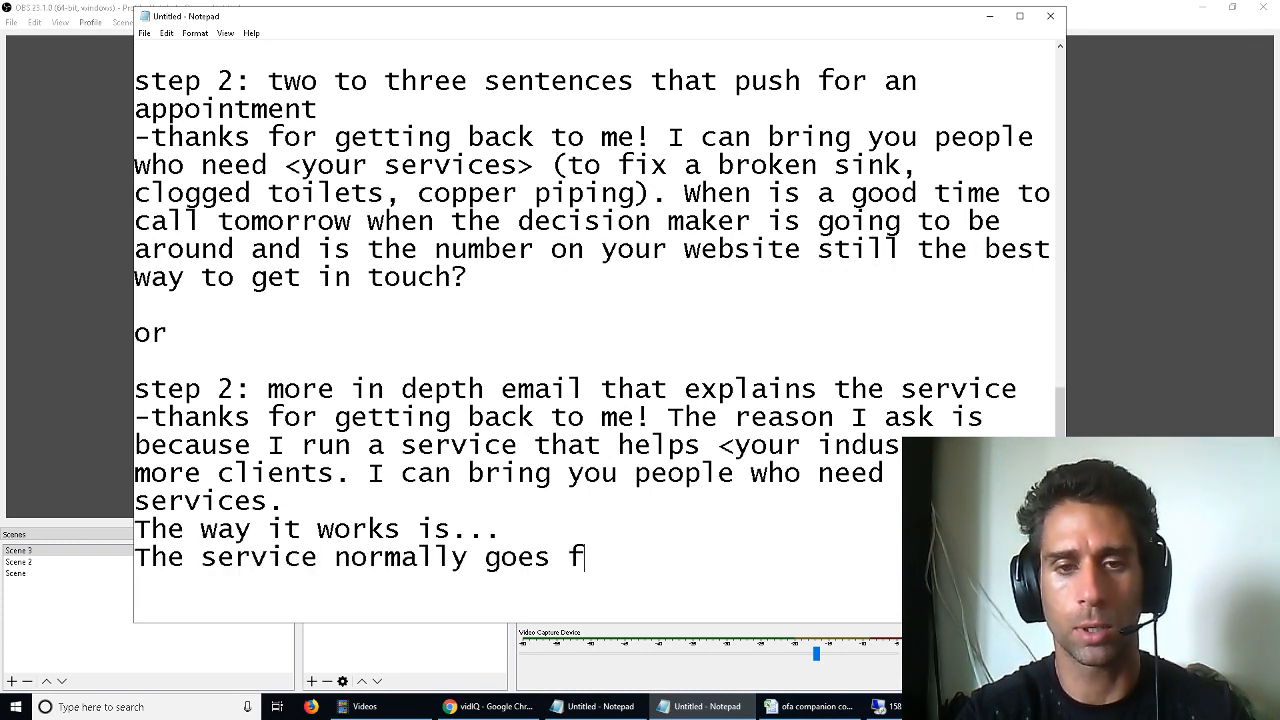
type("or... <price")
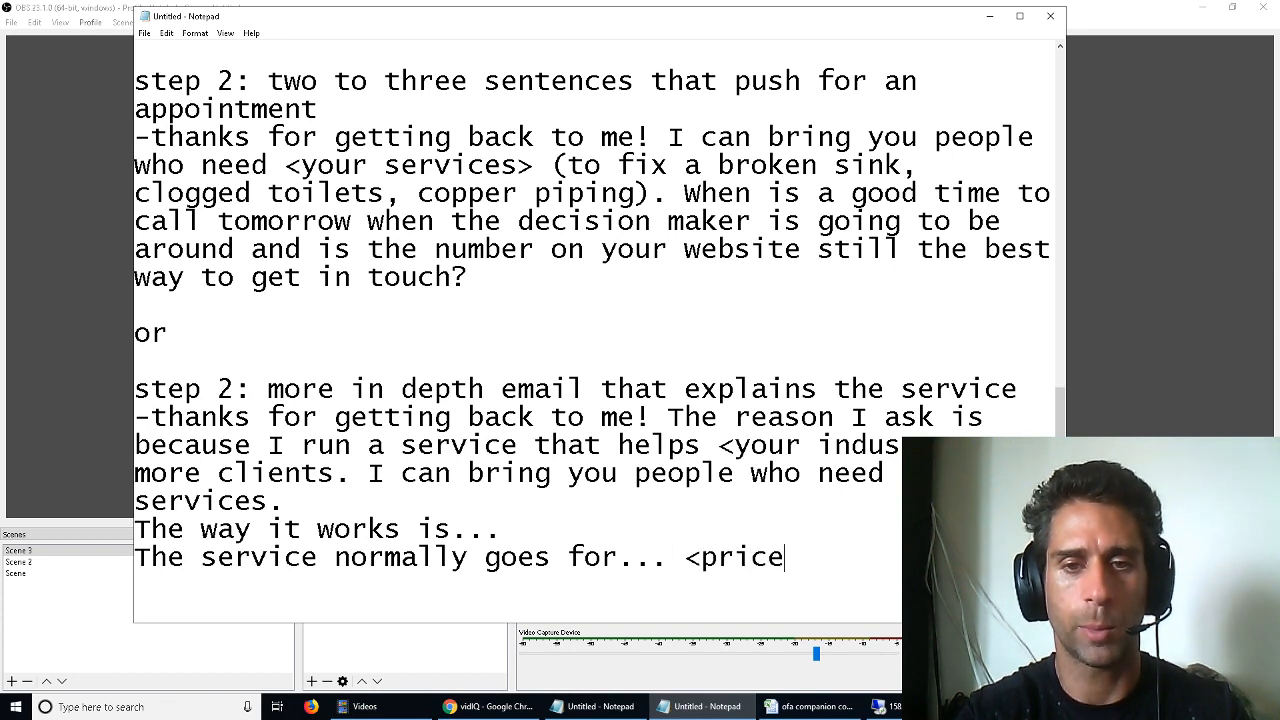
type(">")
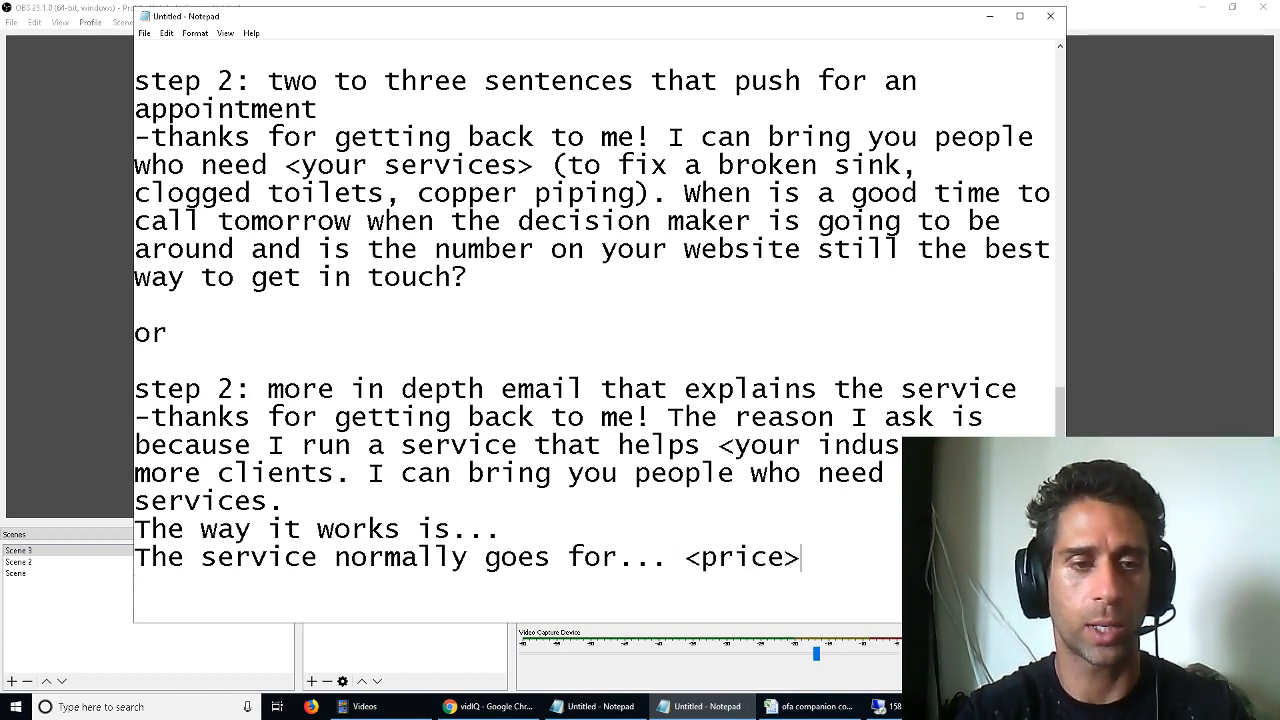
key("enter")
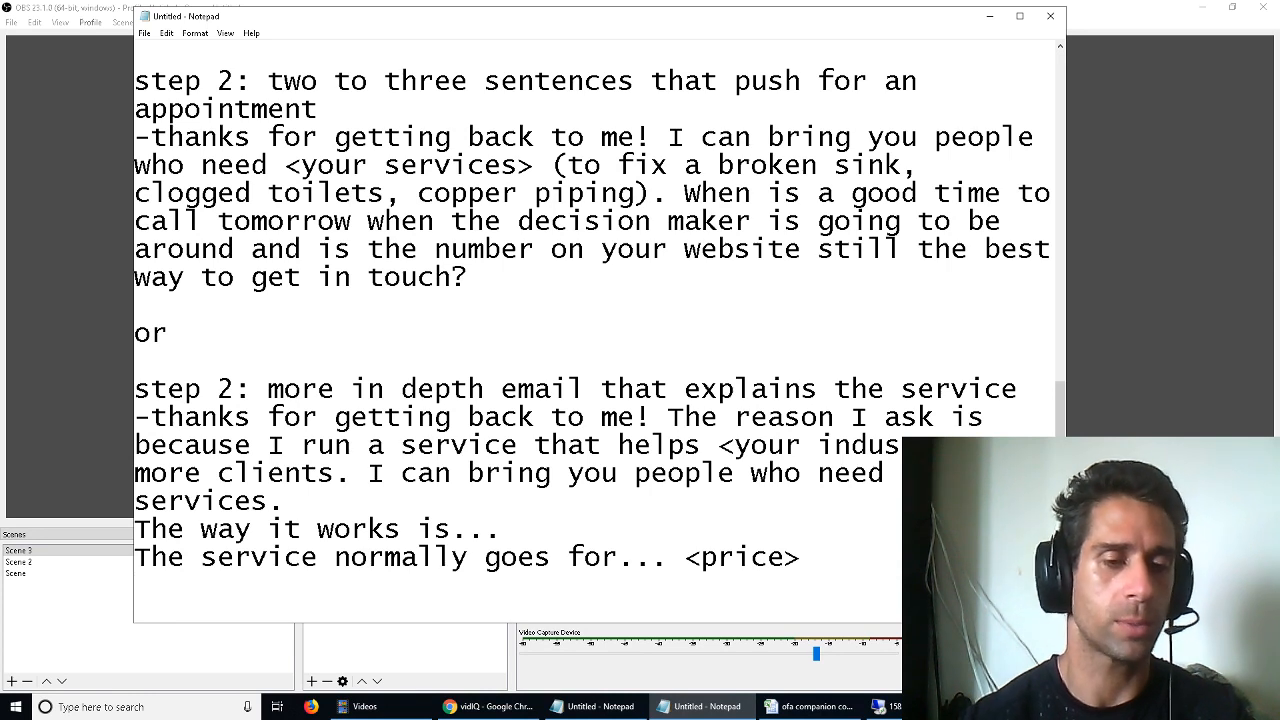
Step: Add 'To see some samples, go here...' and 'If you have any questions, just reply to this'
type("To see some s")
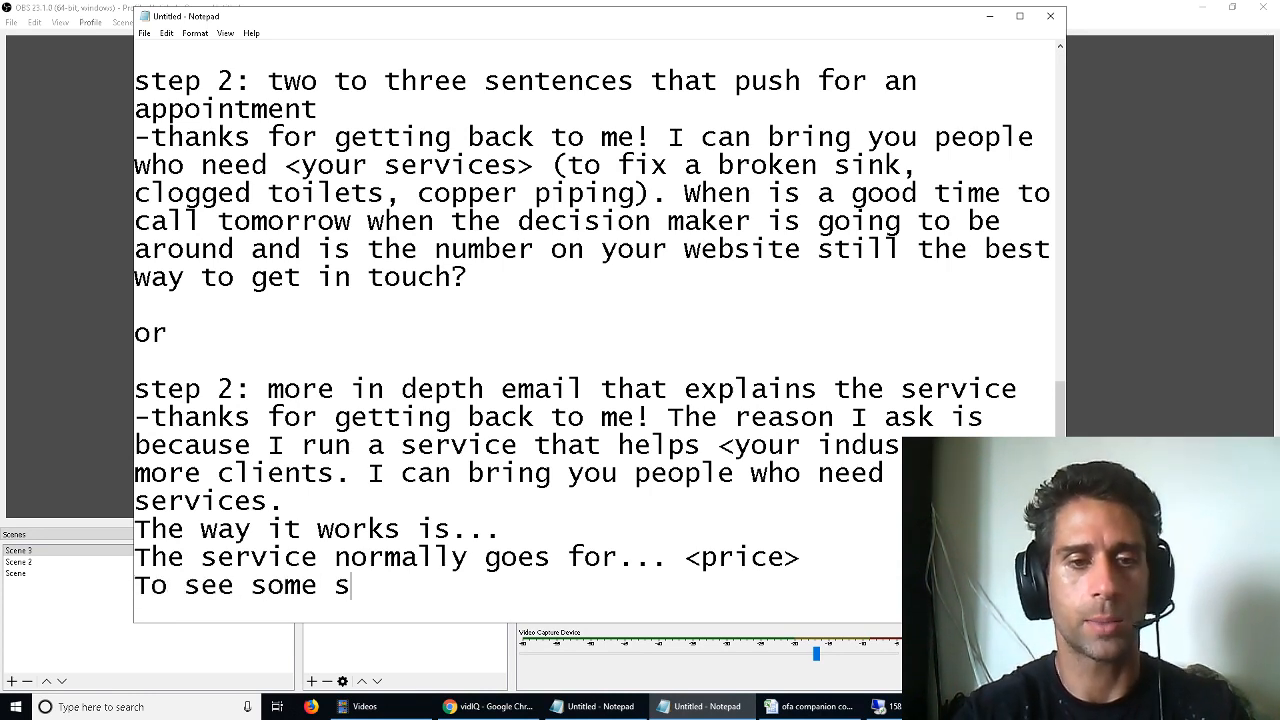
type("amples, go here... <links>")
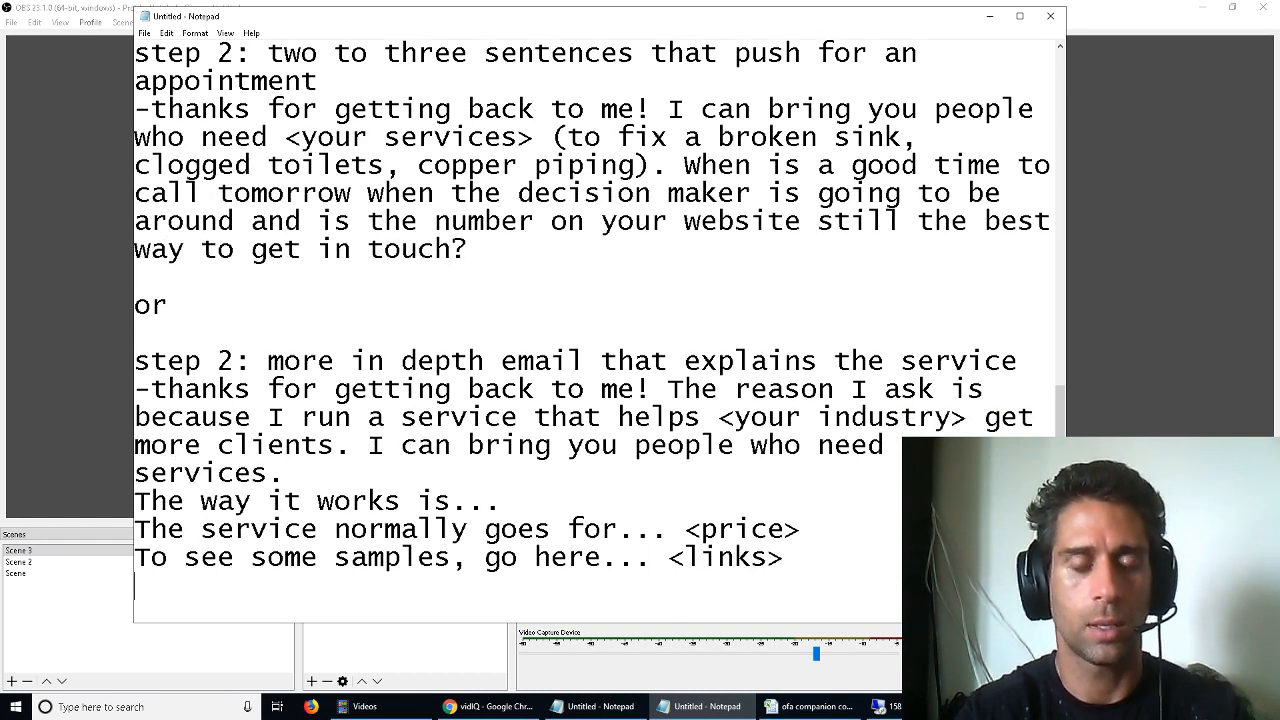
type("If you have")
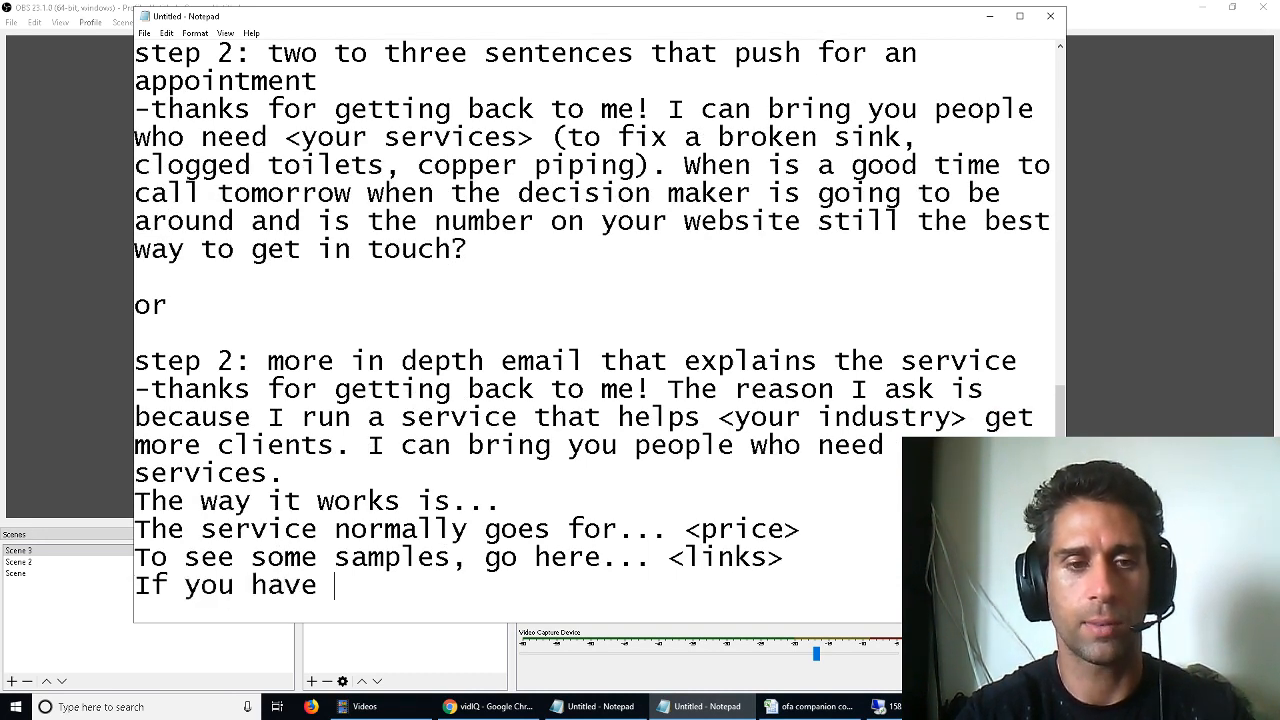
type("any questions, just")
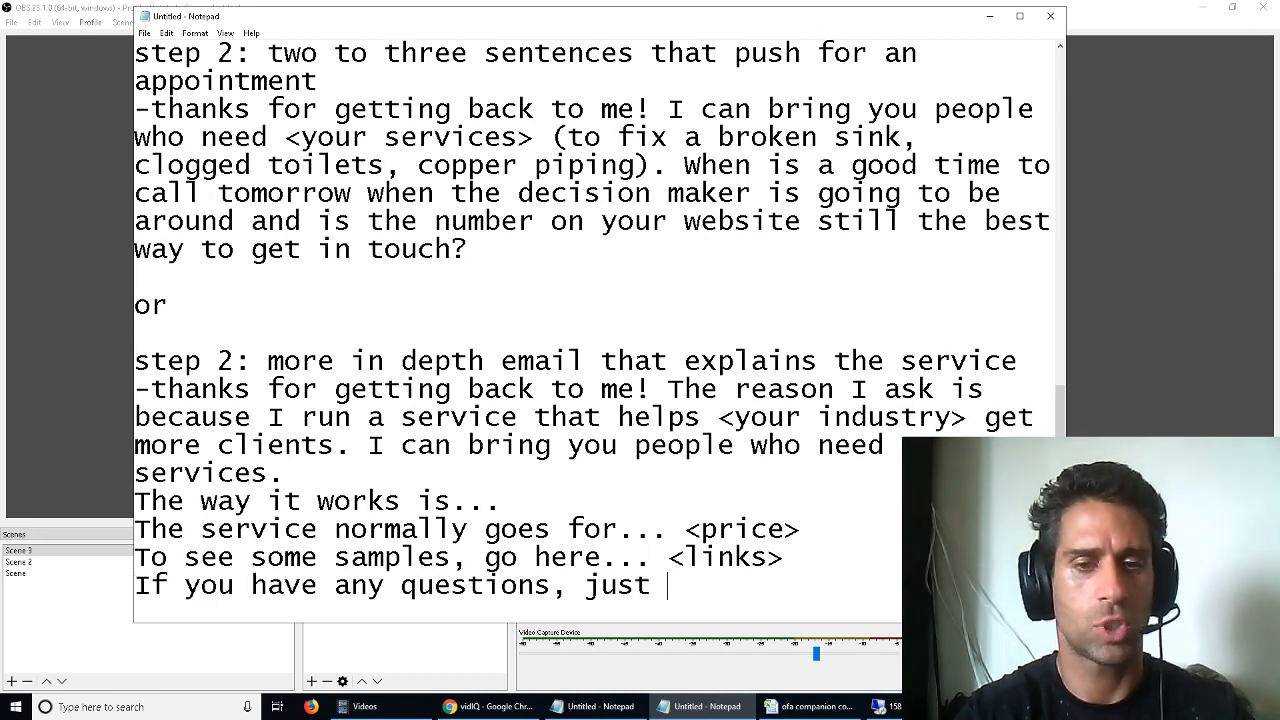
type("reply to this")
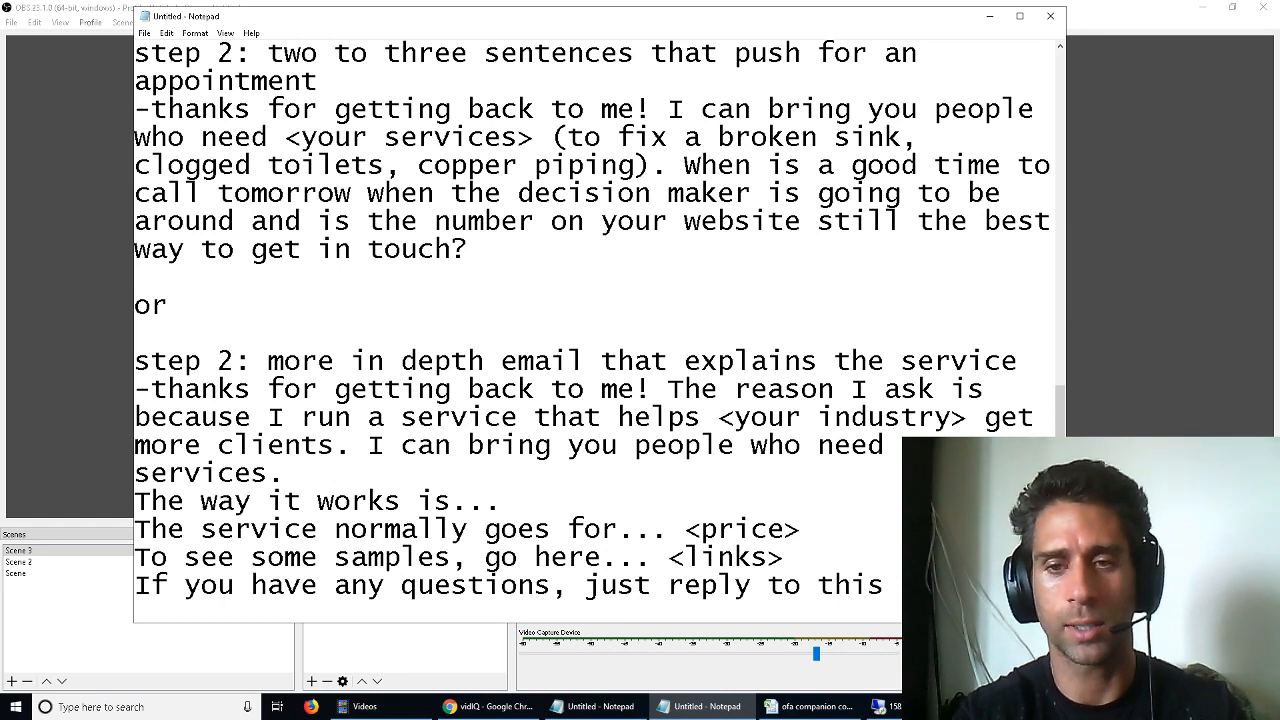
Step: Add the appointment link line with a calendar placeholder and 'If not have a nice day.'
type("click this")
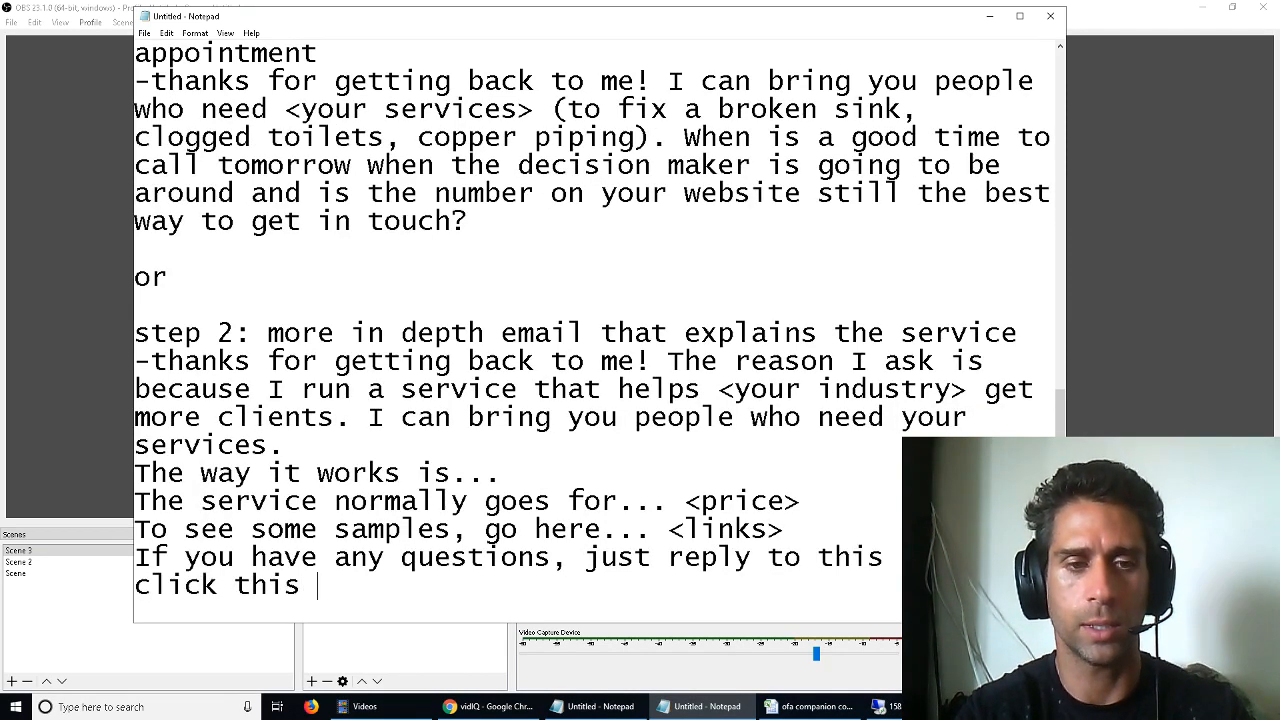
type("link to set an apo")
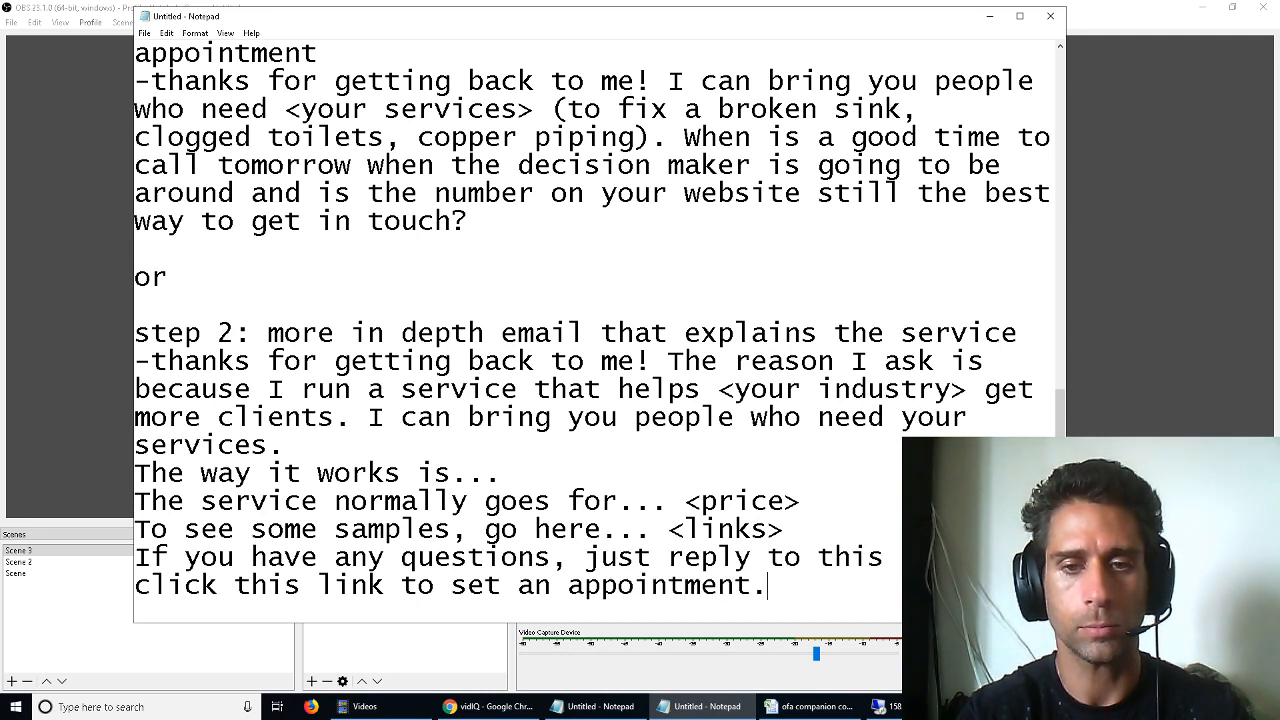
type(".")
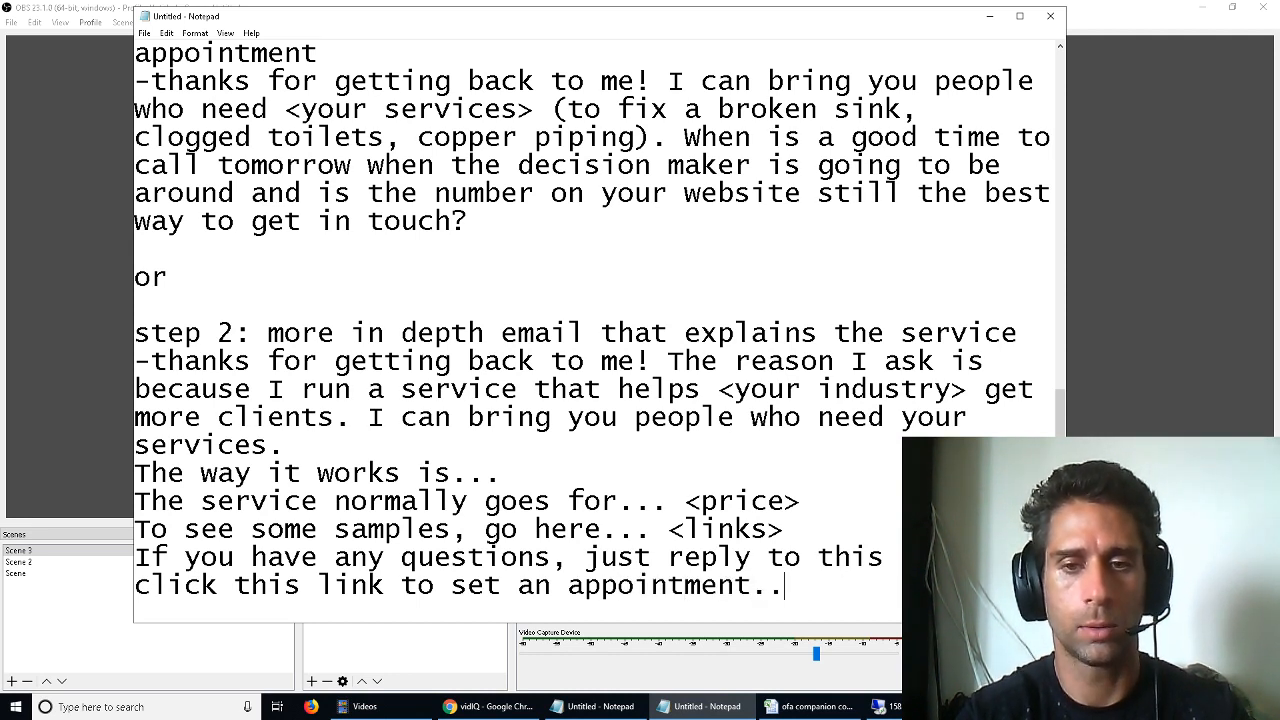
type(". <cale")
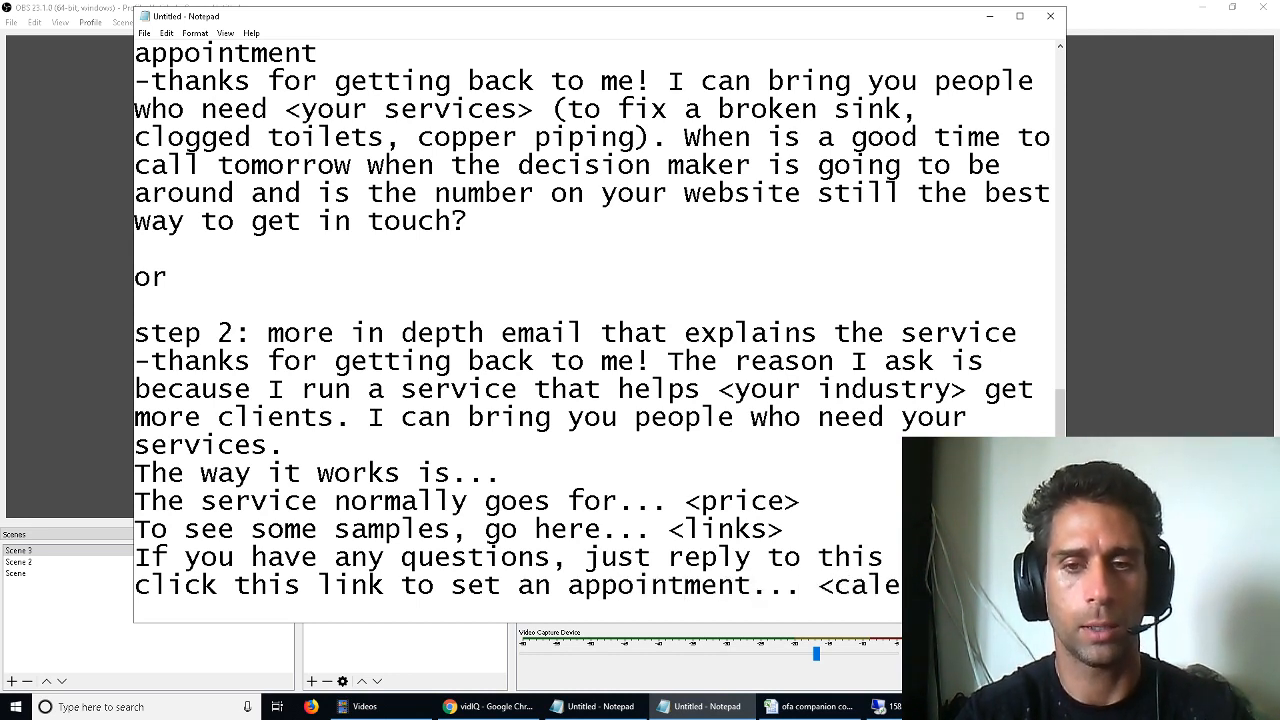
scroll("down", 3)
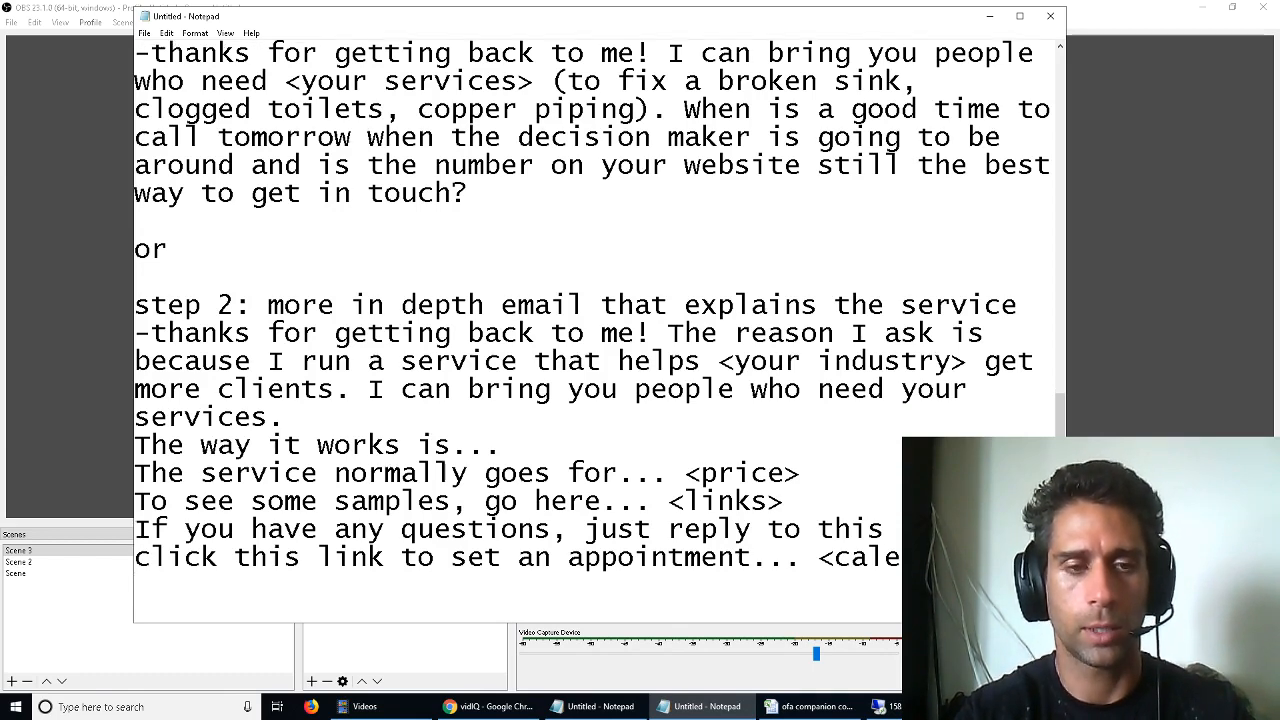
type("If not have a nice day")
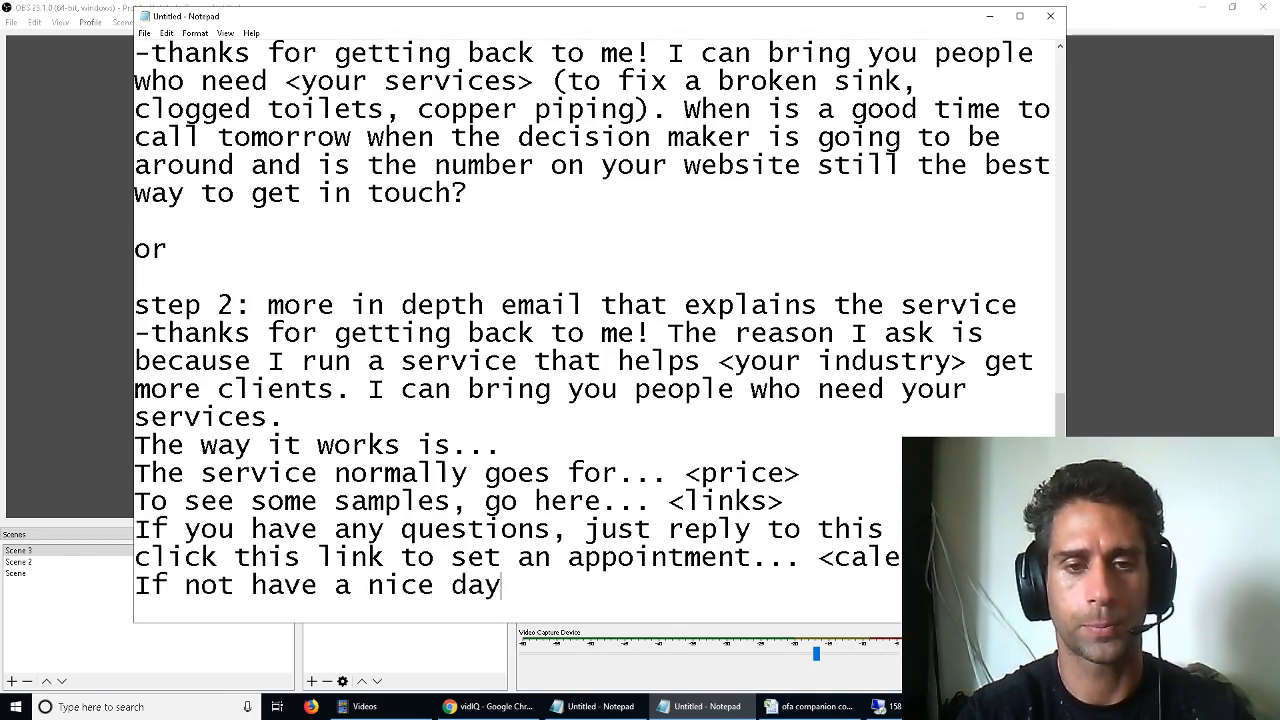
type(".")
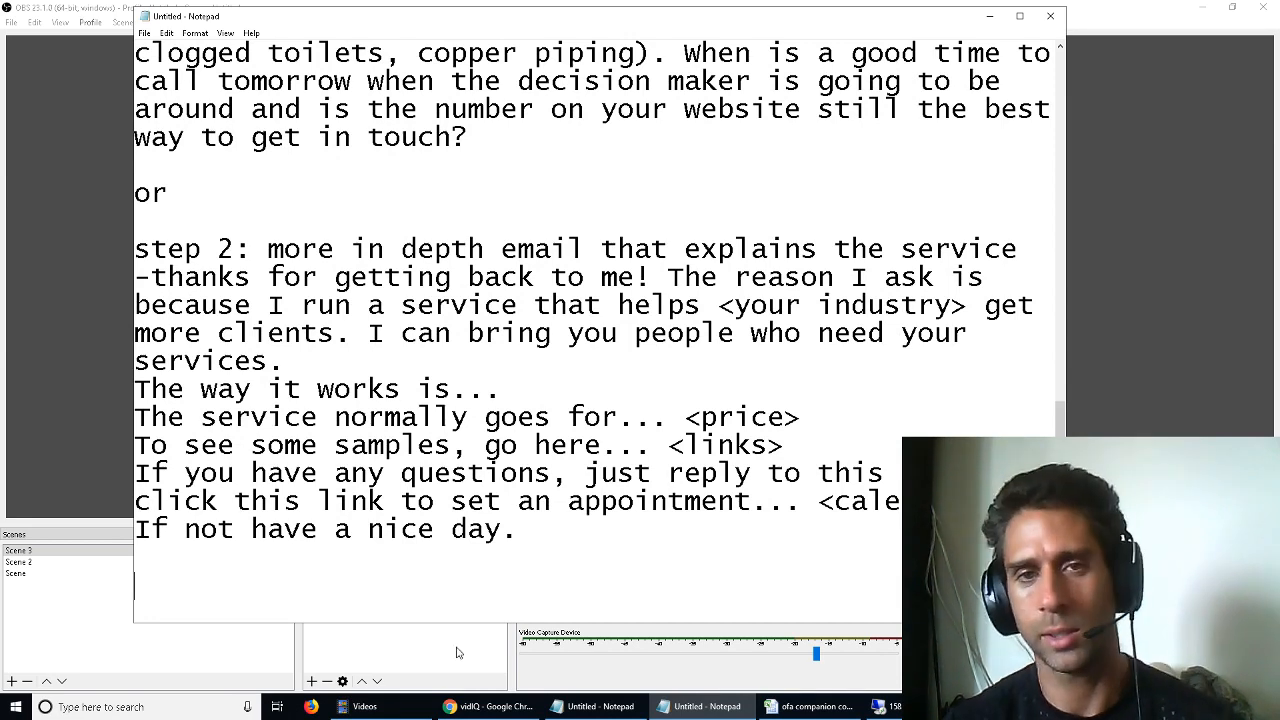
left_click_drag(135, 248, 310, 305)
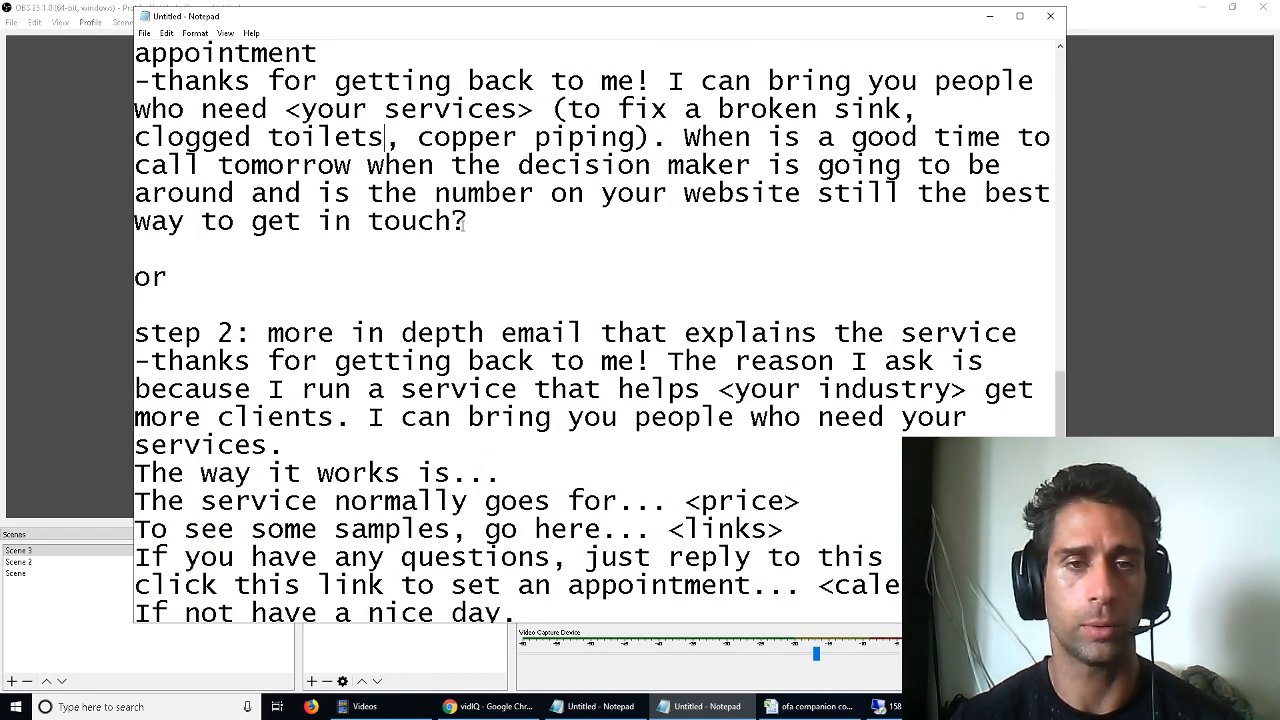
left_click_drag(136, 80, 465, 221)
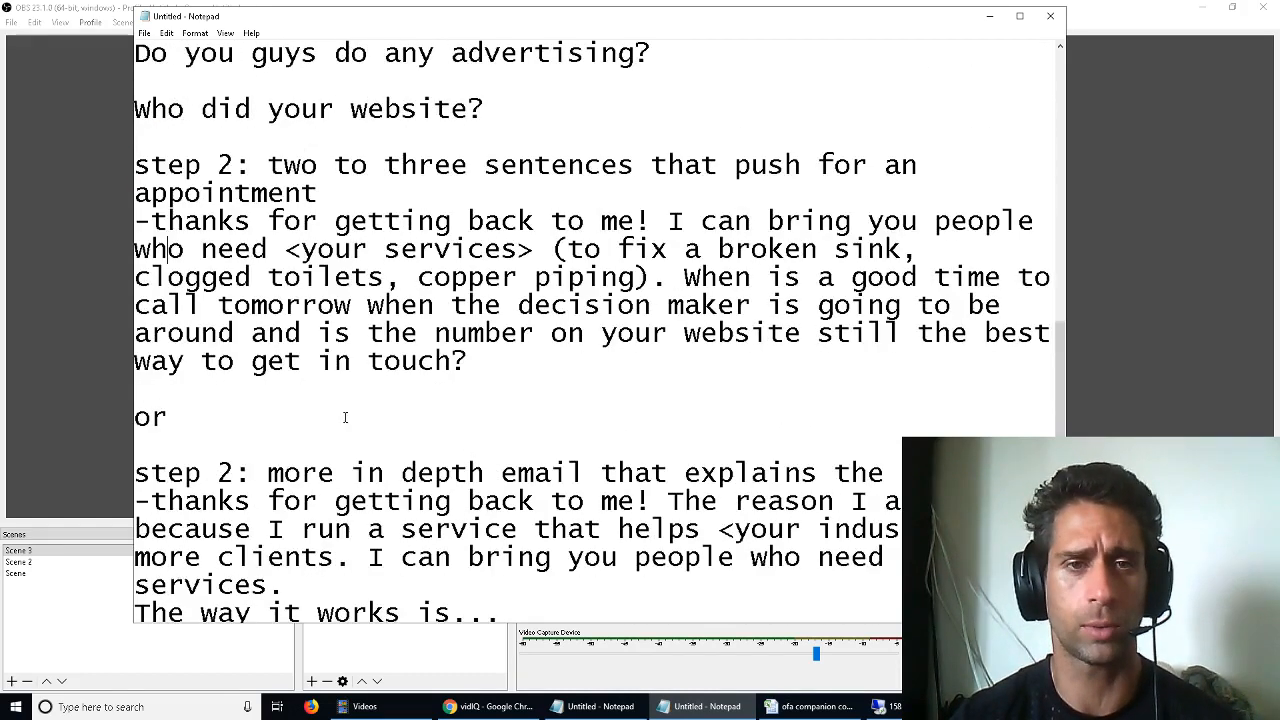
double_click(287, 305)
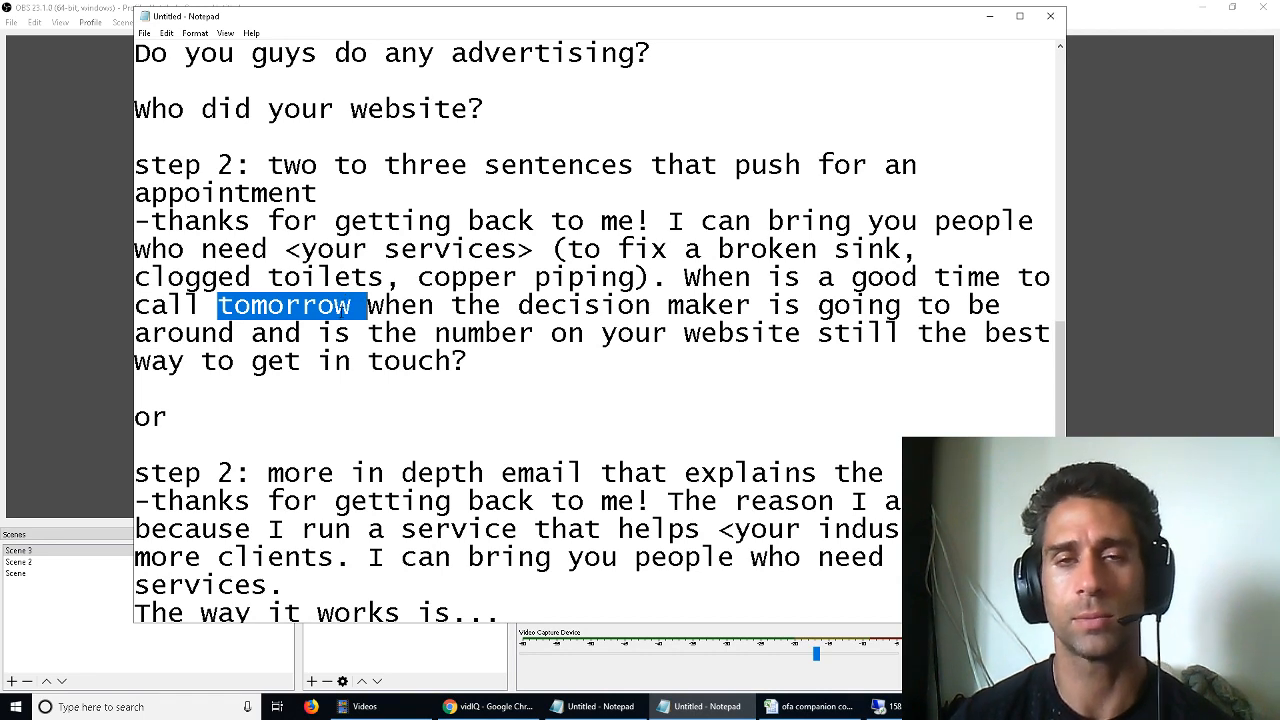
scroll("down", 3)
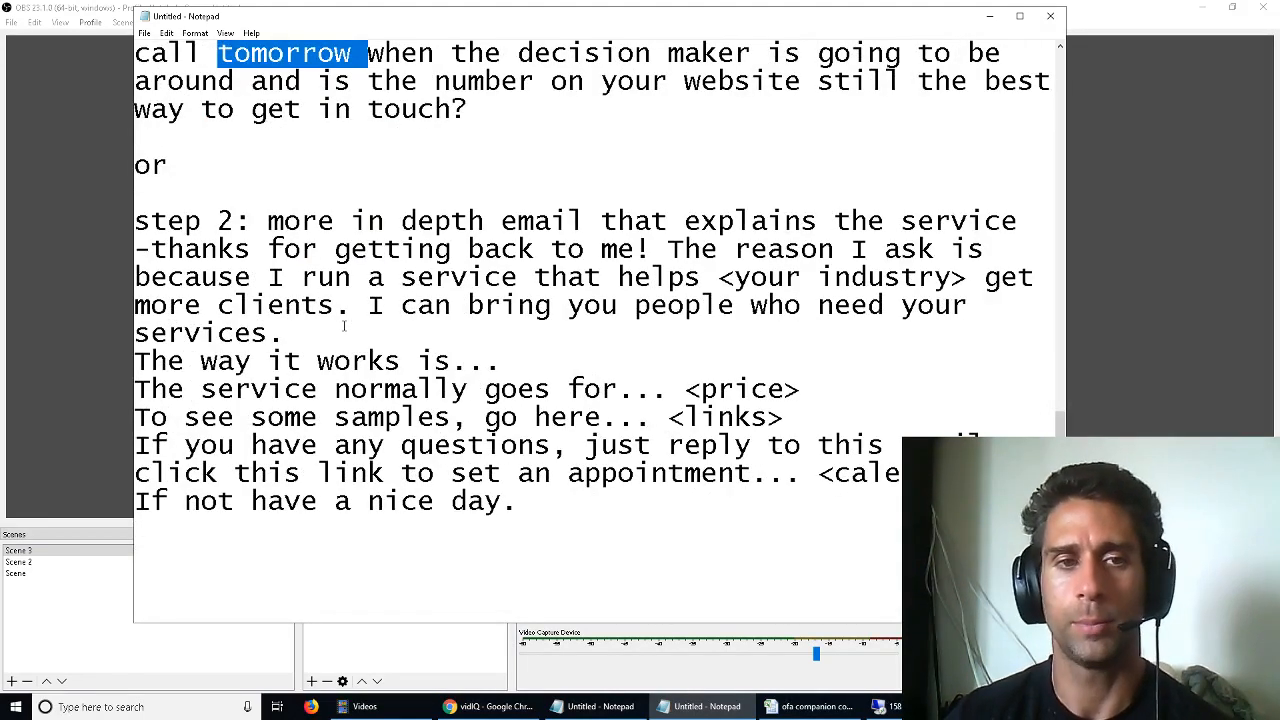
left_click(362, 546)
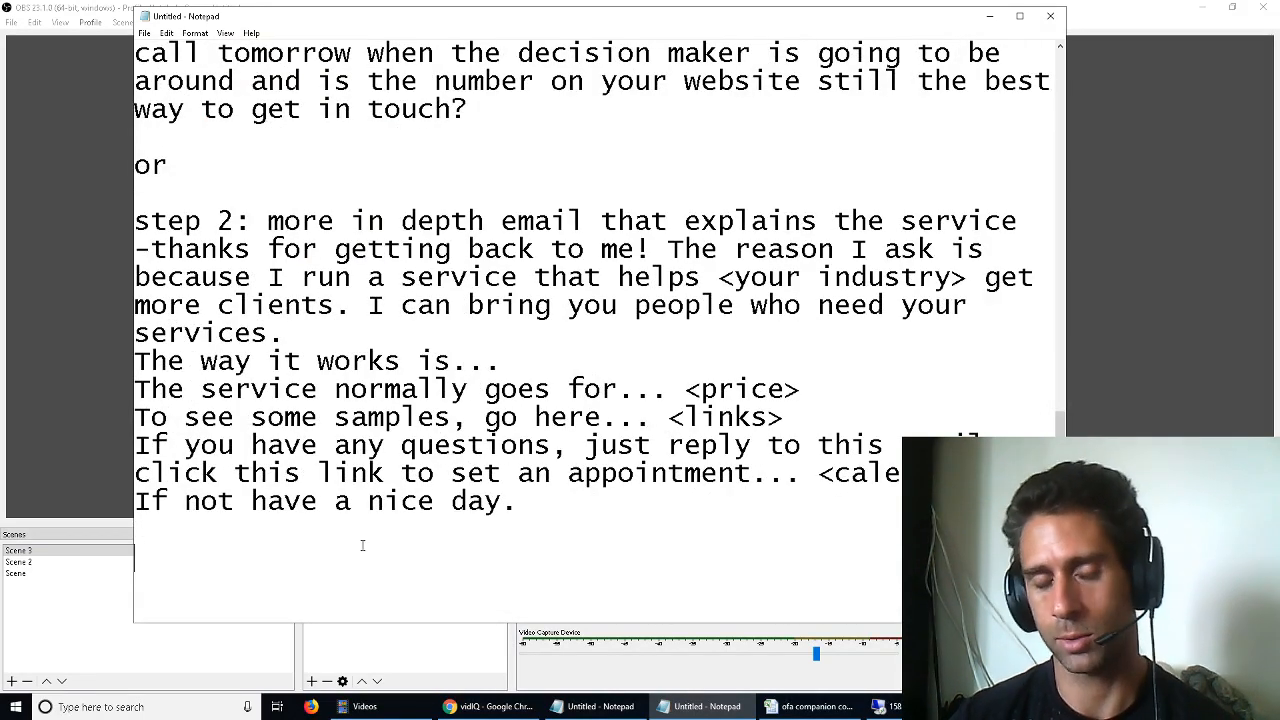